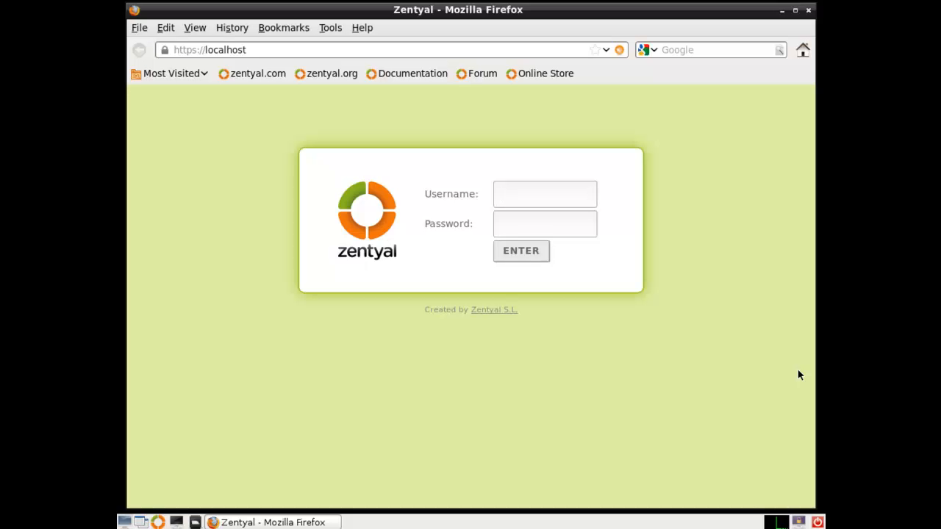
Launch a terminal window from the bottom panel over the Zentyal login page
{"action": "left_click", "coordinate": [544, 194]}
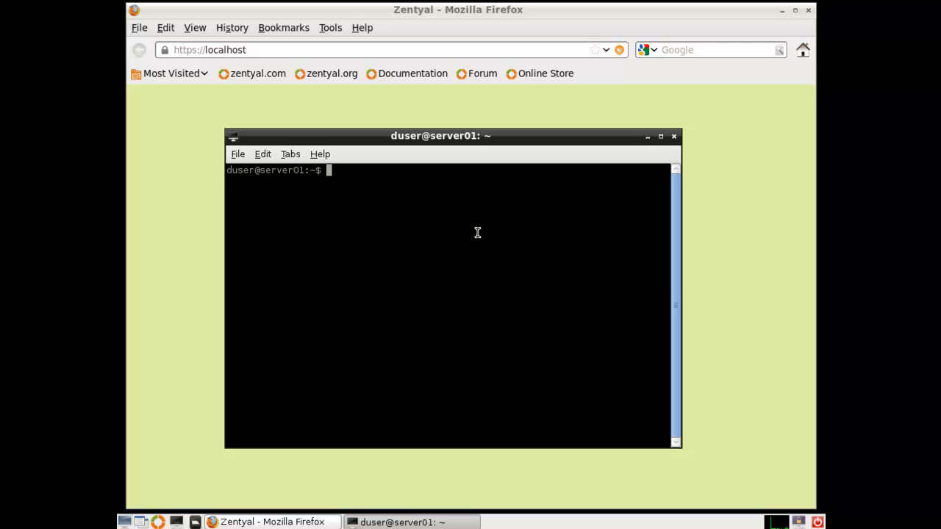
Set a new root password with 'sudo passwd root', then become root with 'su'
{"action": "type", "text": "sudo passwd root"}
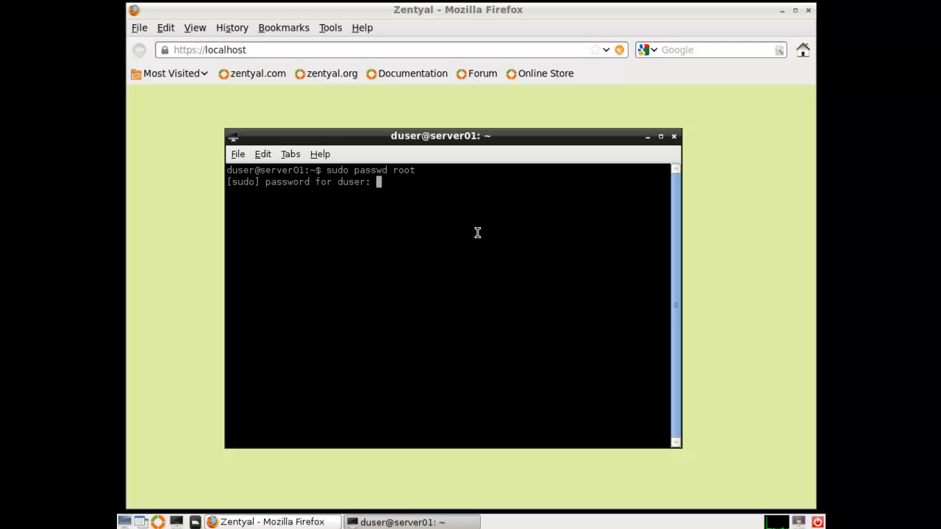
{"action": "key", "text": "Return"}
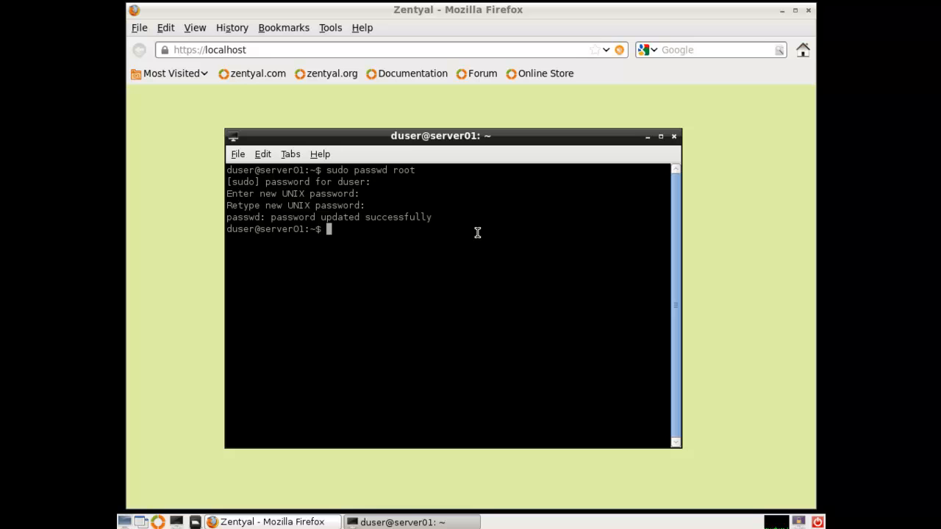
{"action": "type", "text": "su"}
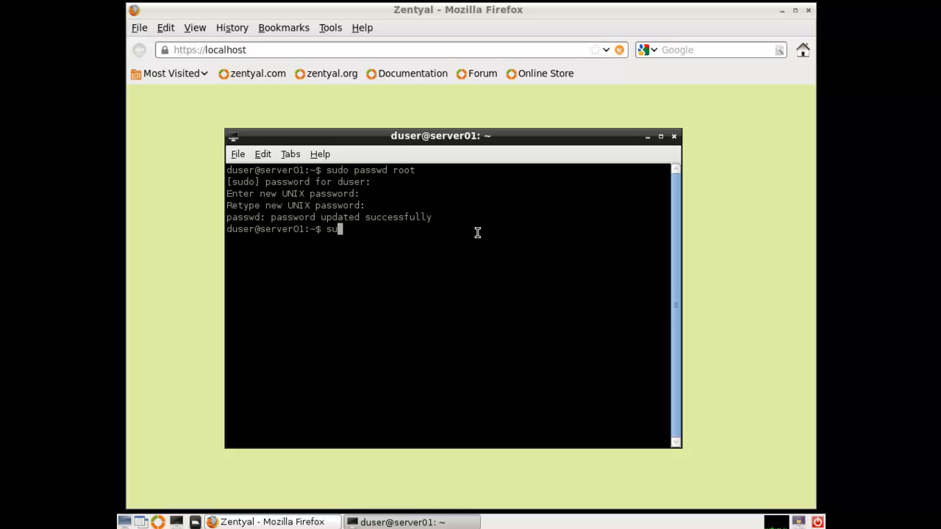
{"action": "key", "text": "Return"}
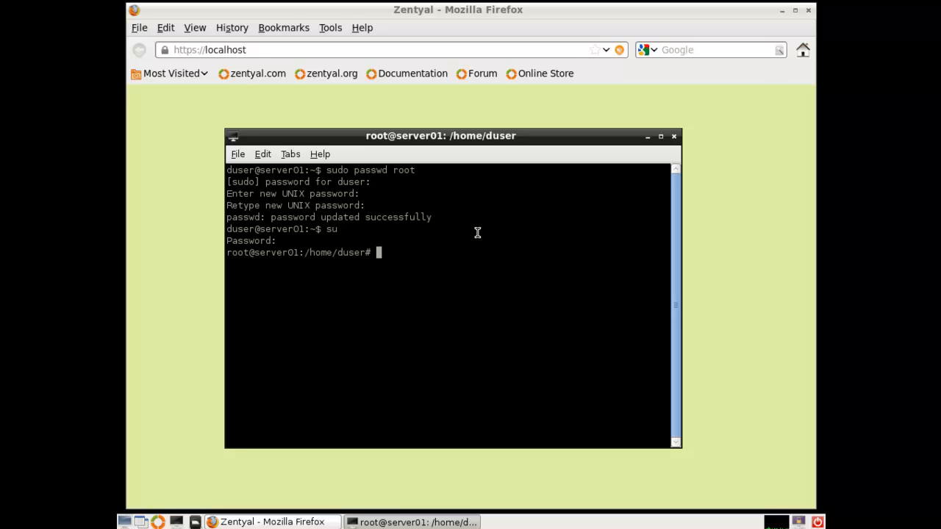
Install the Synaptic package manager with 'apt-get install synaptic'
{"action": "type", "text": "apt-get insta"}
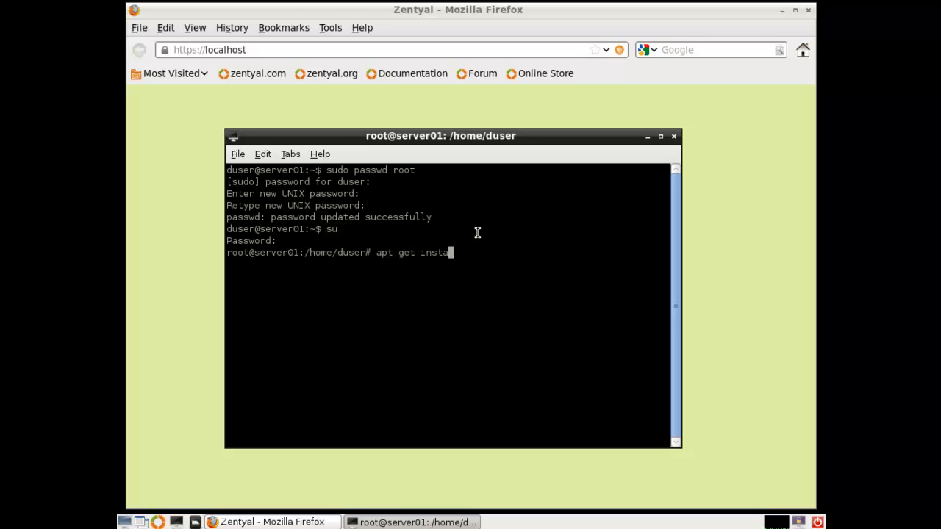
{"action": "type", "text": "ll"}
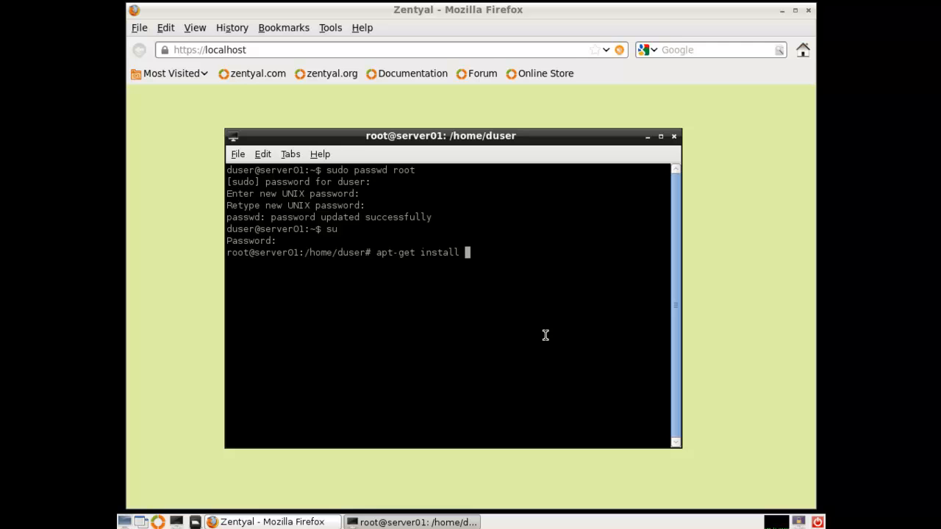
{"action": "type", "text": "sy"}
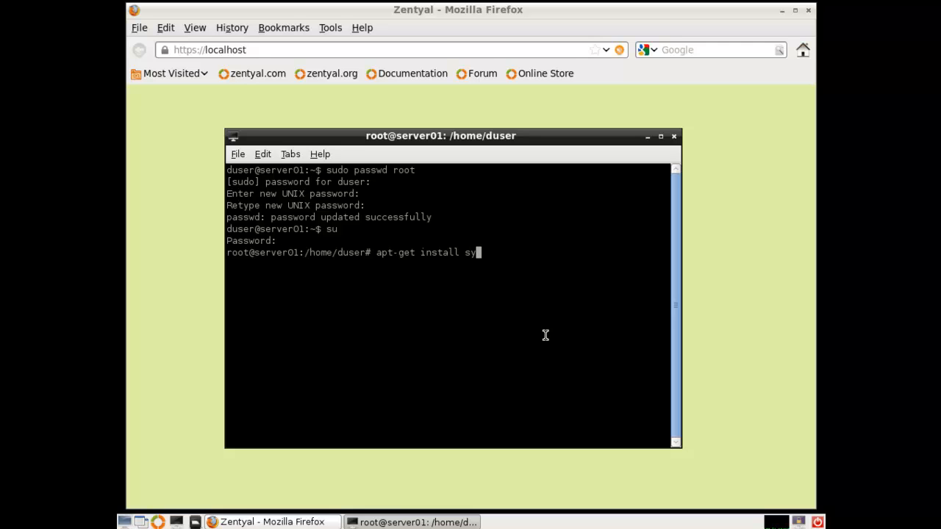
{"action": "type", "text": "naptic"}
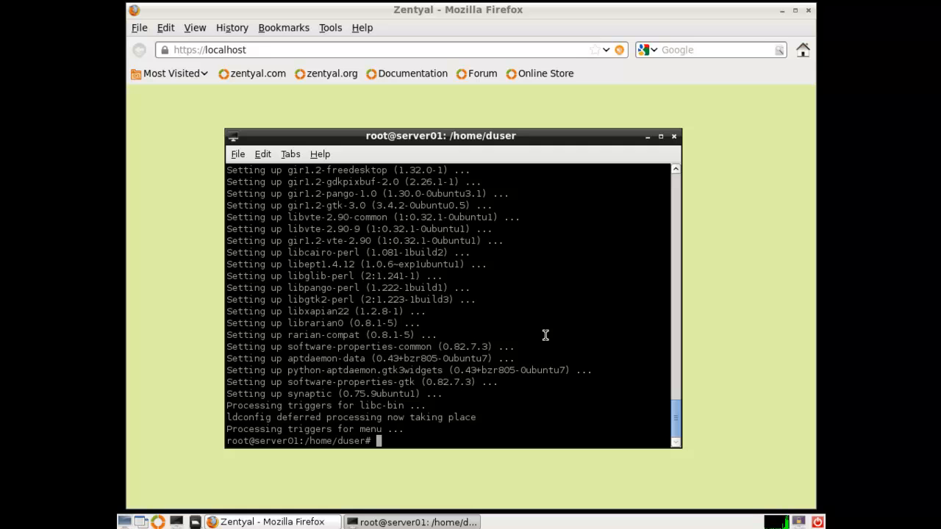
{"action": "type", "text": "apt-get install synaptic"}
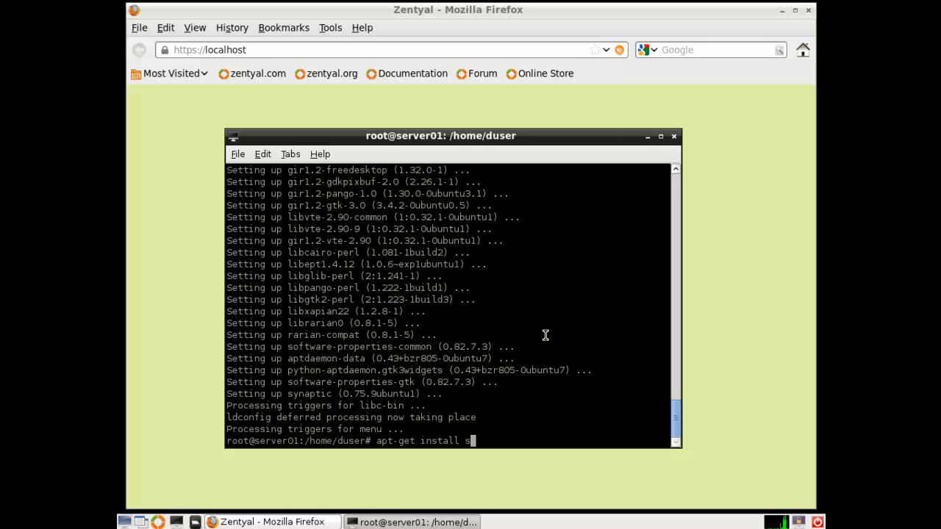
Start installing xrdp with 'apt-get install xrdp', up to its continue prompt
{"action": "type", "text": "xr"}
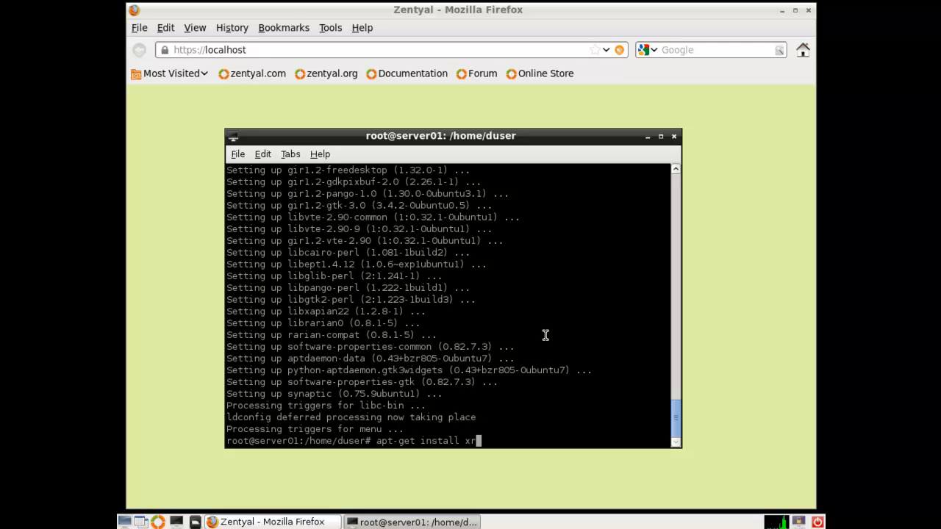
{"action": "type", "text": "dp"}
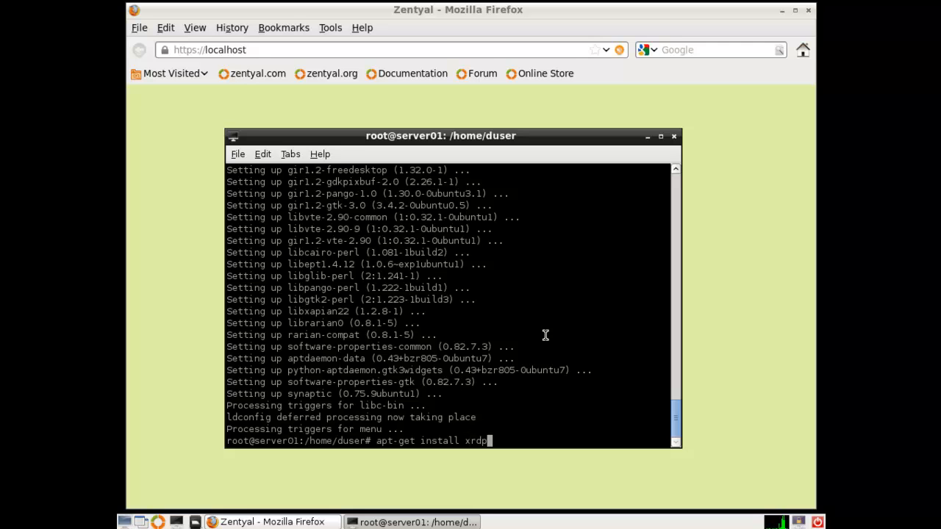
{"action": "key", "text": "Return"}
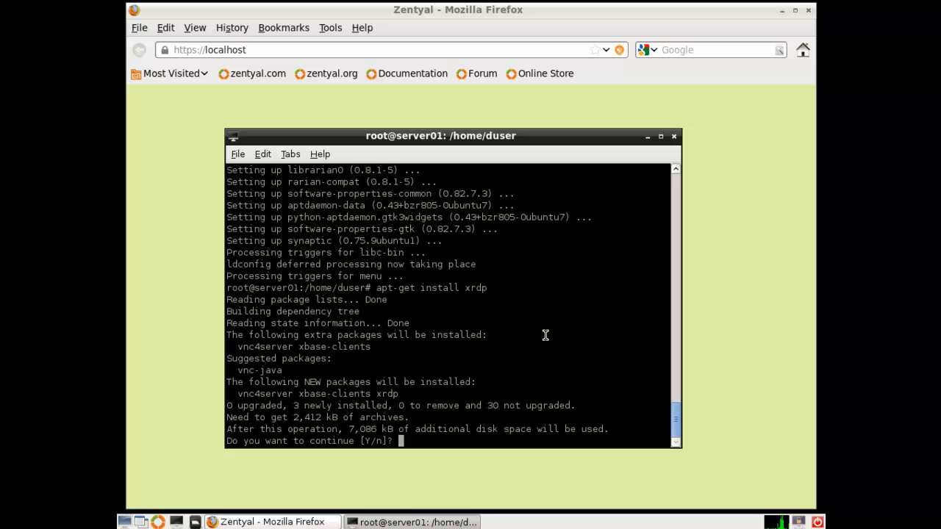
Confirm the xrdp install with Y, then start 'apt-get install gdebi'
{"action": "type", "text": "Y"}
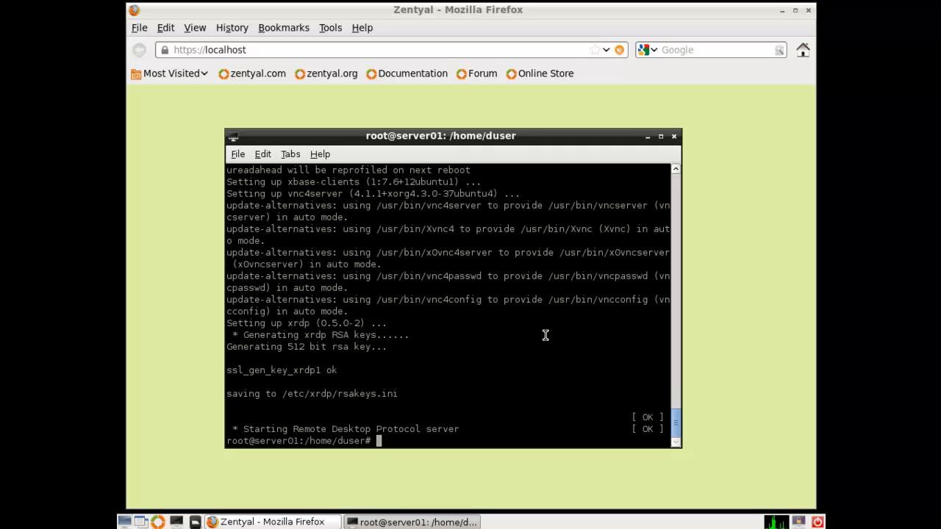
{"action": "type", "text": "apt-get install xrdp"}
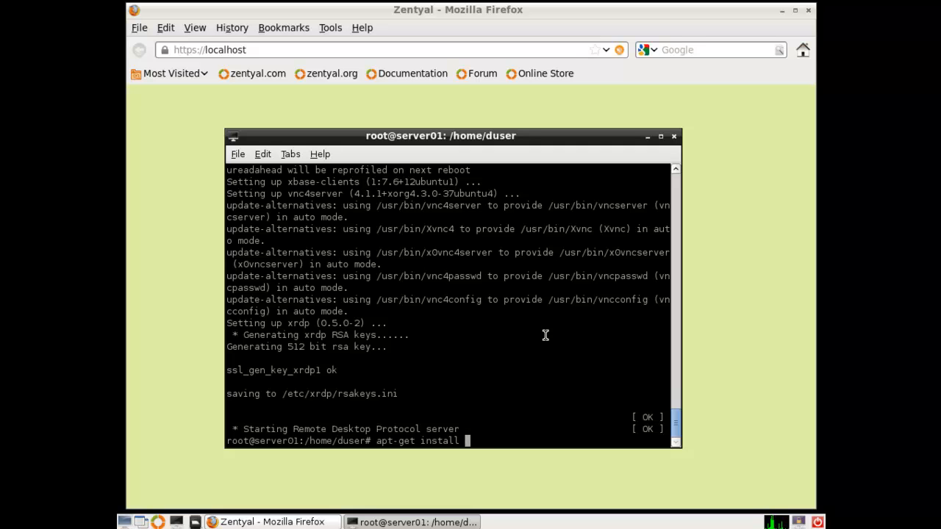
{"action": "type", "text": "gdebi"}
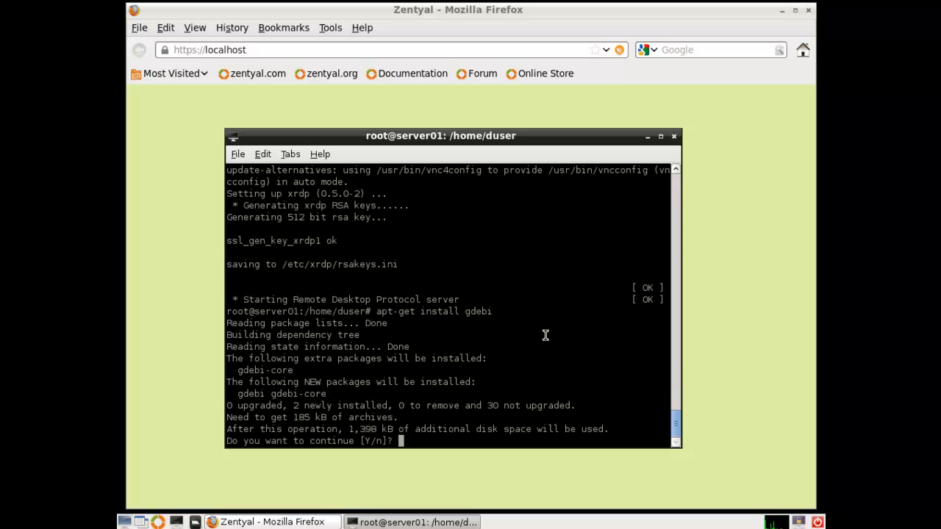
Confirm the gdebi install, then install GParted with 'apt-get install gparted' answering Y
{"action": "type", "text": "Y"}
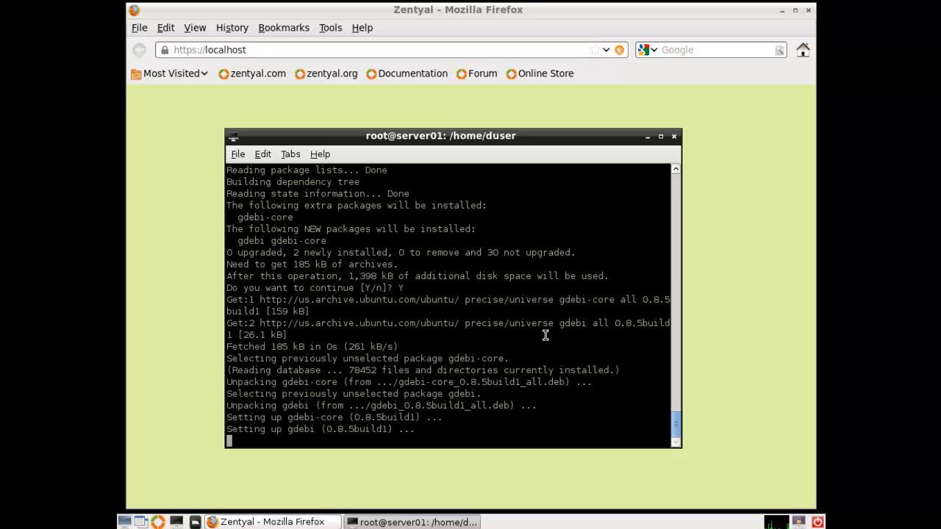
{"action": "type", "text": "apt-get install gdebi"}
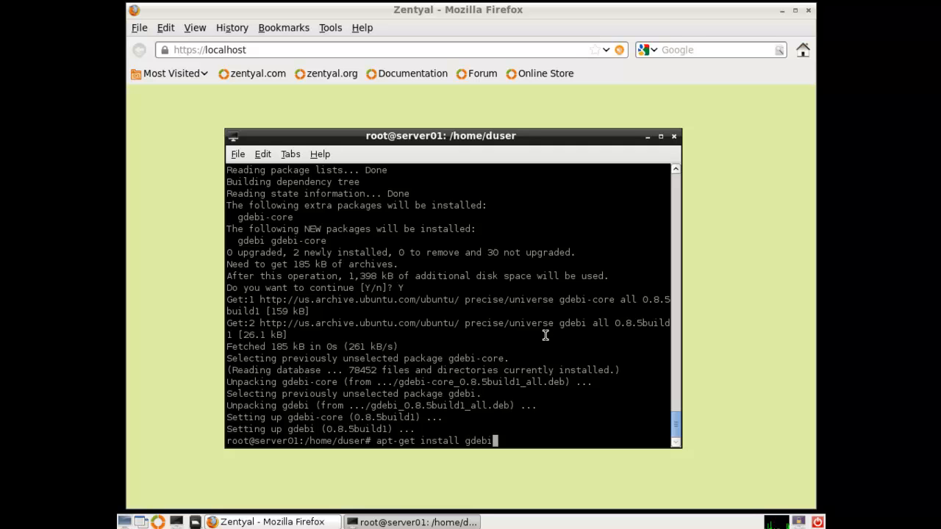
{"action": "key", "text": "BackSpace"}
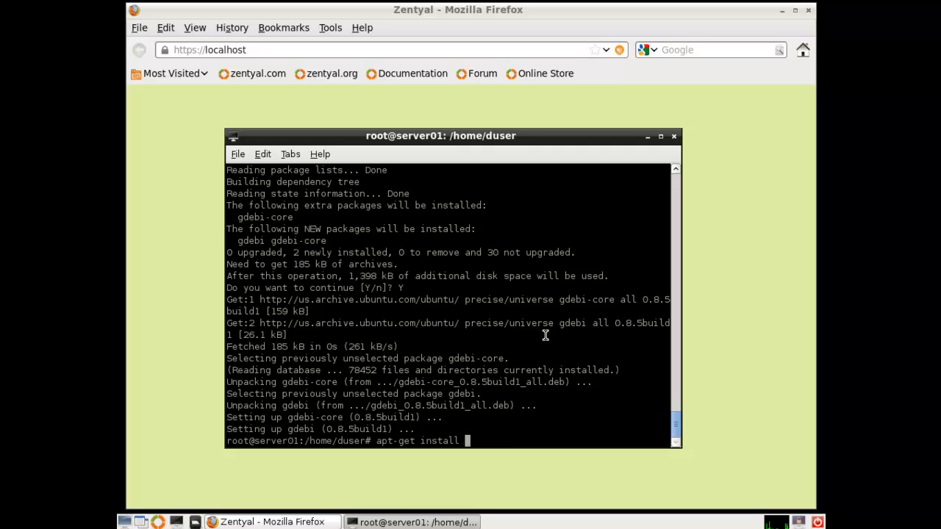
{"action": "type", "text": "gparted"}
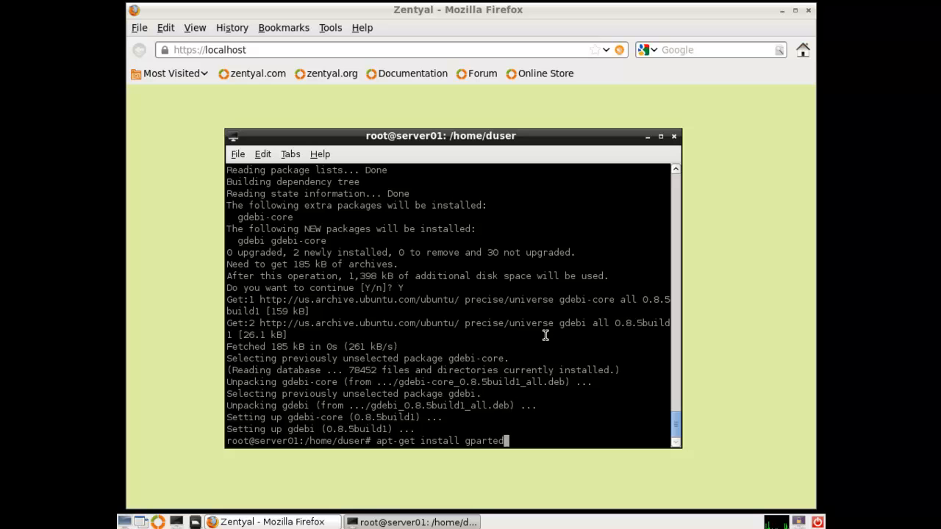
{"action": "key", "text": "Return"}
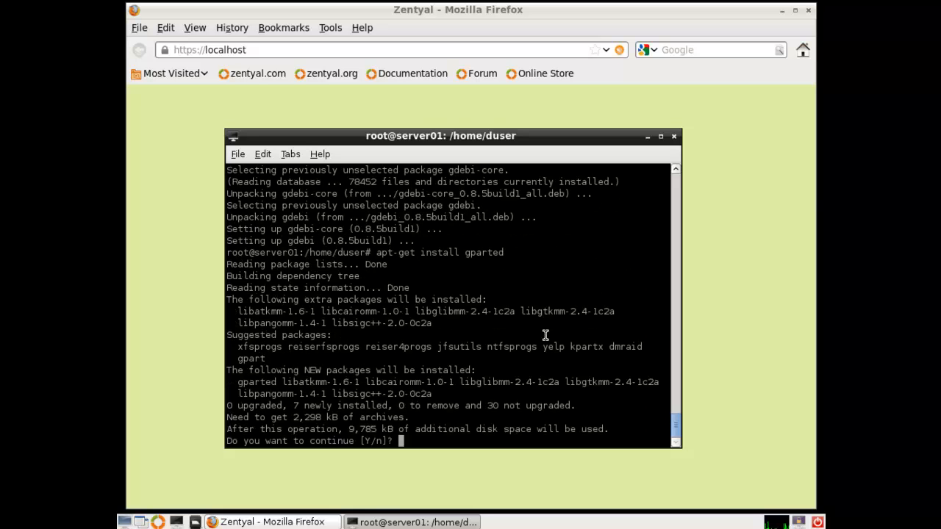
{"action": "type", "text": "Y"}
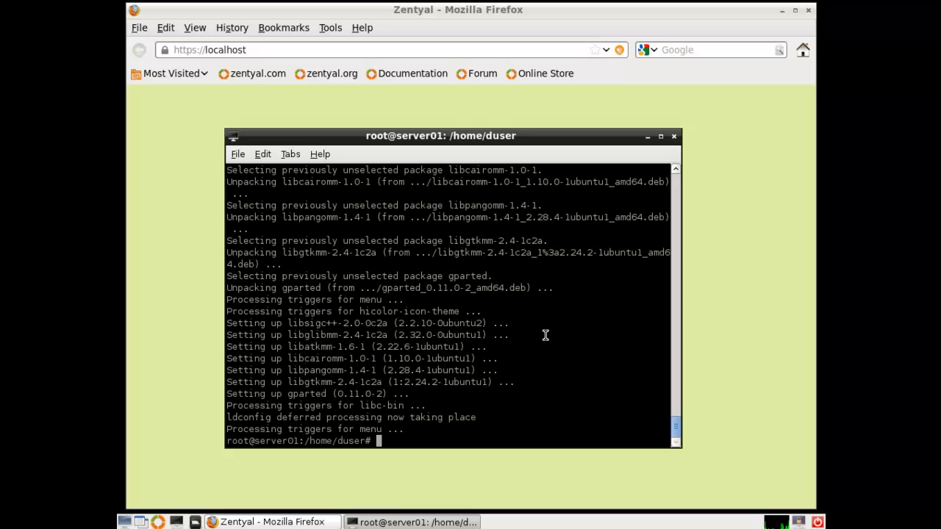
Leave the root shell and close the terminal with 'exit'
{"action": "type", "text": "e"}
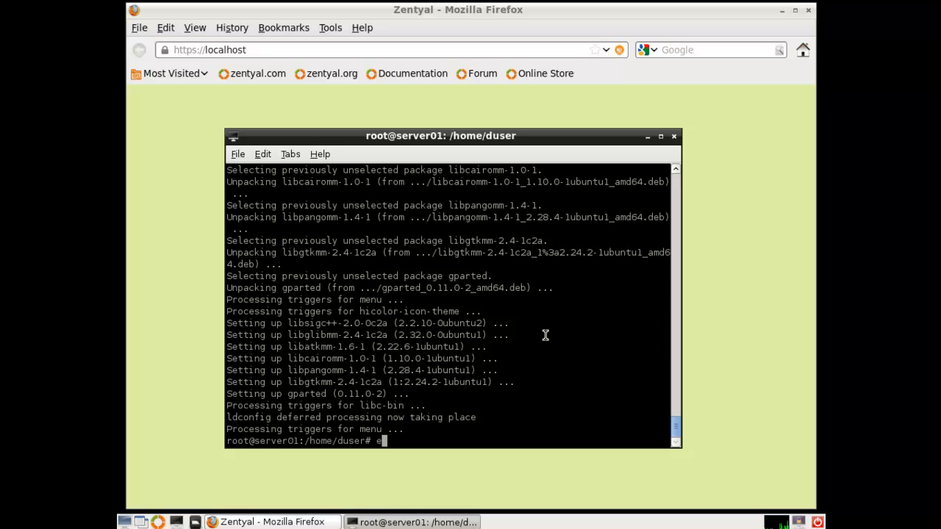
{"action": "type", "text": "xit"}
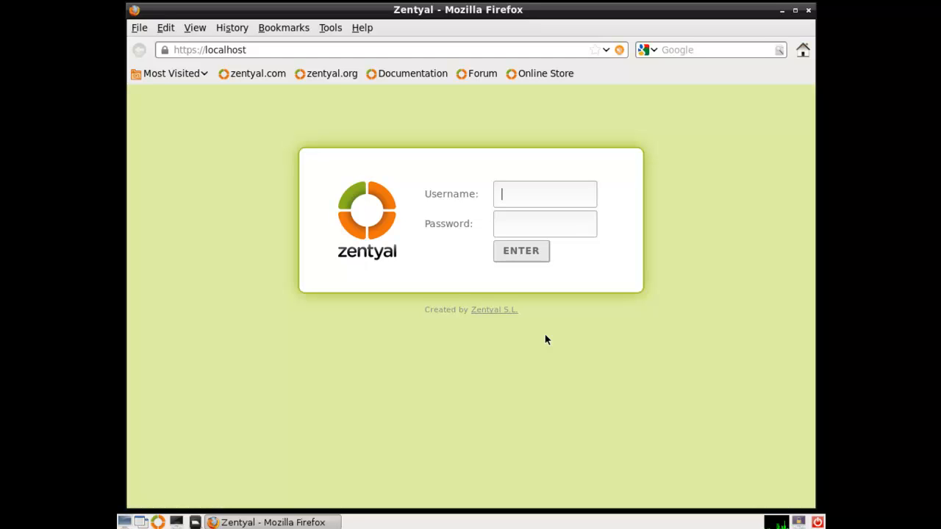
{"action": "mouse_move", "coordinate": [790, 29]}
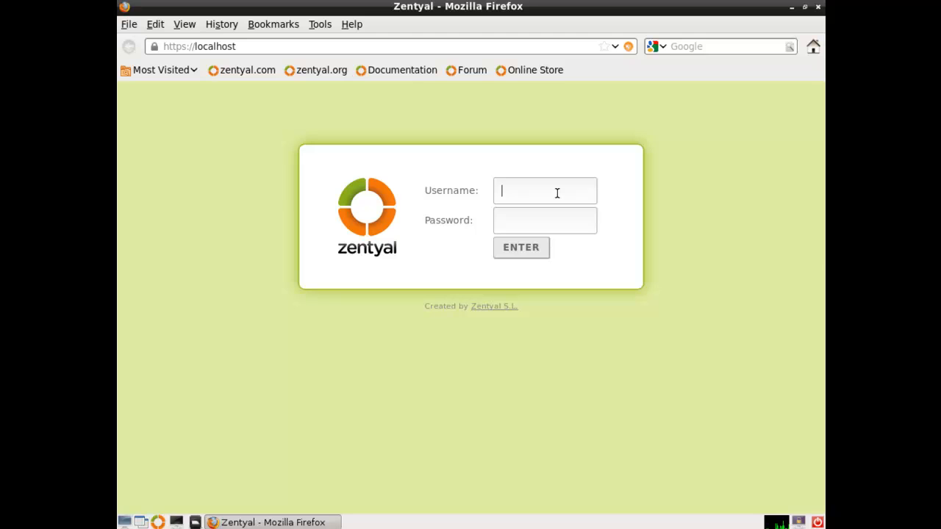
Log into Zentyal with the user credentials and dismiss Firefox's remember-password offer
{"action": "type", "text": "duser"}
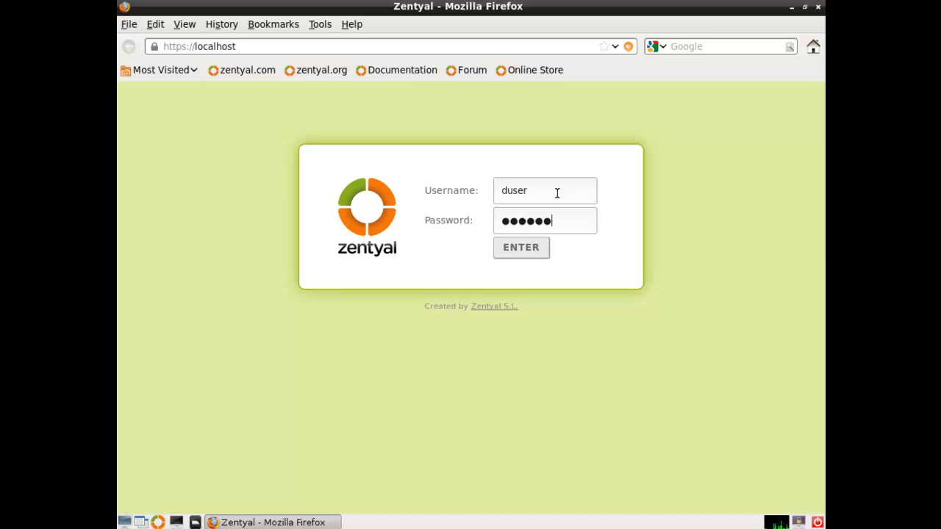
{"action": "left_click", "coordinate": [521, 246]}
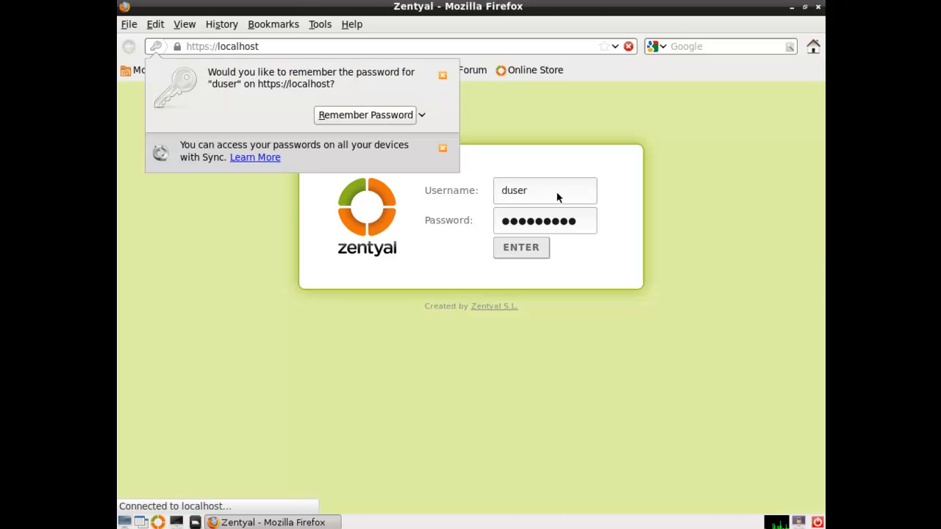
{"action": "left_click", "coordinate": [521, 247]}
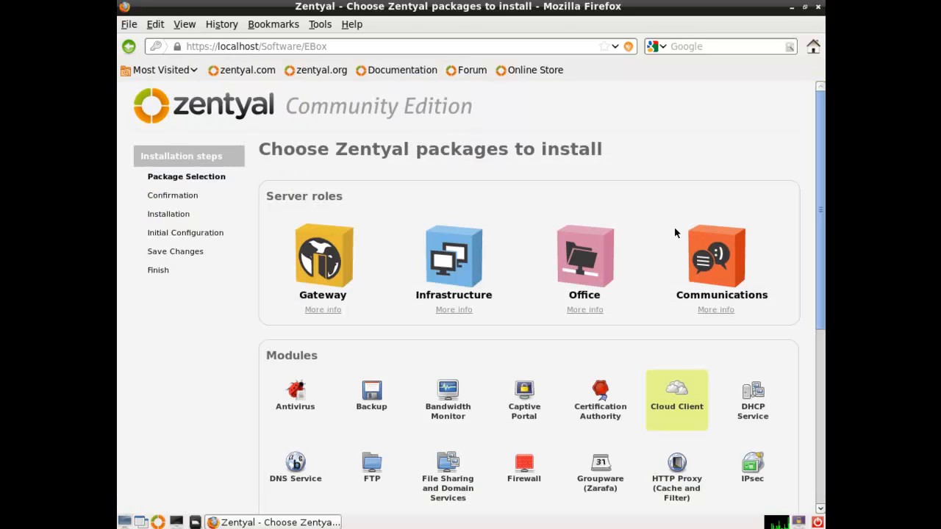
Select the Mail Filter, Jabber and Thin Clients module tiles on the package selection page
{"action": "scroll", "scroll_direction": "down", "scroll_amount": 3}
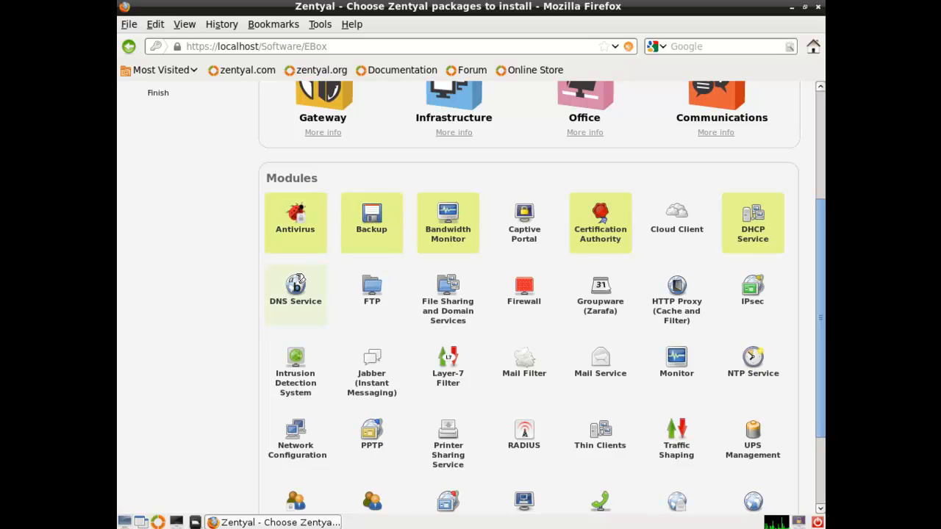
{"action": "left_click", "coordinate": [446, 297]}
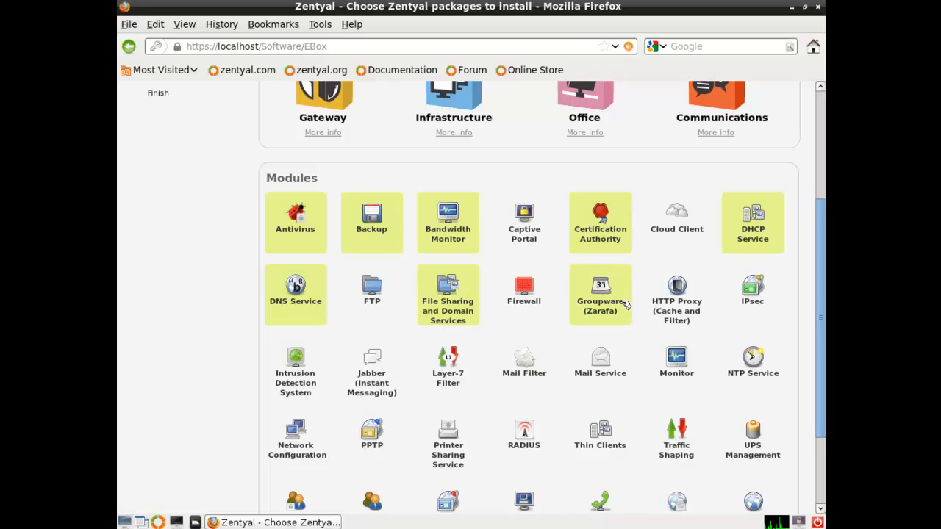
{"action": "mouse_move", "coordinate": [753, 364]}
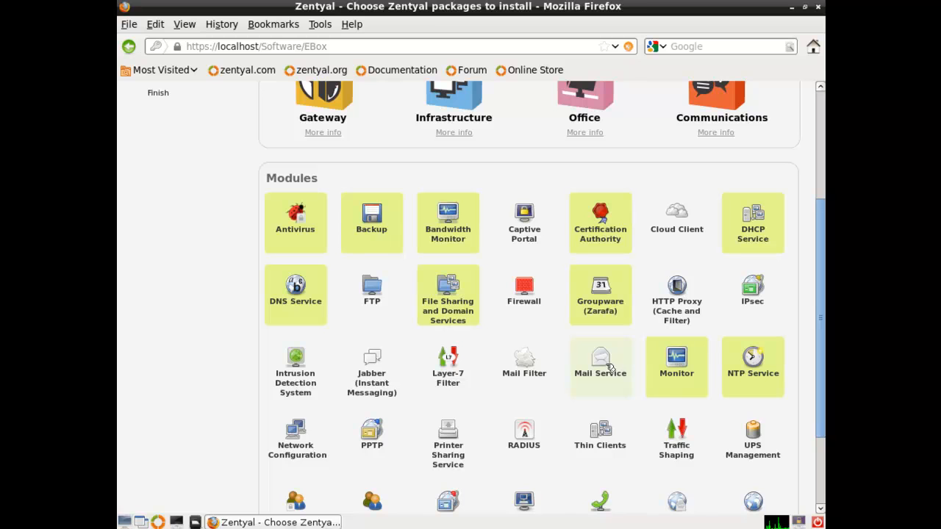
{"action": "left_click", "coordinate": [524, 366]}
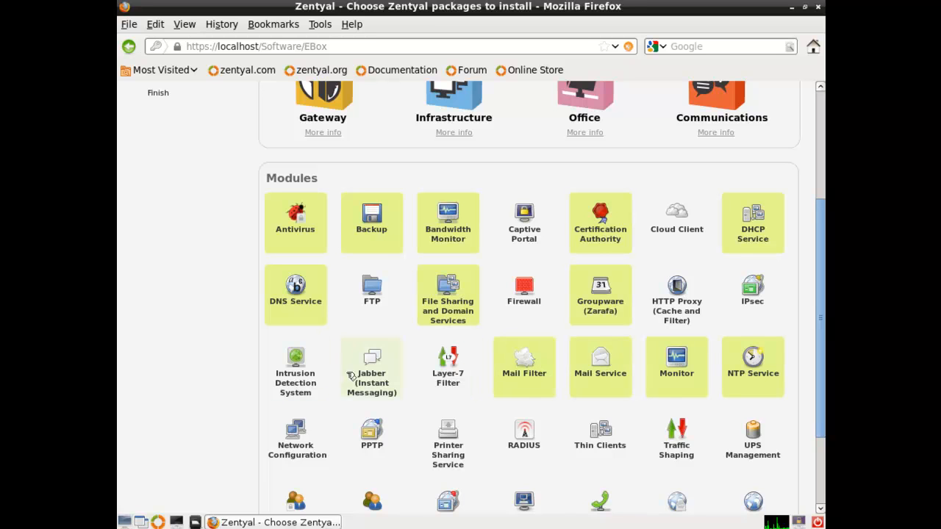
{"action": "left_click", "coordinate": [295, 437]}
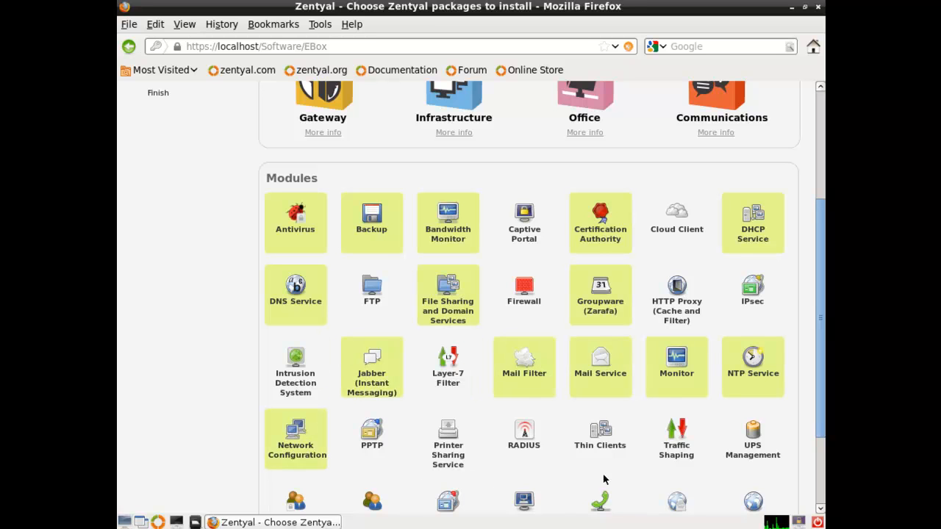
{"action": "left_click", "coordinate": [599, 438]}
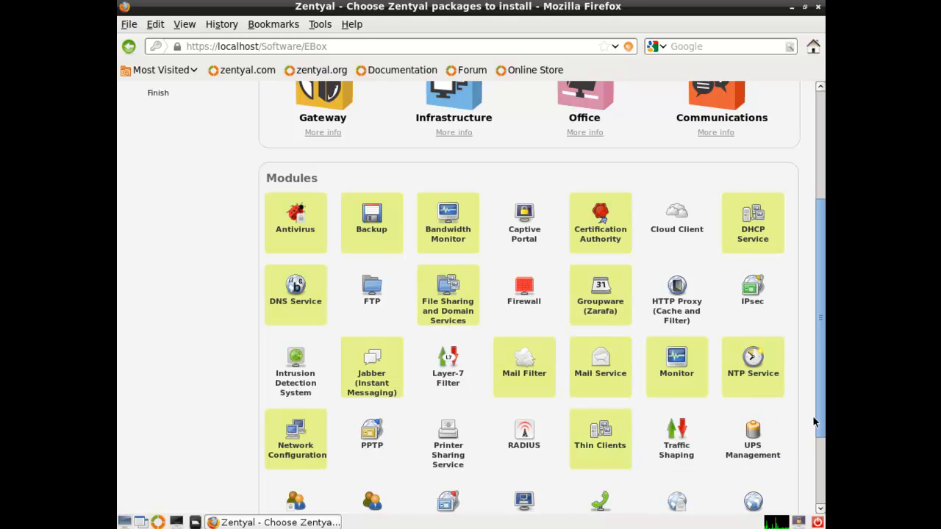
{"action": "scroll", "scroll_direction": "down", "scroll_amount": 3}
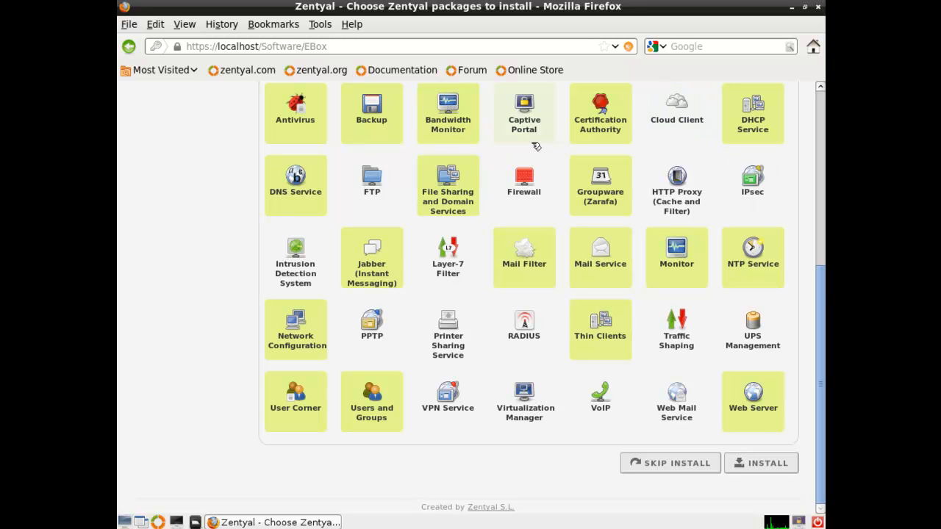
{"action": "left_click", "coordinate": [524, 110]}
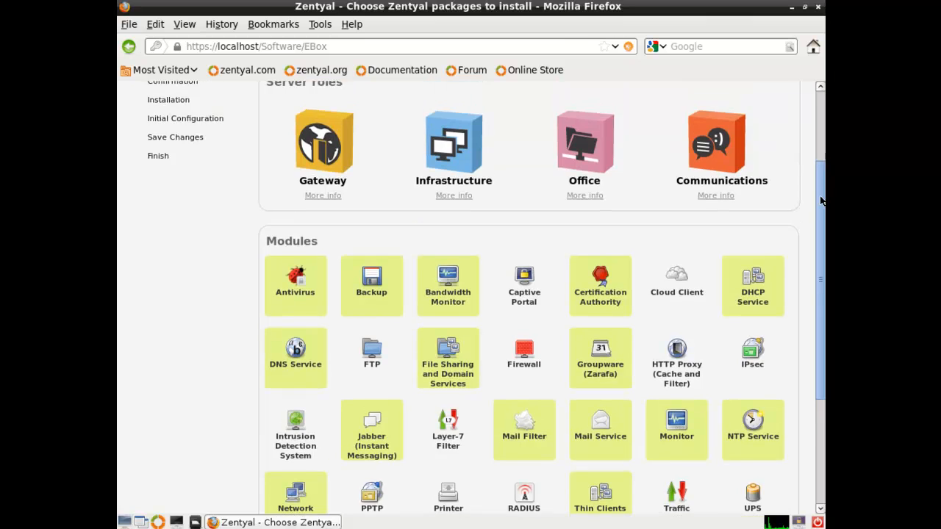
{"action": "scroll", "scroll_direction": "down", "scroll_amount": 3}
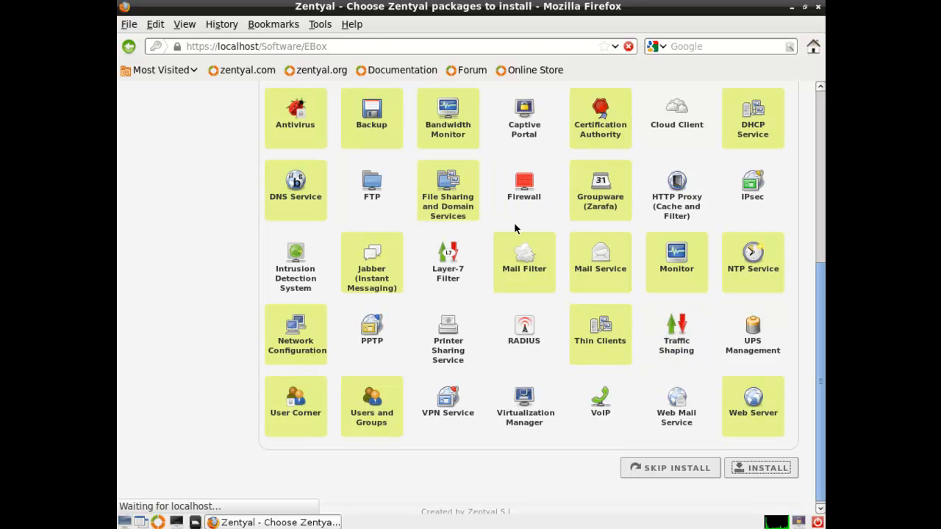
Install the selected modules and confirm the package list on the Confirm packages page
{"action": "left_click", "coordinate": [767, 467]}
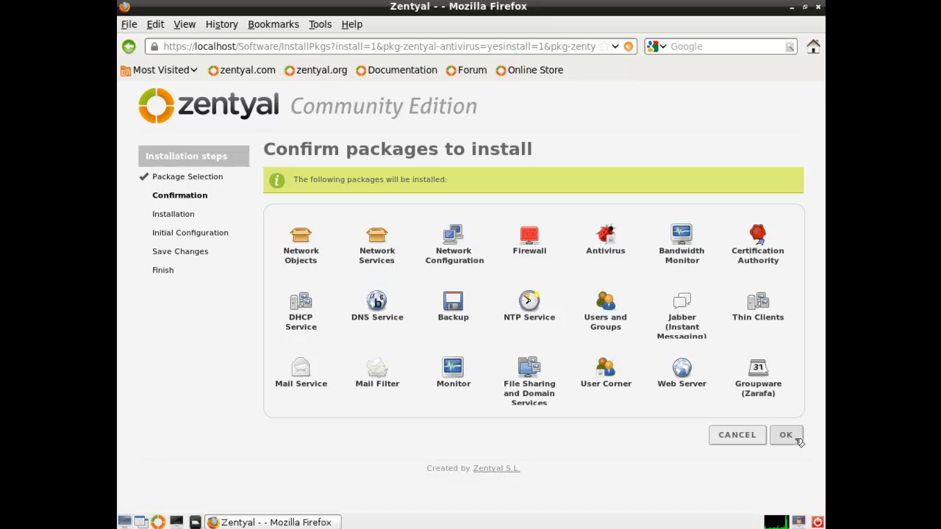
{"action": "left_click", "coordinate": [785, 435]}
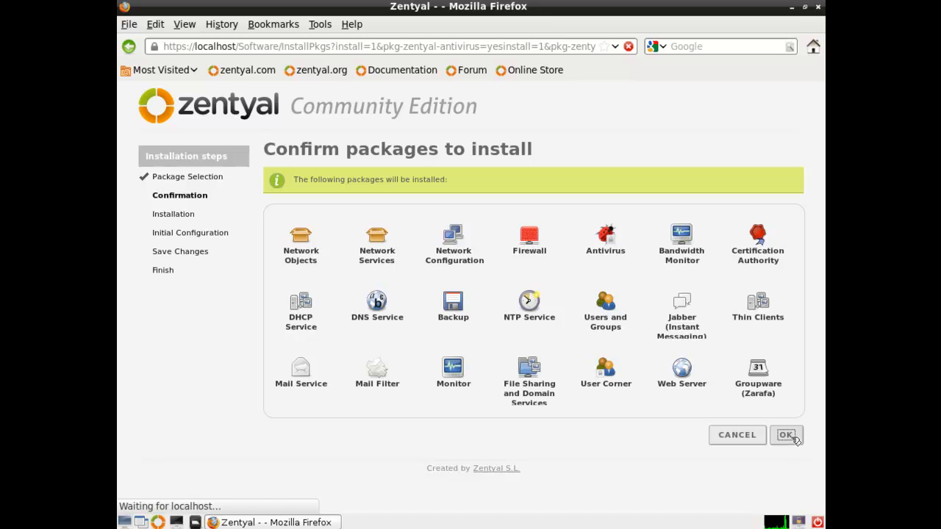
{"action": "left_click", "coordinate": [785, 435]}
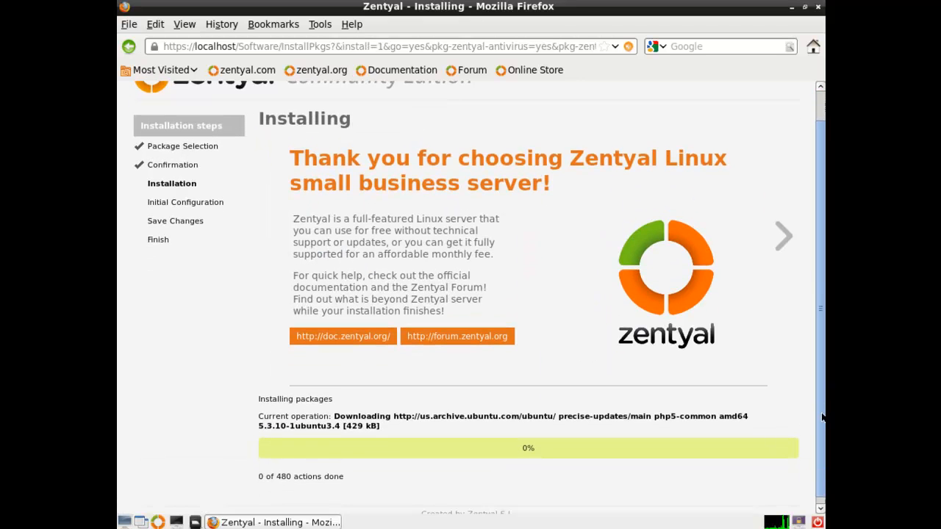
{"action": "scroll", "scroll_direction": "down", "scroll_amount": 3}
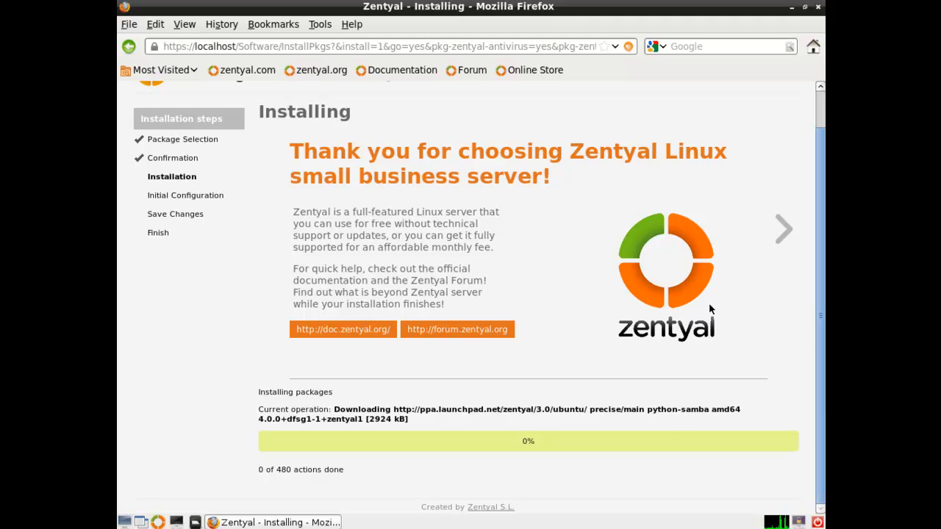
Browse through the slideshow while the packages download
{"action": "left_click", "coordinate": [782, 229]}
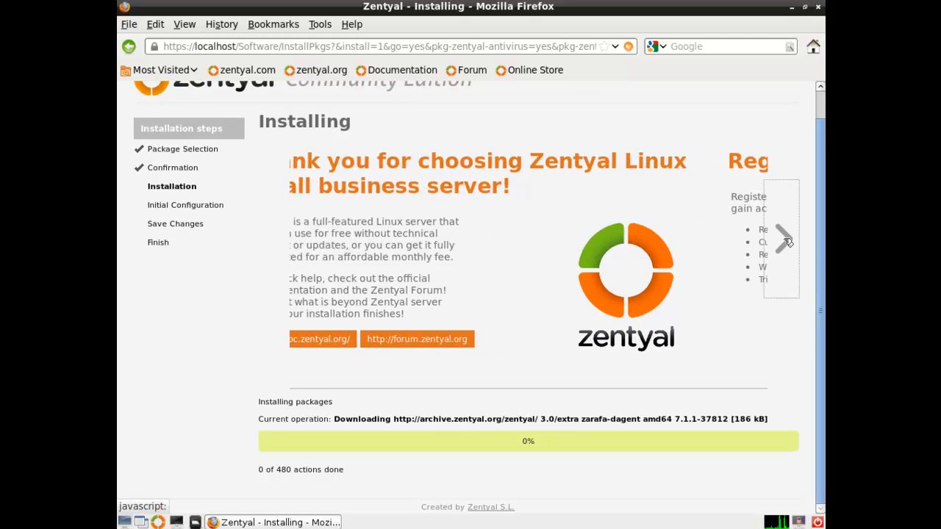
{"action": "left_click", "coordinate": [782, 238]}
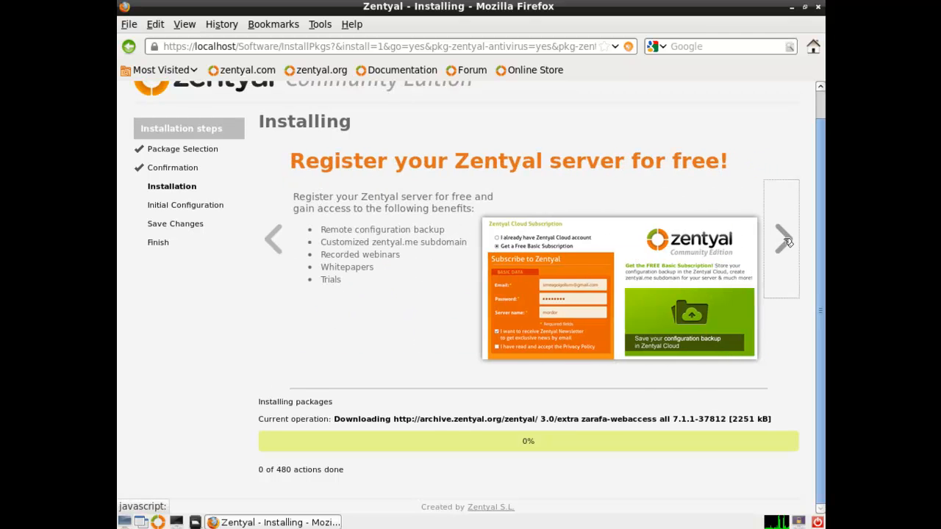
{"action": "left_click", "coordinate": [782, 238]}
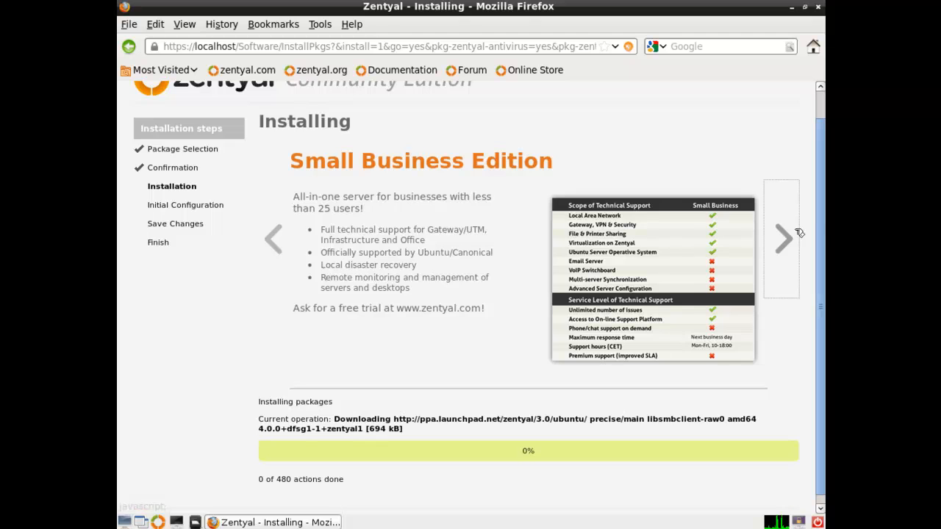
{"action": "left_click", "coordinate": [782, 238]}
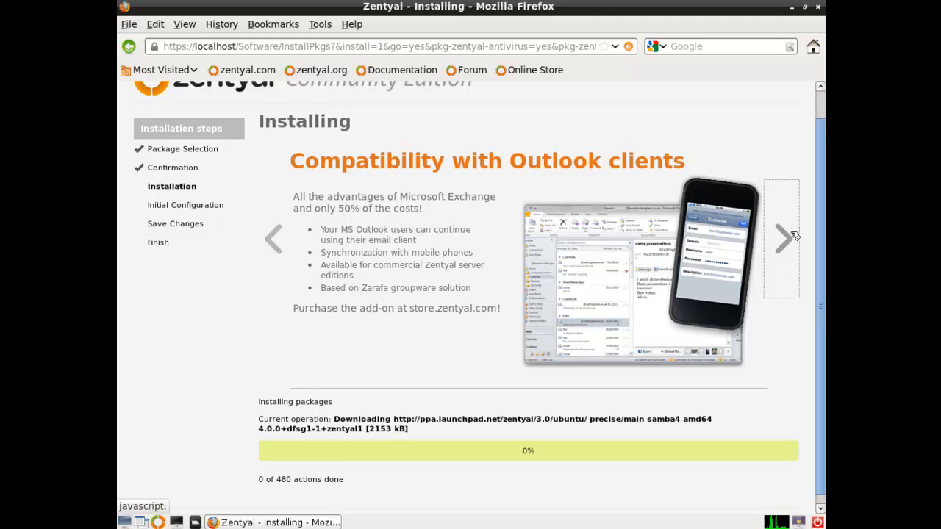
{"action": "mouse_move", "coordinate": [820, 252]}
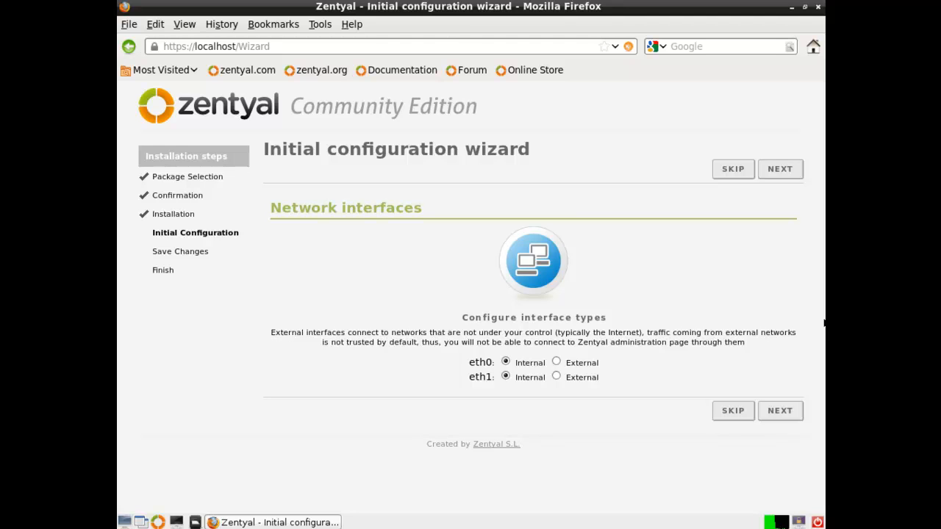
{"action": "mouse_move", "coordinate": [571, 354]}
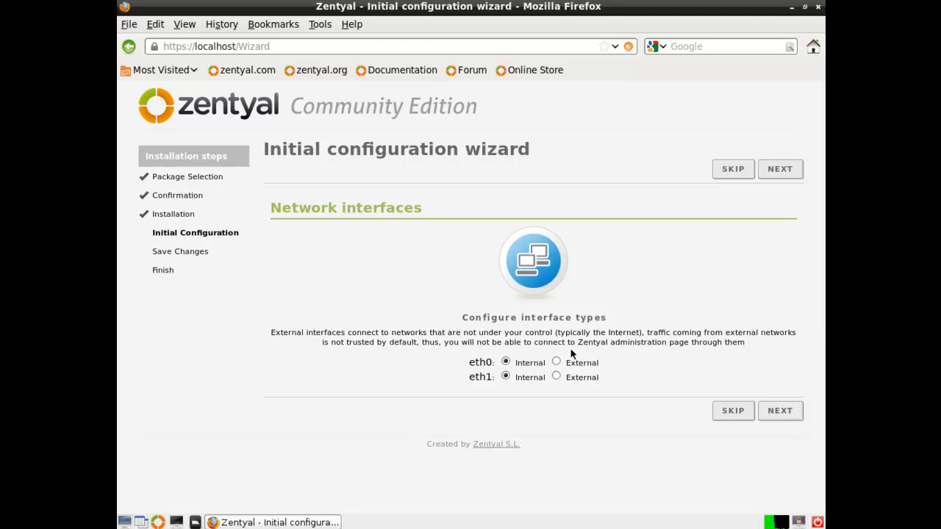
Make eth0 External and keep eth1 Internal in the wizard, then proceed to the next step
{"action": "left_click", "coordinate": [556, 361]}
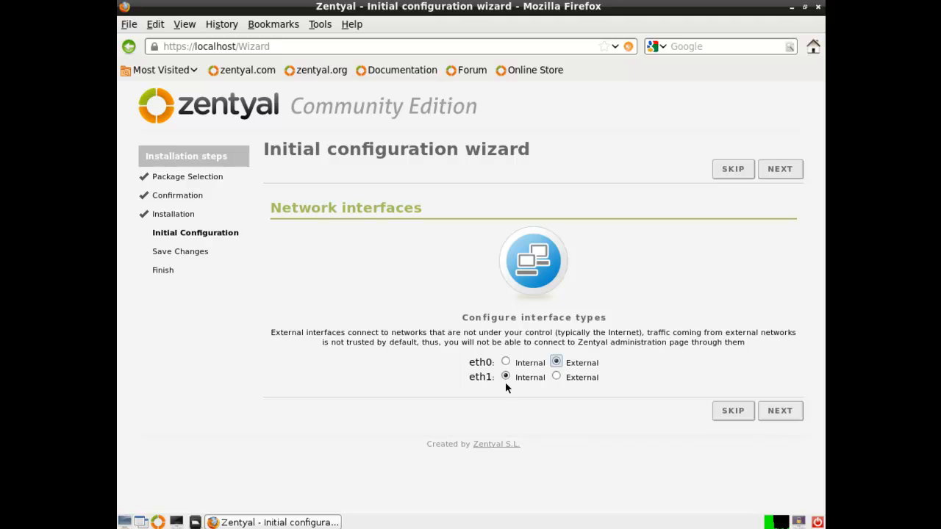
{"action": "left_click", "coordinate": [506, 376]}
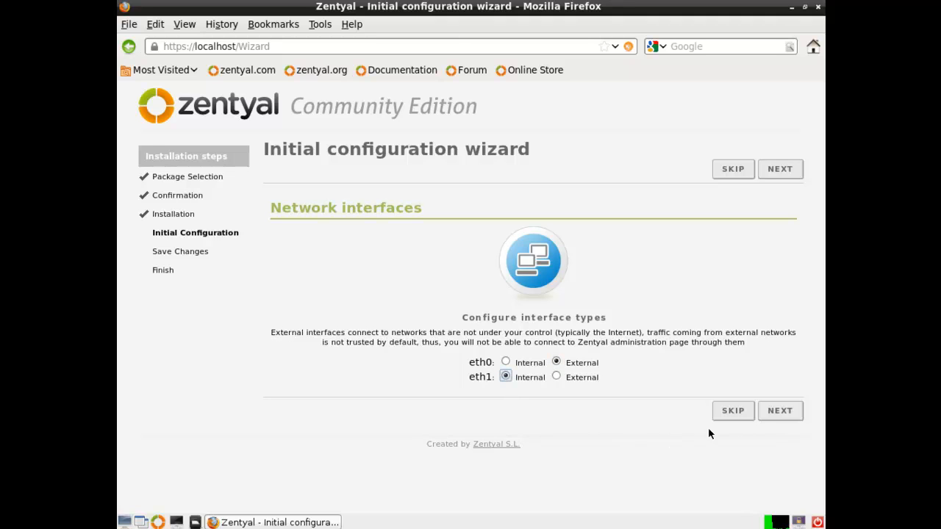
{"action": "left_click", "coordinate": [779, 410]}
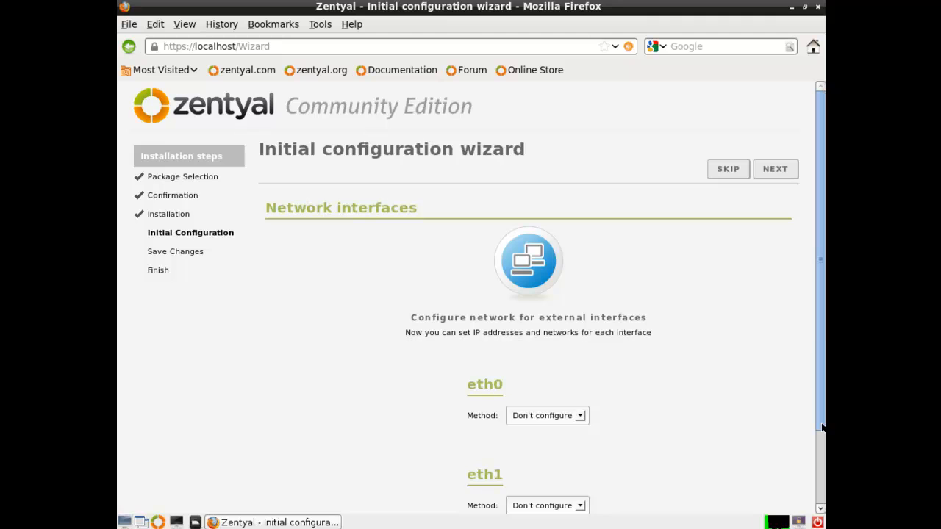
Set eth0 to Static addressing with IP 10.0.0.65
{"action": "scroll", "scroll_direction": "down", "scroll_amount": 3}
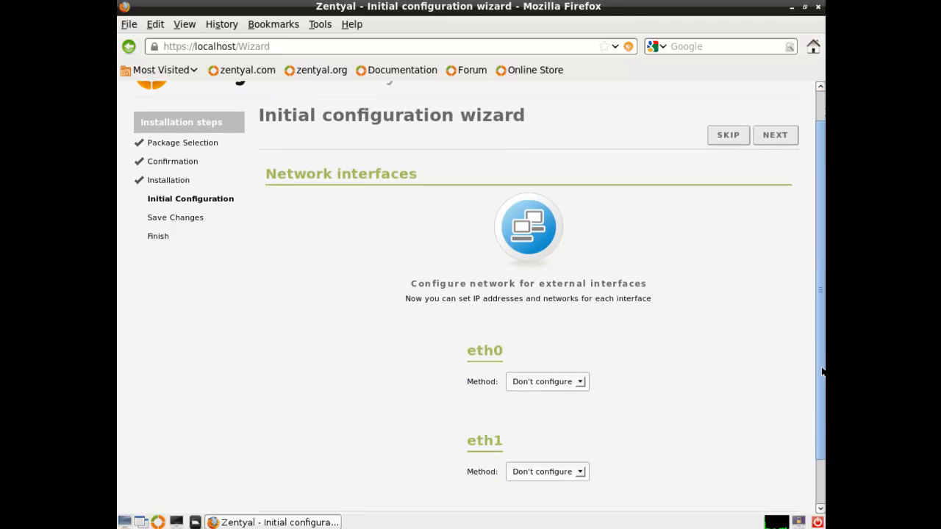
{"action": "scroll", "scroll_direction": "down", "scroll_amount": 3}
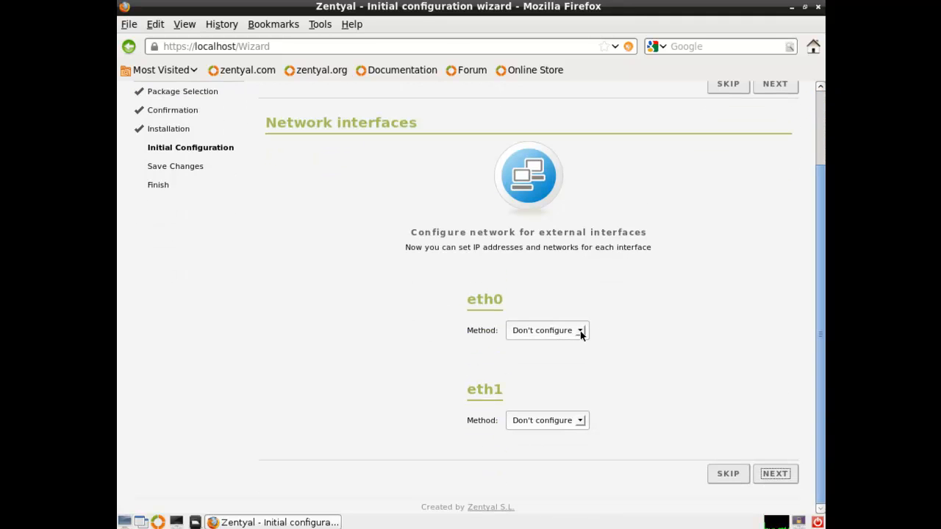
{"action": "left_click", "coordinate": [547, 329]}
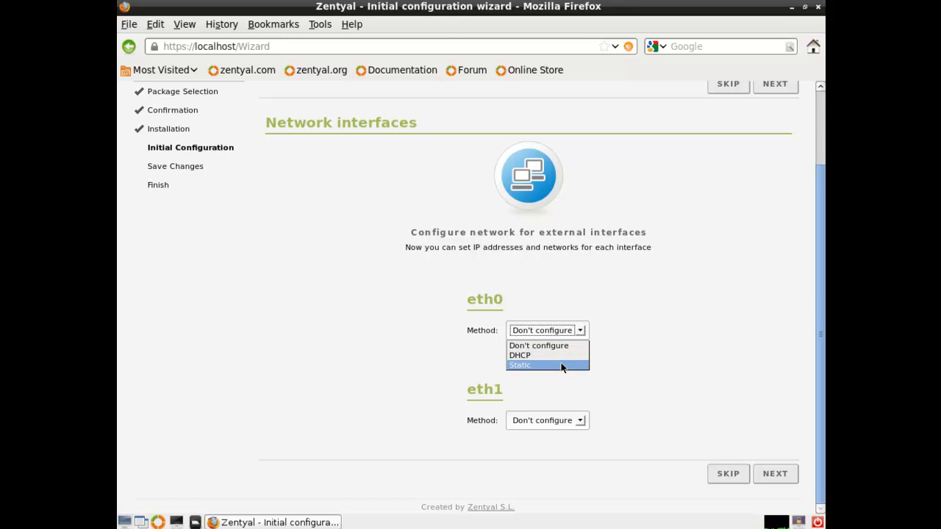
{"action": "left_click", "coordinate": [520, 365]}
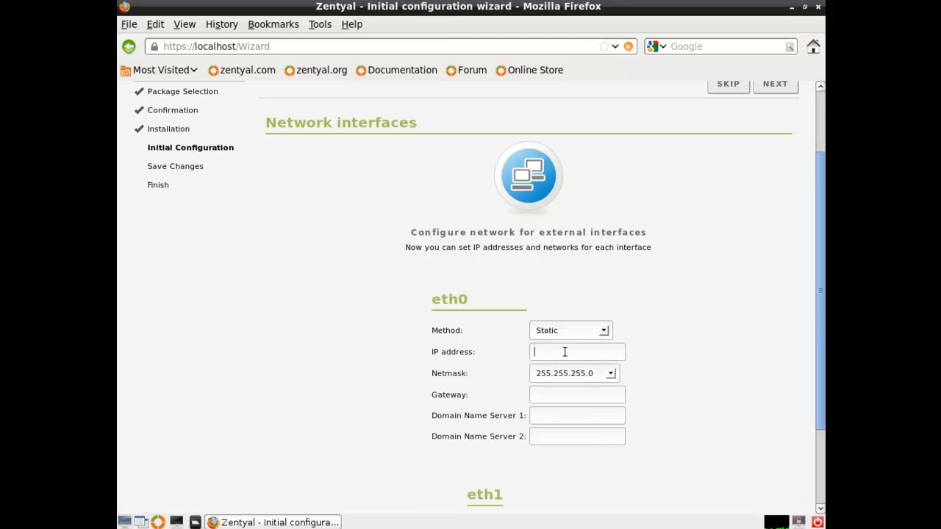
{"action": "type", "text": "10.0.0.1"}
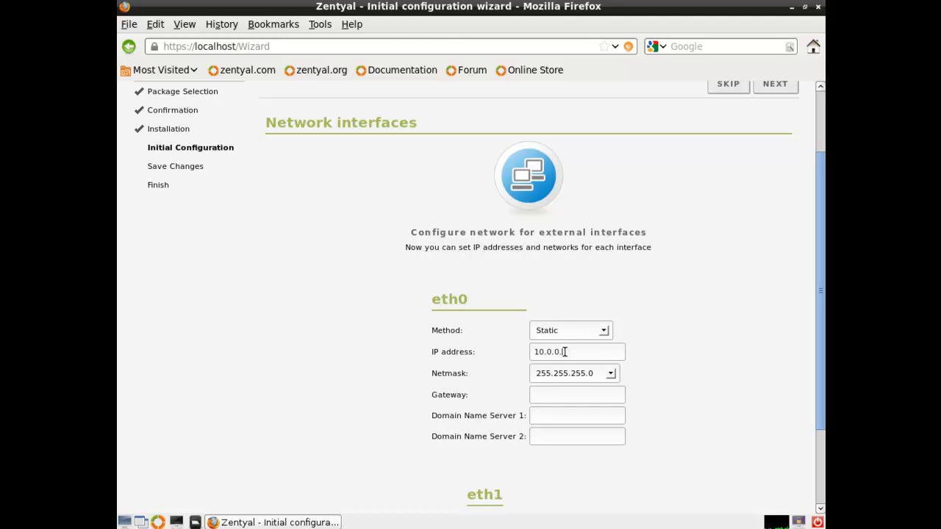
{"action": "type", "text": "5"}
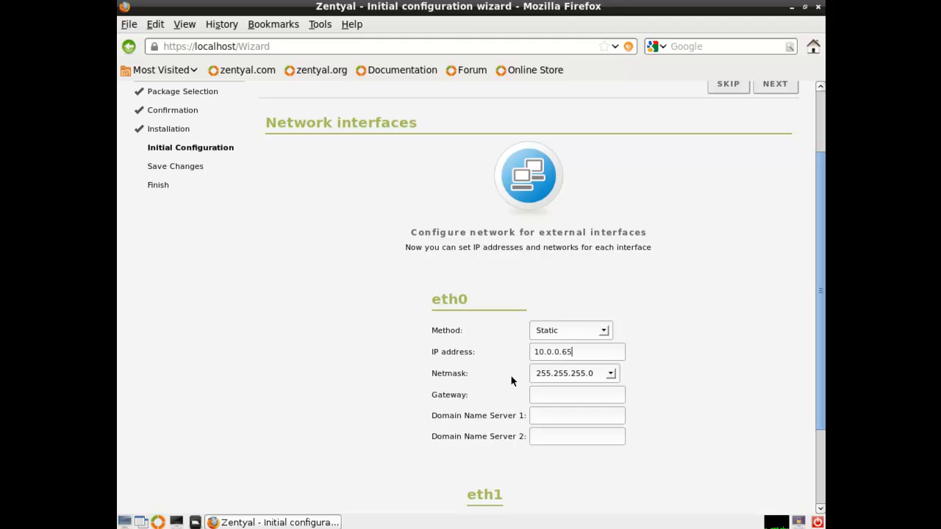
{"action": "double_click", "coordinate": [576, 352]}
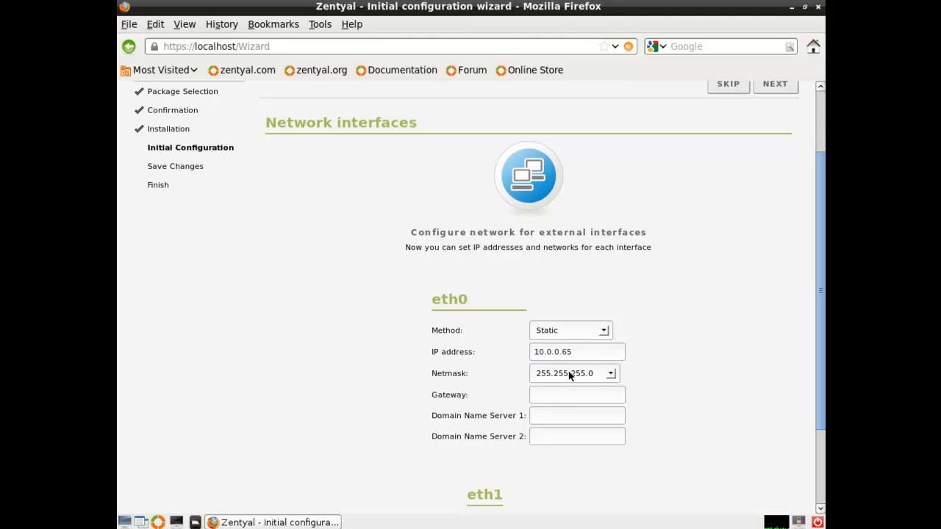
{"action": "left_click", "coordinate": [576, 351]}
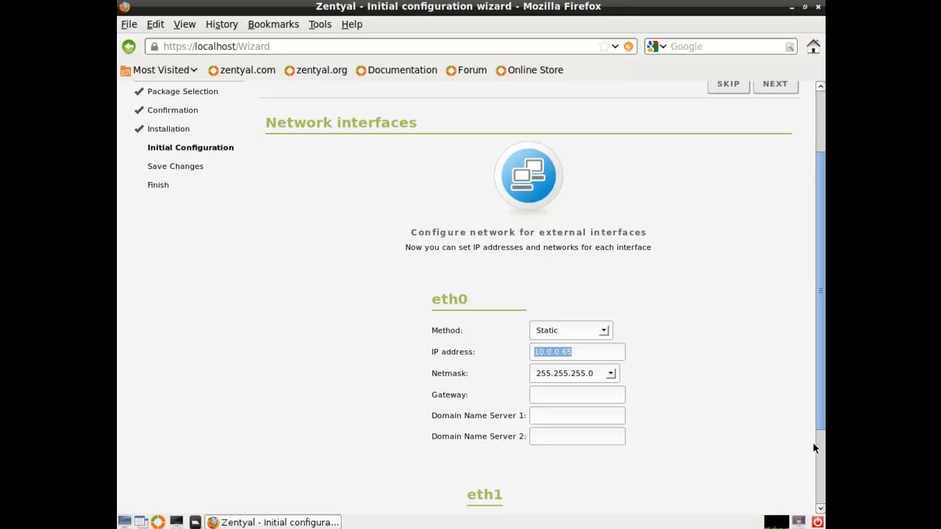
Enter netmask 255.255.255.0 and gateway and DNS server 10.0.0.1 for eth0
{"action": "scroll", "scroll_direction": "down", "scroll_amount": 3}
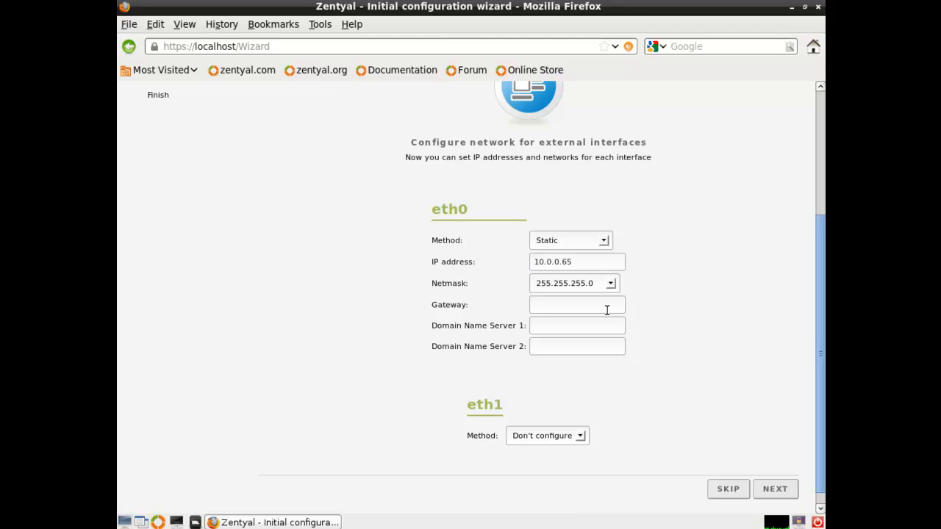
{"action": "type", "text": "10.0.0."}
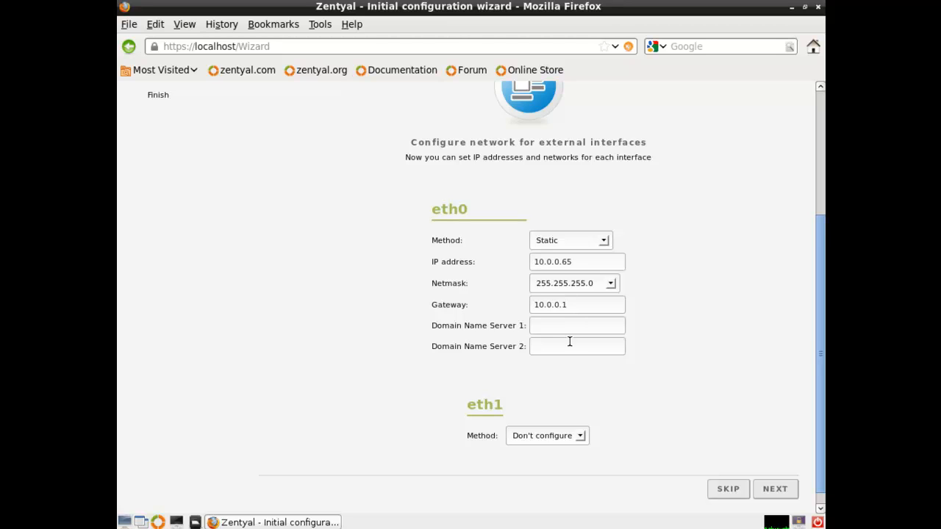
{"action": "type", "text": "1"}
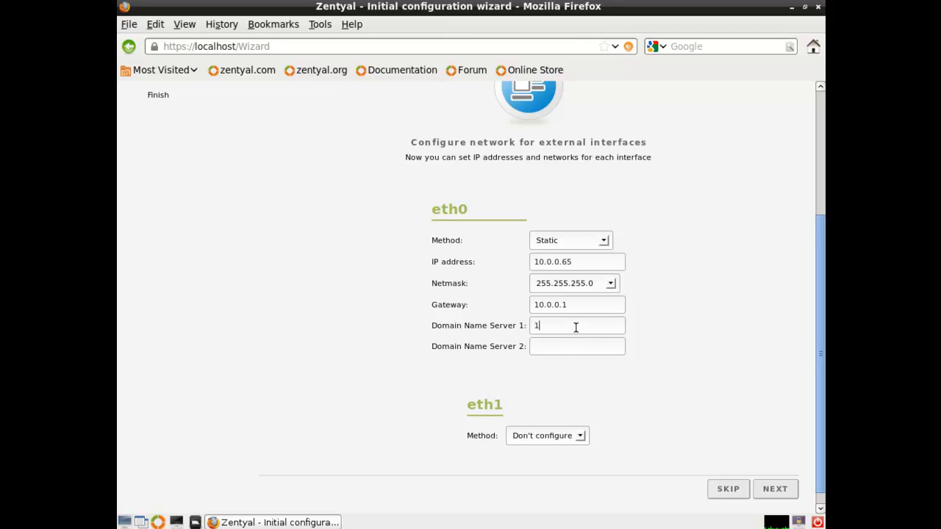
{"action": "type", "text": "0.0.0.1"}
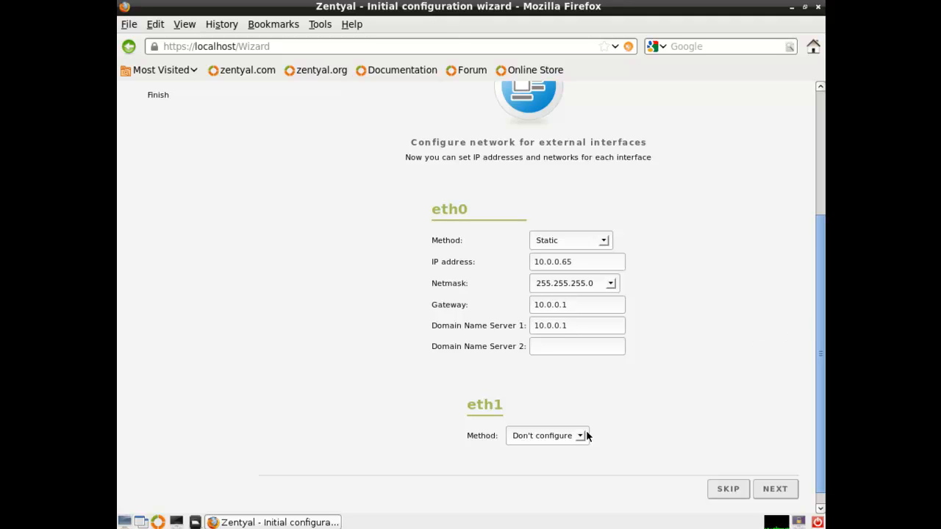
Give eth1 a Static method with IP address 10.0.2.65 and proceed to the next wizard step
{"action": "left_click", "coordinate": [547, 435]}
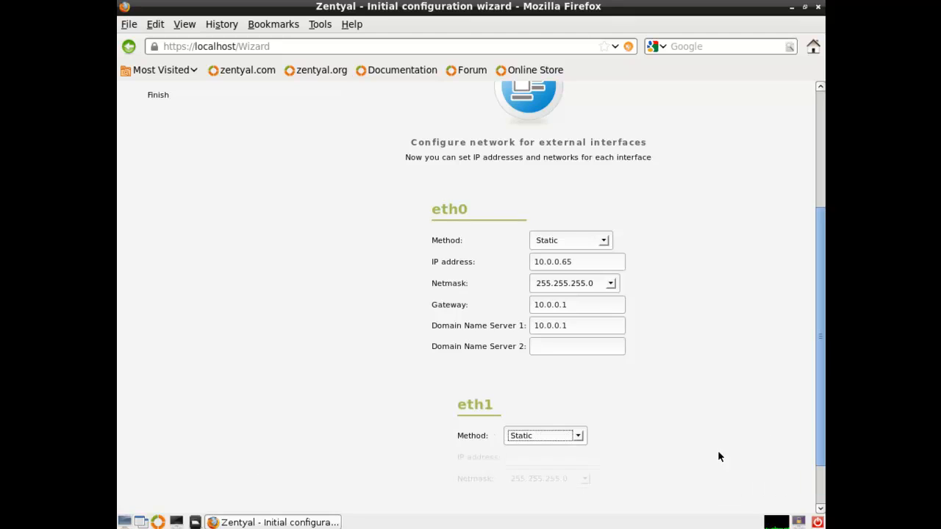
{"action": "scroll", "scroll_direction": "down", "scroll_amount": 3}
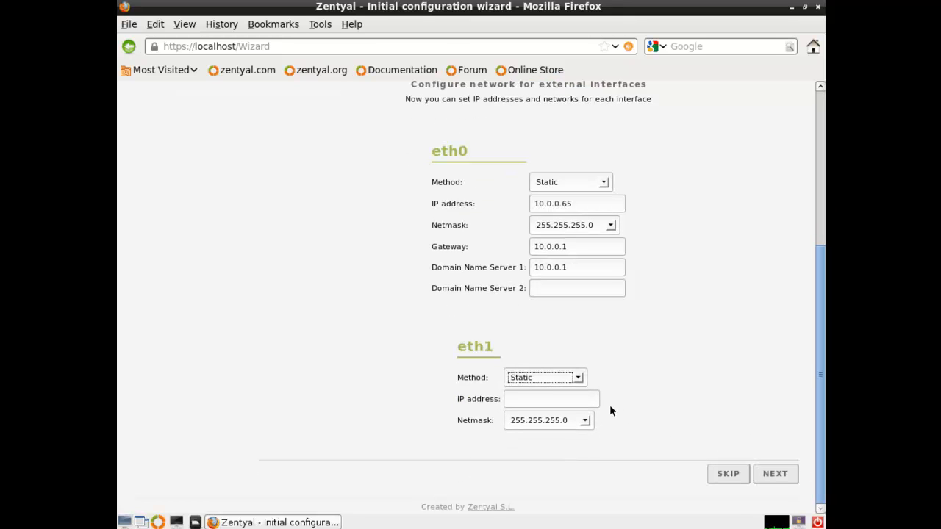
{"action": "type", "text": "1"}
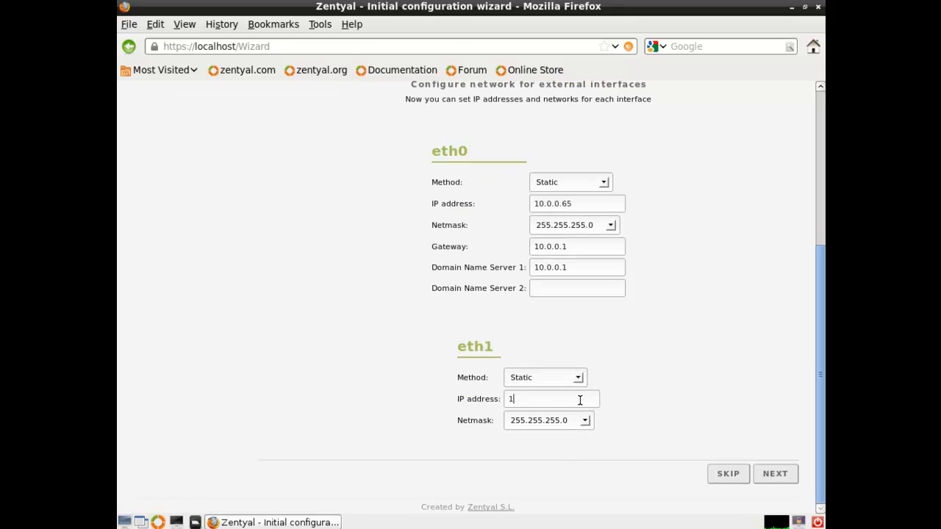
{"action": "type", "text": "0.0.2."}
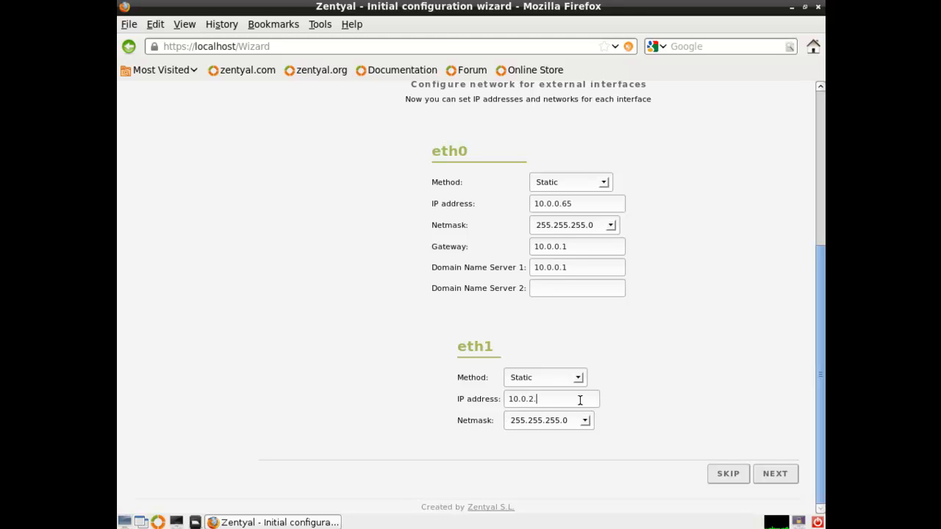
{"action": "type", "text": "65"}
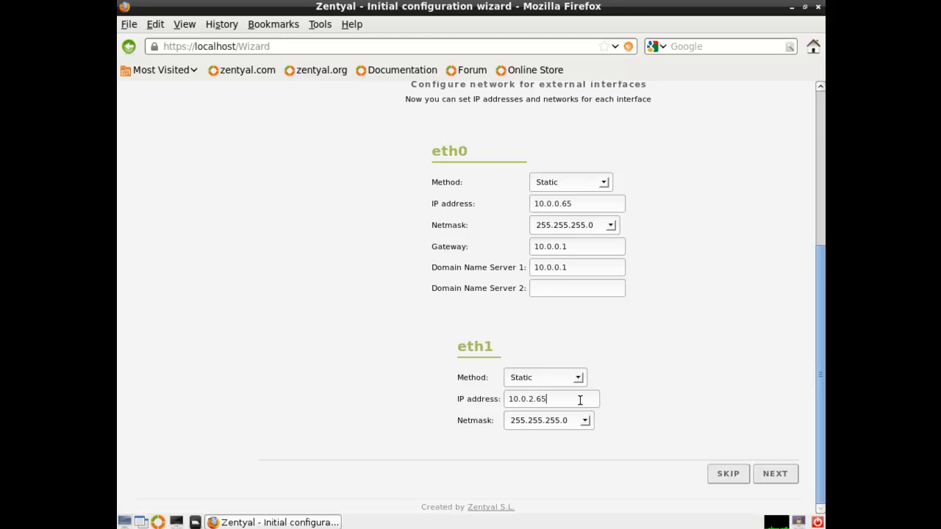
{"action": "mouse_move", "coordinate": [581, 203]}
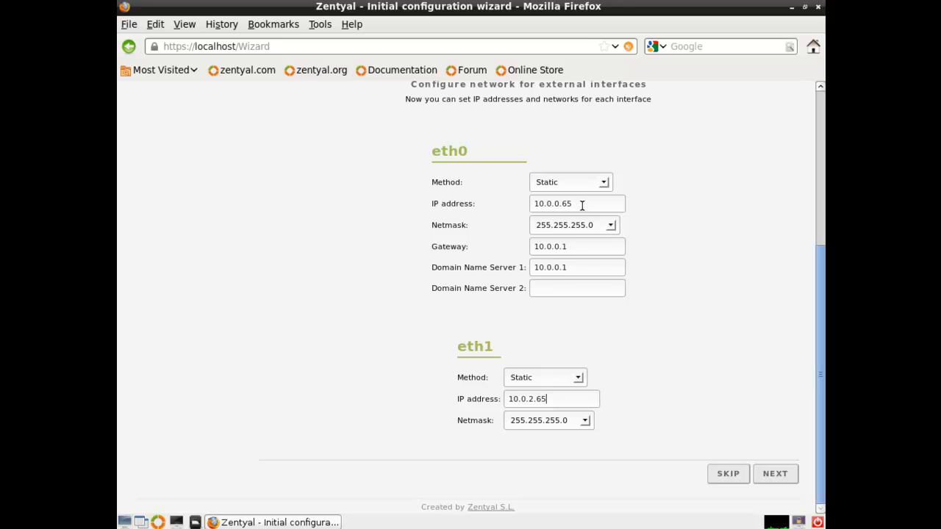
{"action": "mouse_move", "coordinate": [591, 370]}
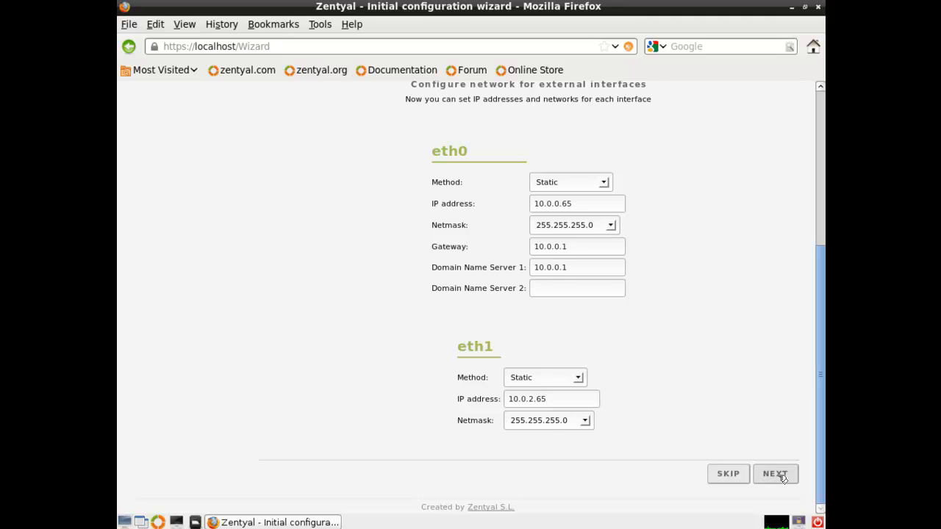
{"action": "left_click", "coordinate": [775, 474]}
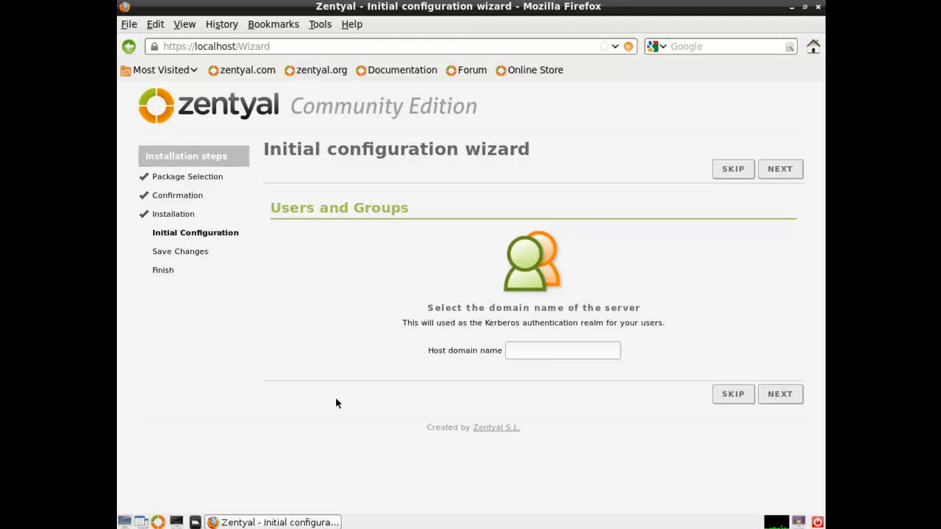
Enter test.lan as the host domain name on Users and Groups and continue
{"action": "left_click", "coordinate": [562, 350]}
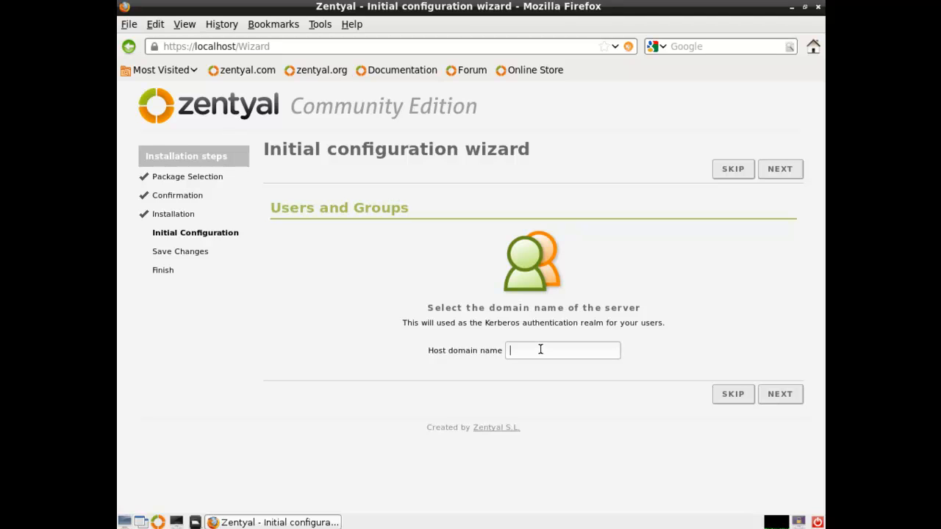
{"action": "type", "text": "test.lan"}
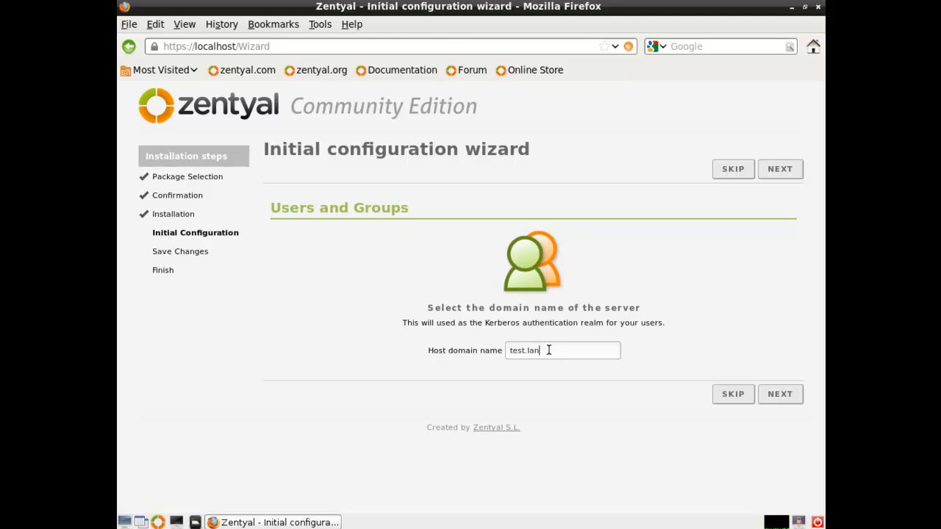
{"action": "mouse_move", "coordinate": [761, 357]}
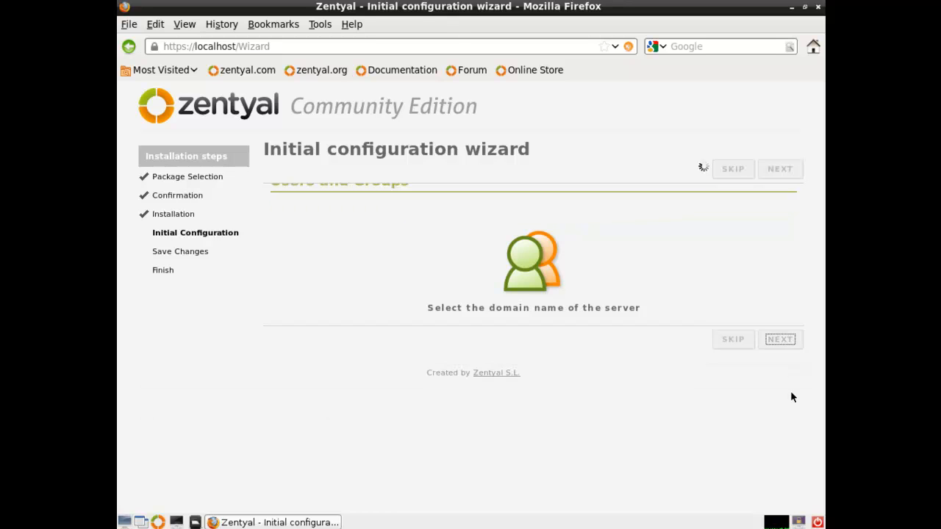
{"action": "left_click", "coordinate": [779, 338]}
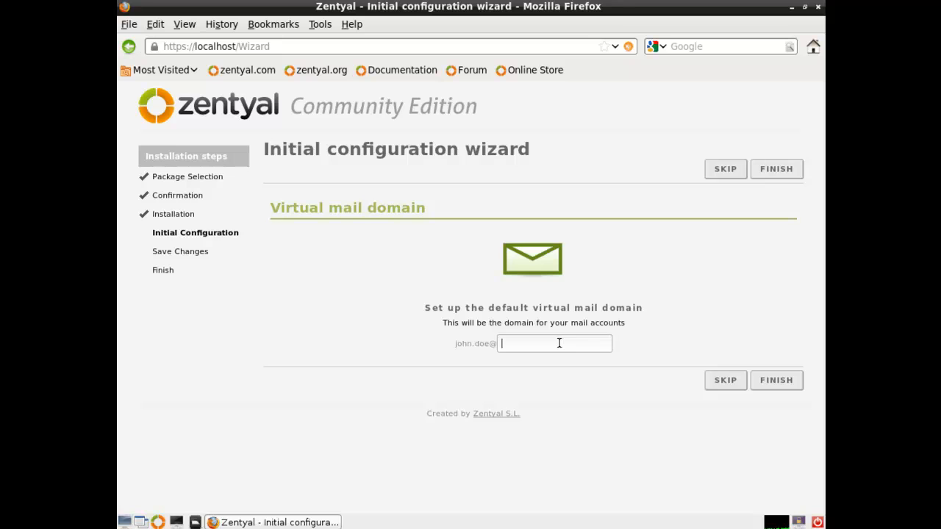
Enter ourtest.lan as the virtual mail domain and finish the initial setup
{"action": "type", "text": "ourte"}
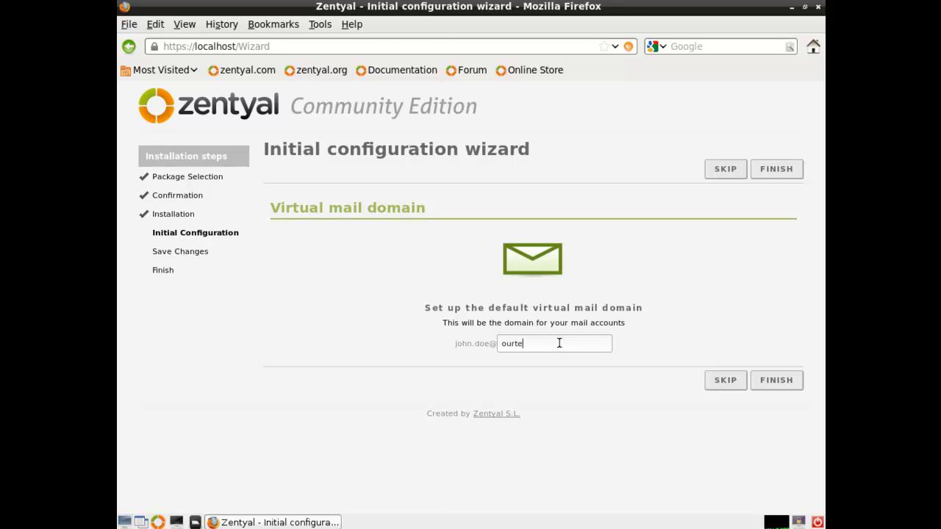
{"action": "type", "text": "st.lan"}
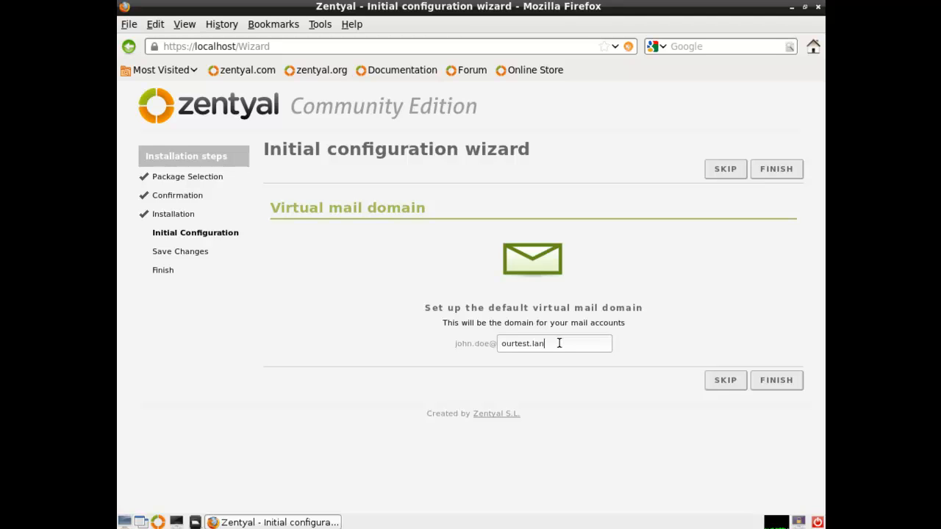
{"action": "triple_click", "coordinate": [521, 344]}
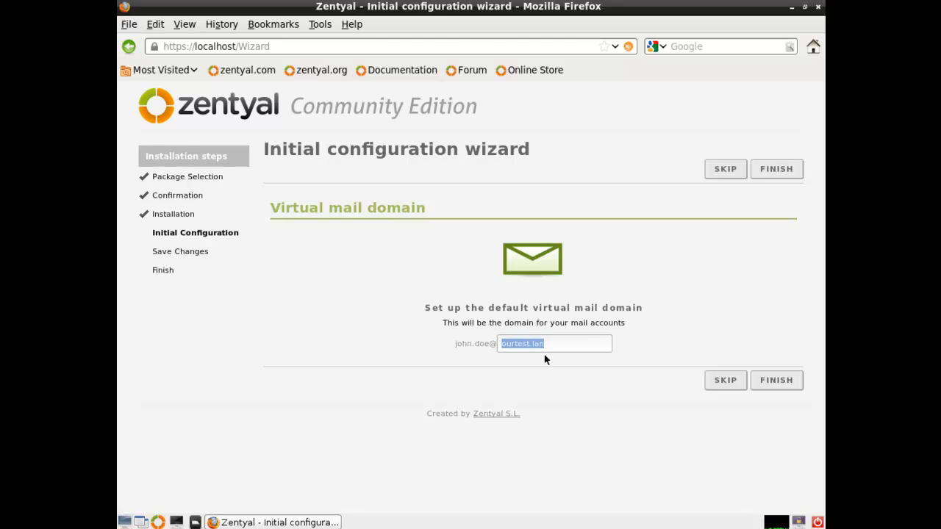
{"action": "left_click", "coordinate": [555, 342]}
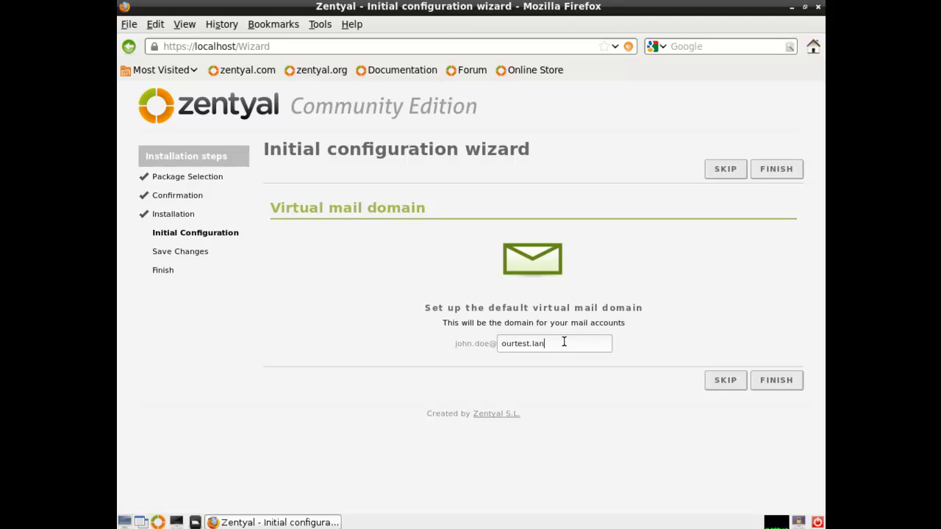
{"action": "mouse_move", "coordinate": [585, 347]}
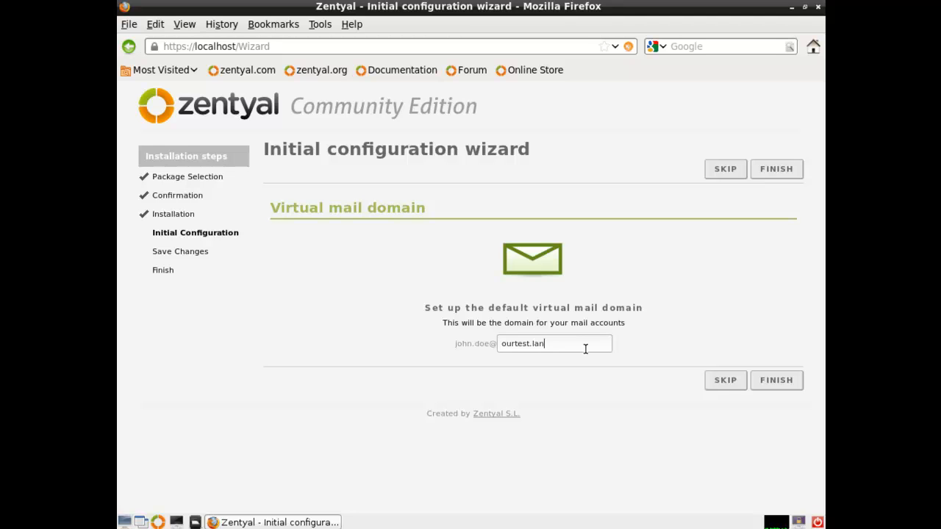
{"action": "left_click", "coordinate": [776, 379]}
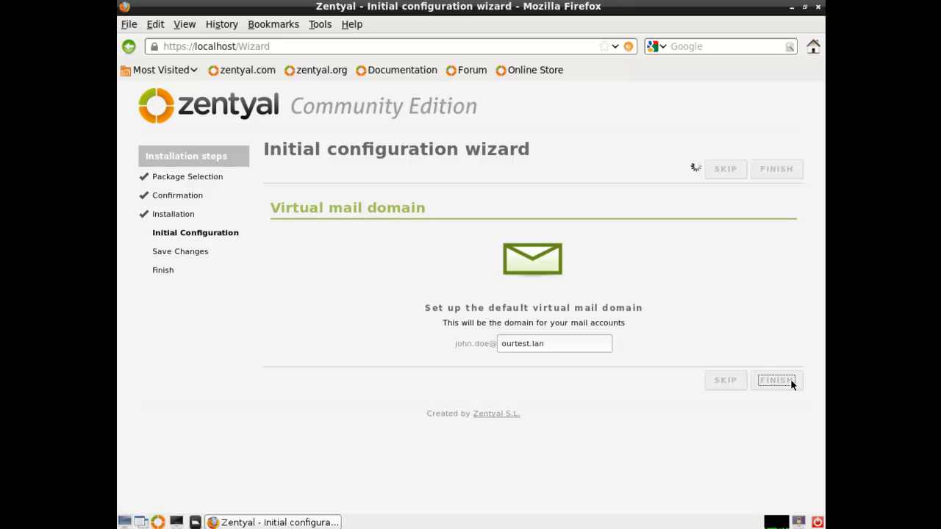
{"action": "left_click", "coordinate": [776, 379]}
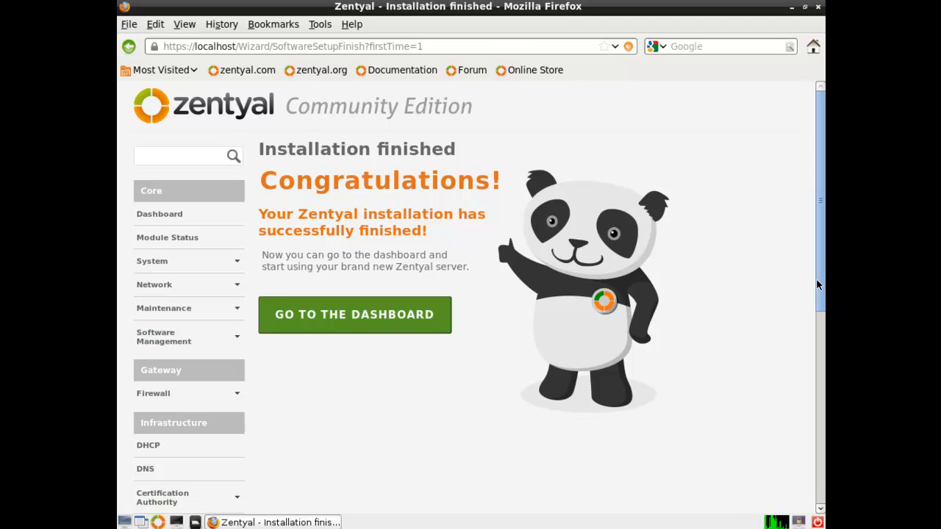
{"action": "mouse_move", "coordinate": [168, 236]}
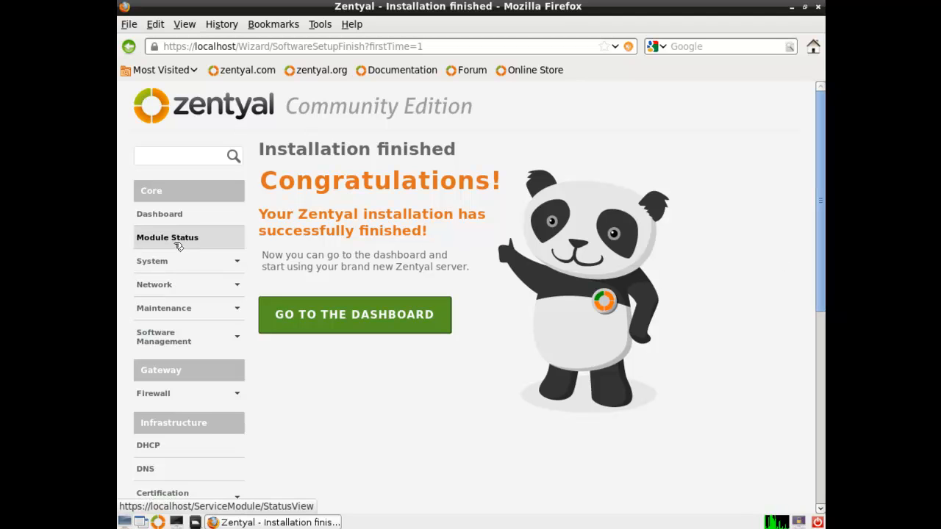
In Module Status, enable DHCP, disable Firewall, and save the module changes
{"action": "left_click", "coordinate": [167, 237]}
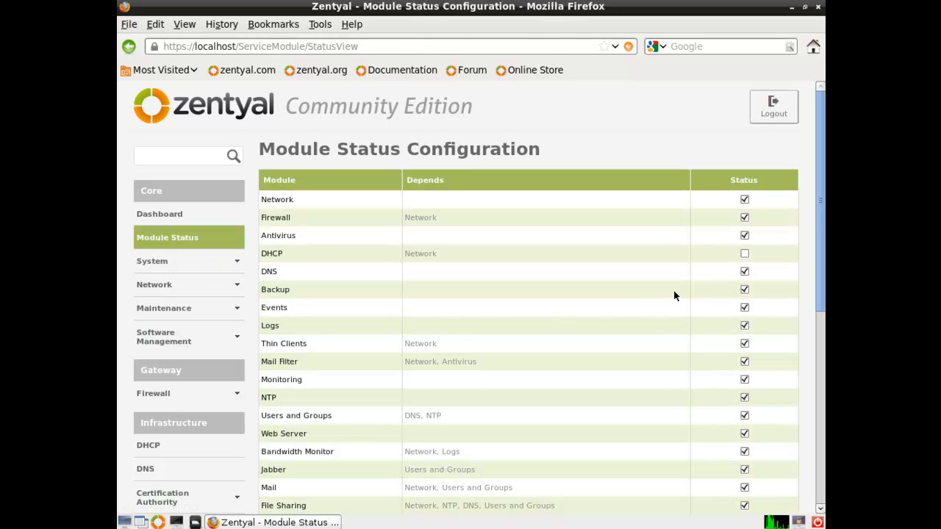
{"action": "left_click", "coordinate": [744, 253]}
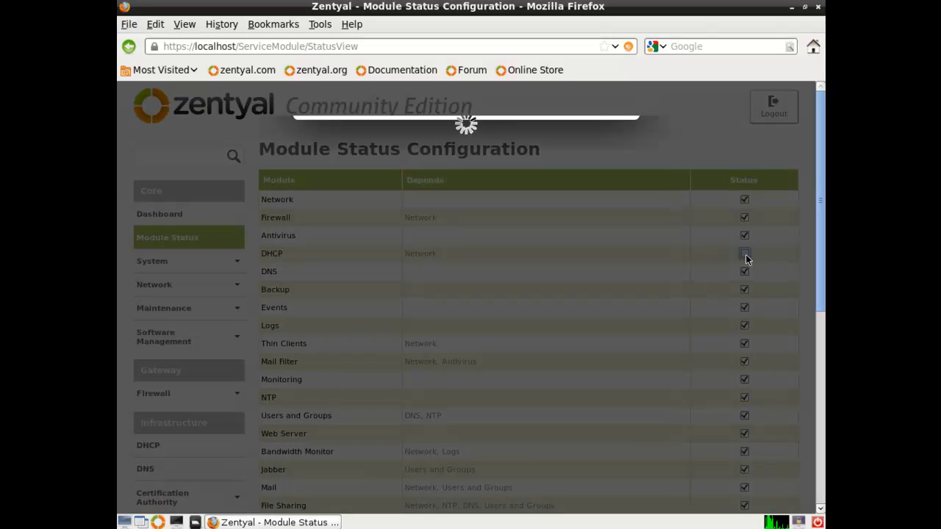
{"action": "left_click", "coordinate": [744, 253]}
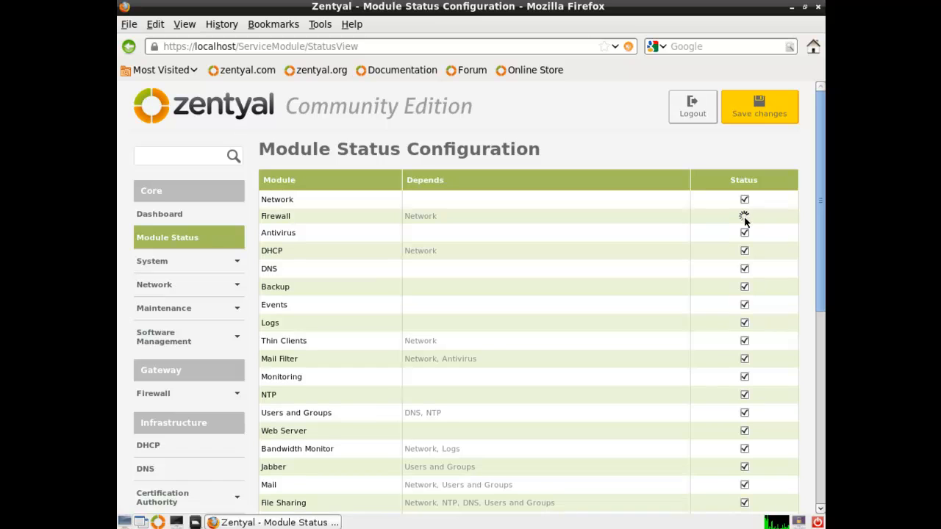
{"action": "scroll", "scroll_direction": "down", "scroll_amount": 3}
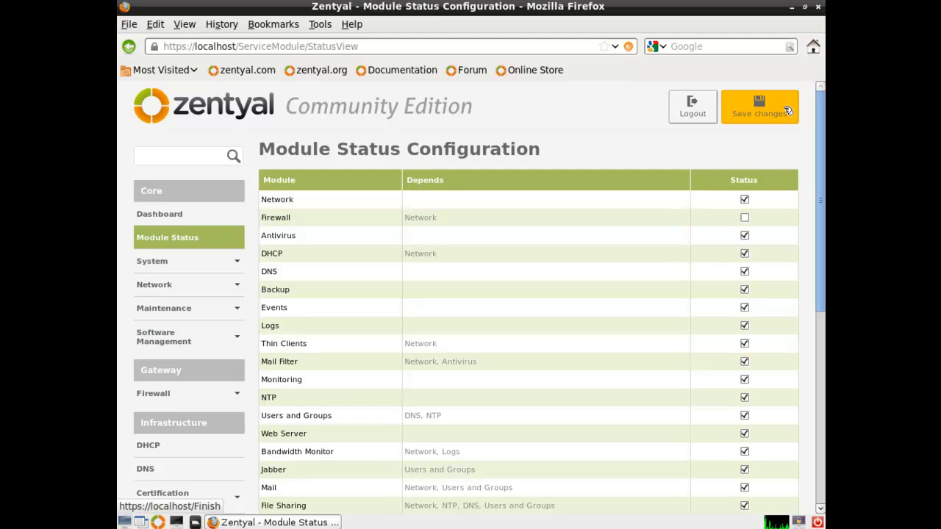
{"action": "left_click", "coordinate": [758, 106]}
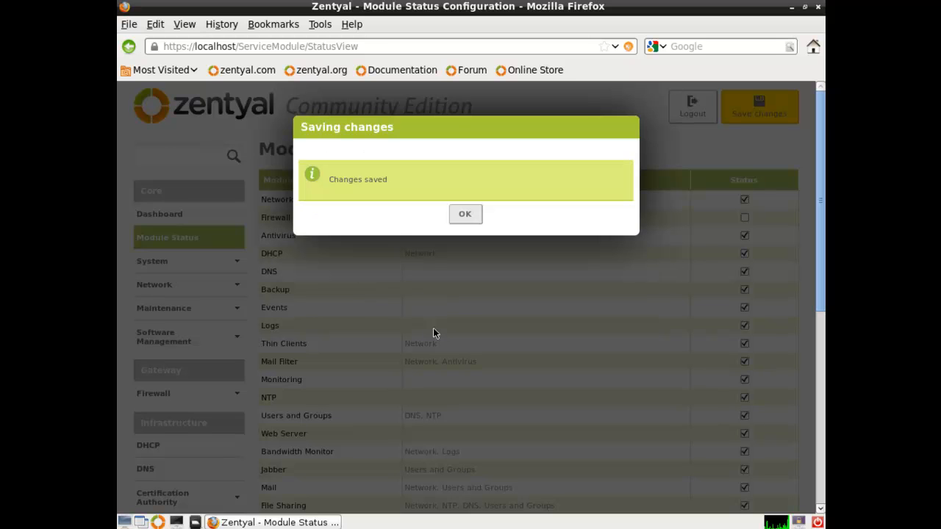
{"action": "left_click", "coordinate": [465, 214]}
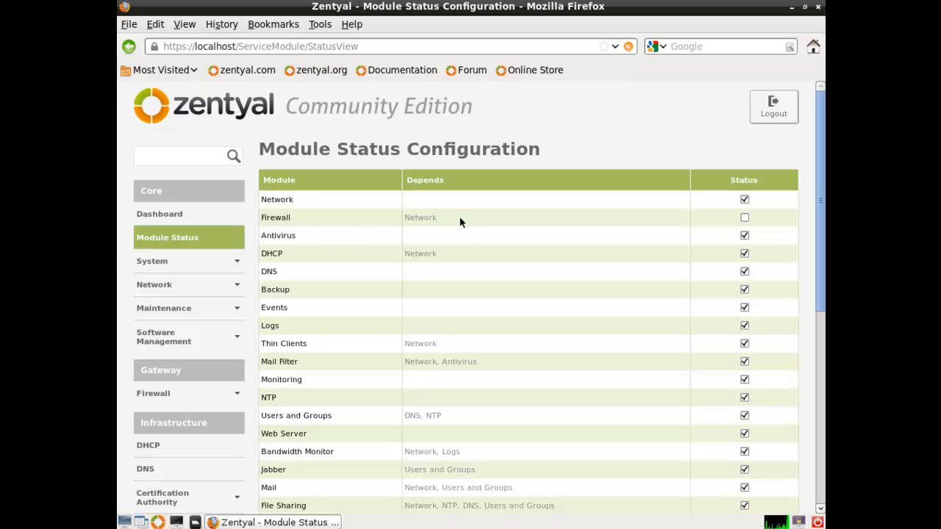
{"action": "scroll", "scroll_direction": "down", "scroll_amount": 3}
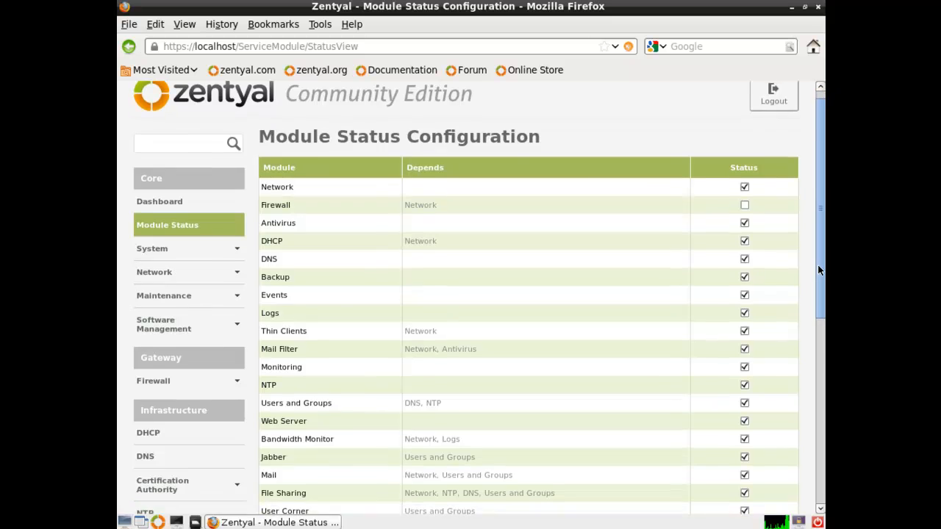
{"action": "scroll", "scroll_direction": "down", "scroll_amount": 3}
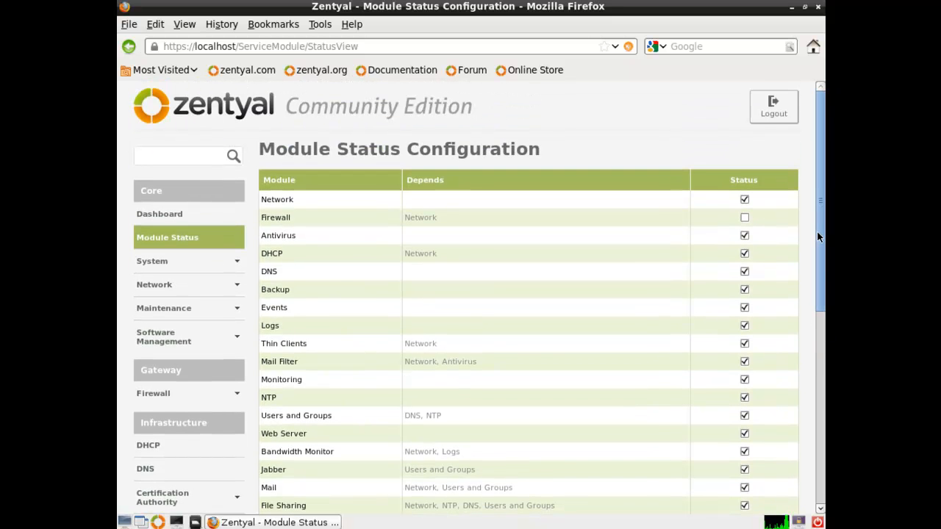
{"action": "scroll", "scroll_direction": "down", "scroll_amount": 3}
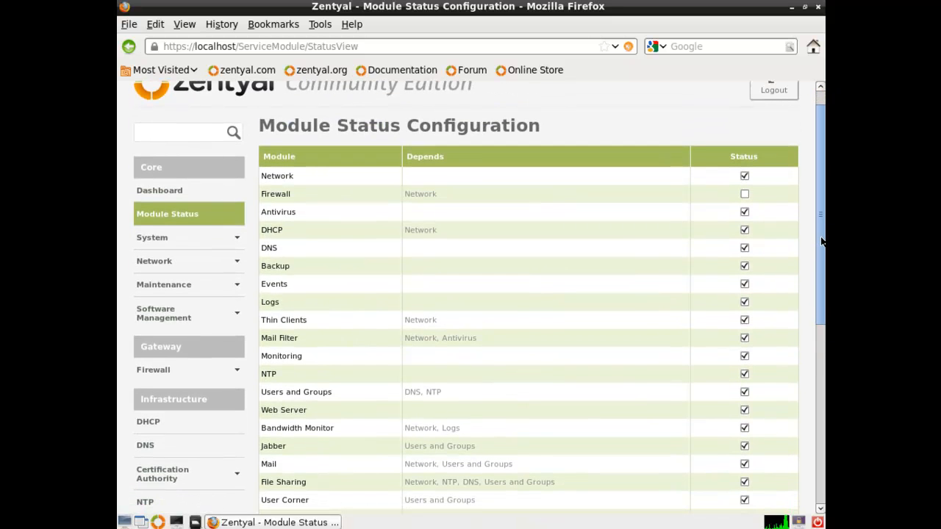
In System > General, change the administration interface TCP port from 443 to 444
{"action": "left_click", "coordinate": [152, 237]}
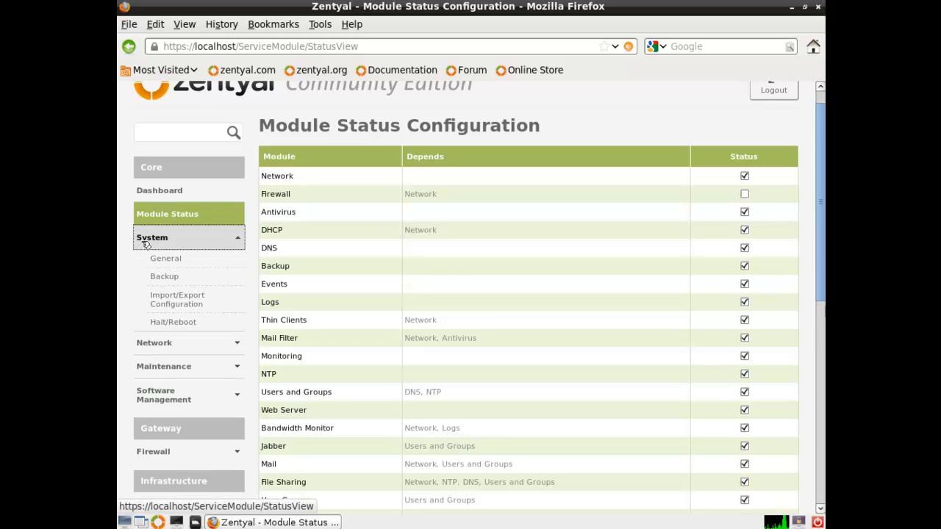
{"action": "left_click", "coordinate": [164, 259]}
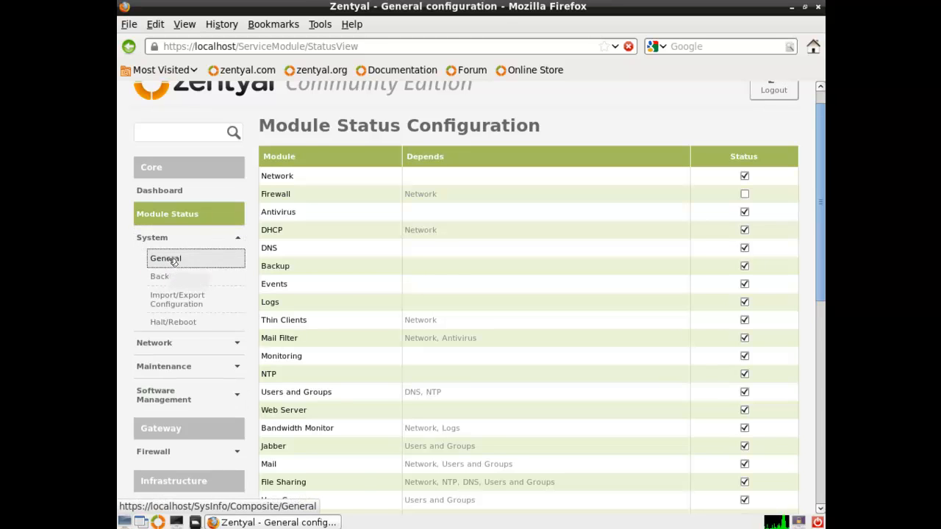
{"action": "left_click", "coordinate": [164, 258]}
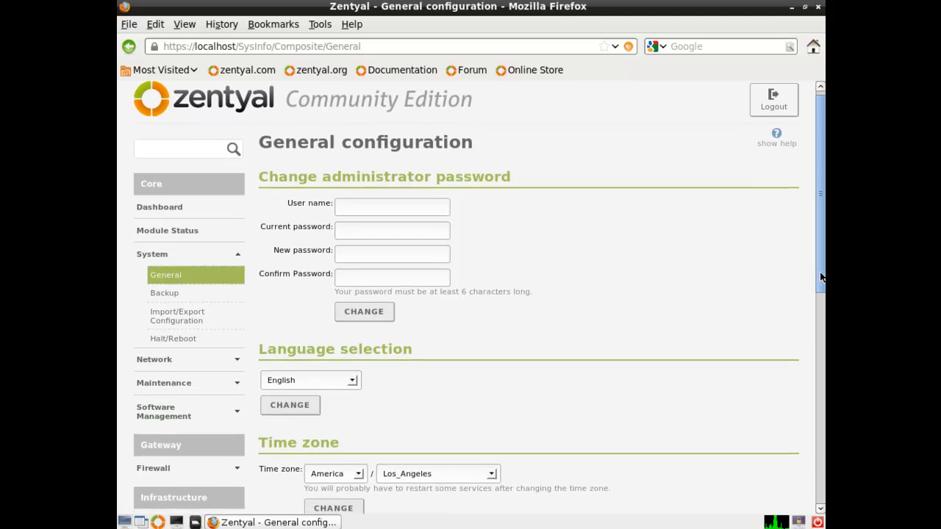
{"action": "scroll", "scroll_direction": "down", "scroll_amount": 3}
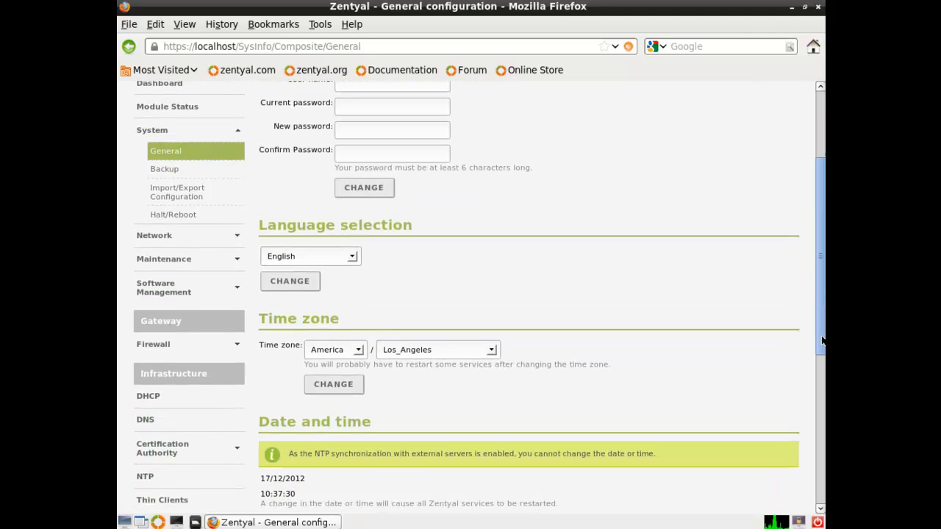
{"action": "scroll", "scroll_direction": "down", "scroll_amount": 3}
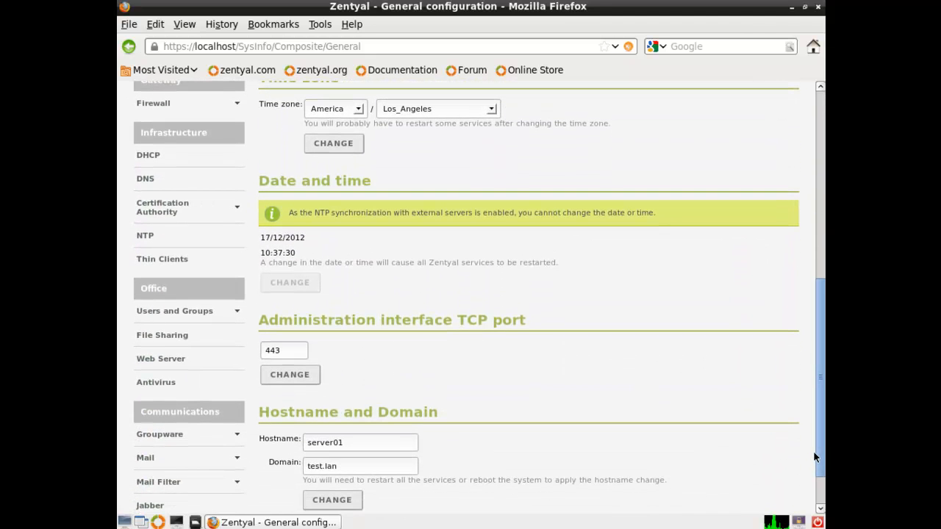
{"action": "left_click", "coordinate": [284, 350]}
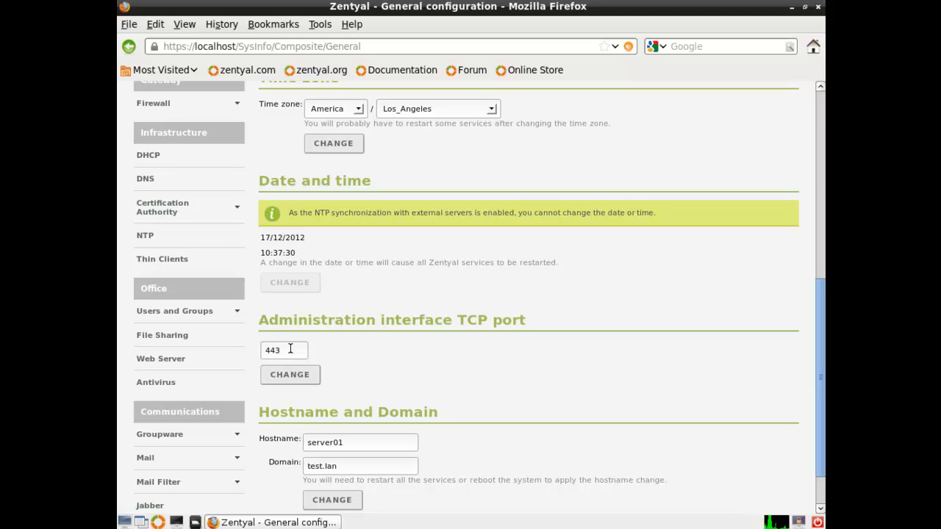
{"action": "left_click", "coordinate": [283, 350]}
{"action": "type", "text": "444"}
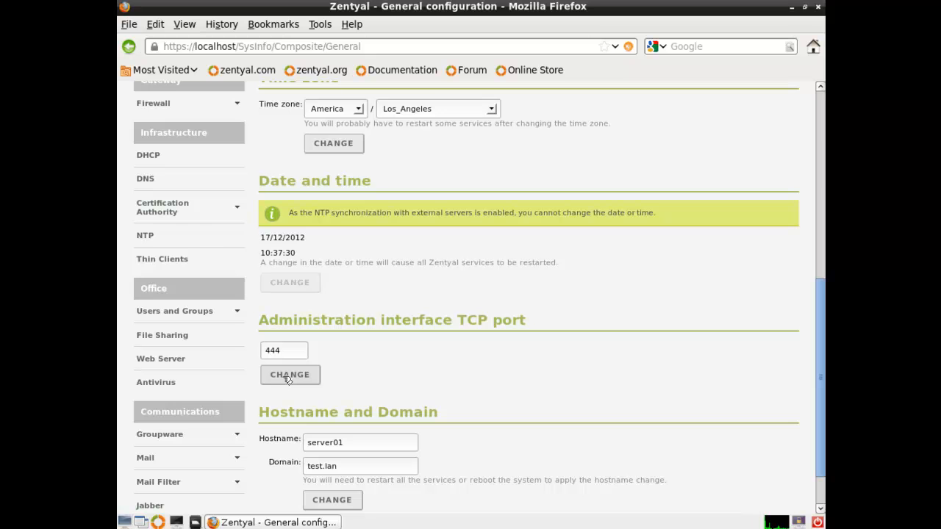
{"action": "left_click", "coordinate": [290, 374]}
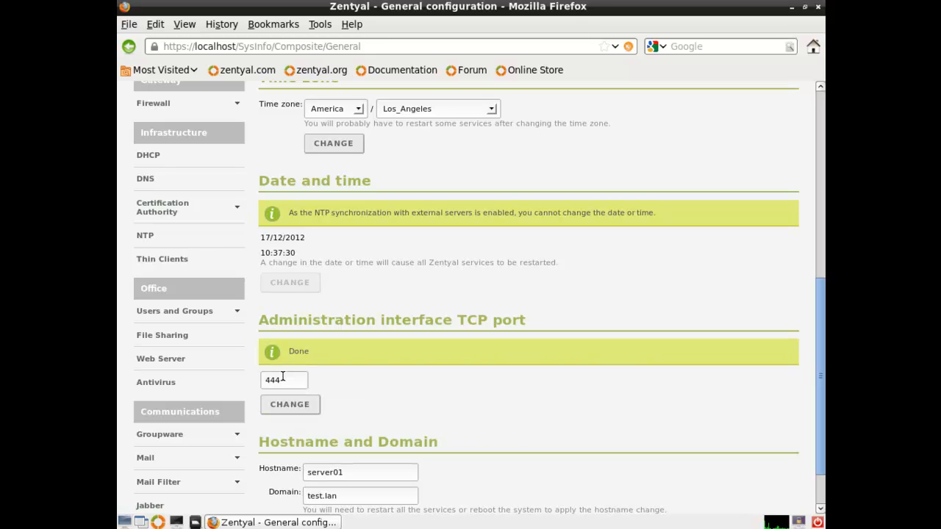
{"action": "scroll", "scroll_direction": "down", "scroll_amount": 3}
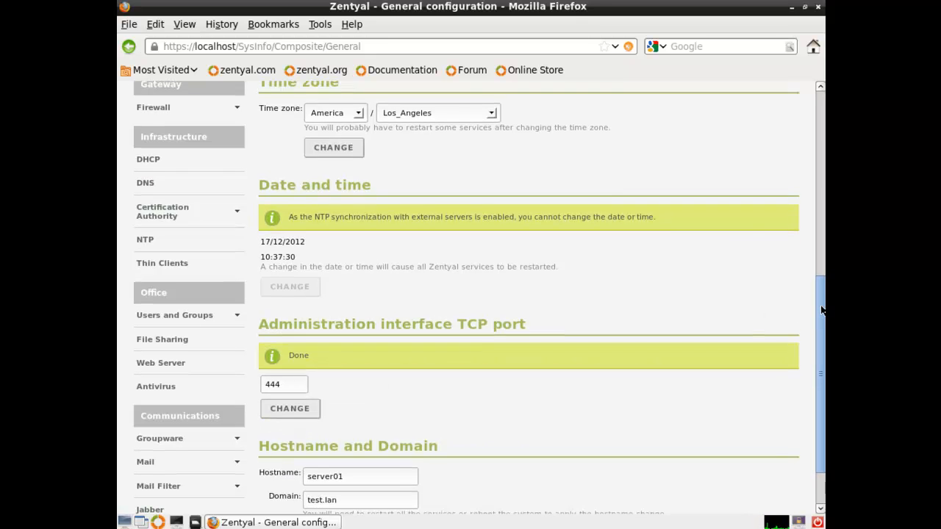
Save the pending configuration changes and bring up the desktop Applications menu
{"action": "left_click", "coordinate": [758, 106]}
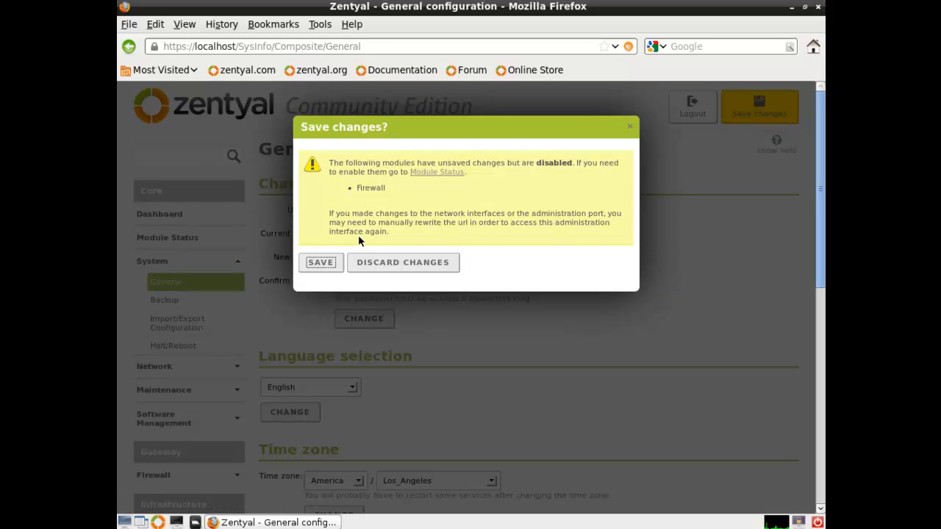
{"action": "left_click", "coordinate": [320, 262]}
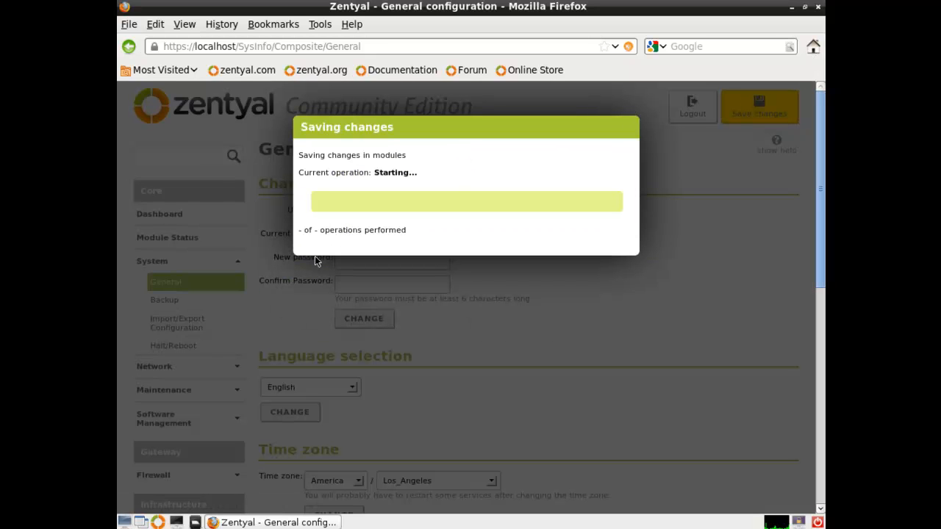
{"action": "mouse_move", "coordinate": [496, 287]}
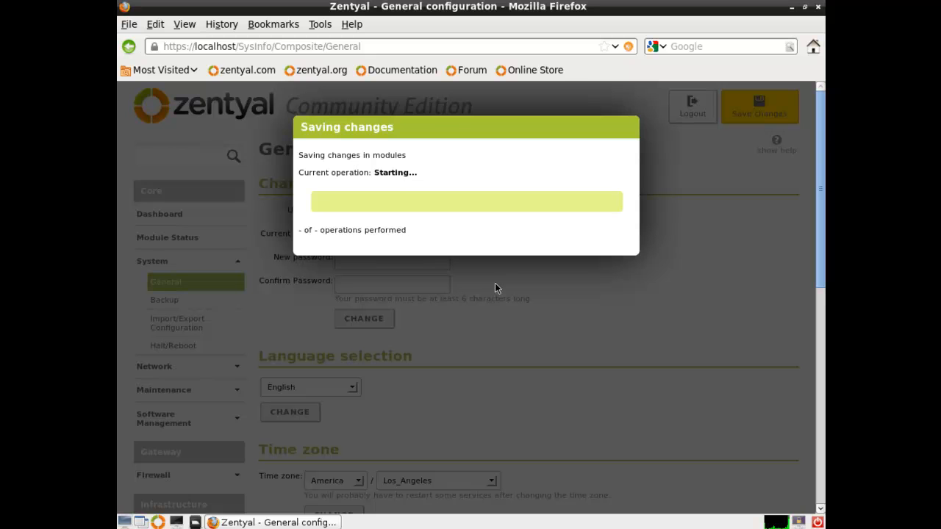
{"action": "mouse_move", "coordinate": [236, 60]}
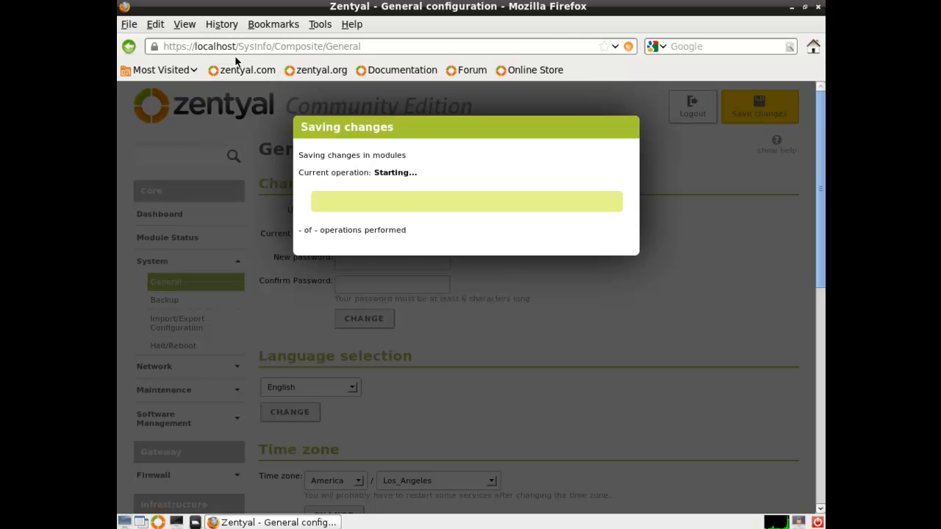
{"action": "left_click", "coordinate": [125, 522]}
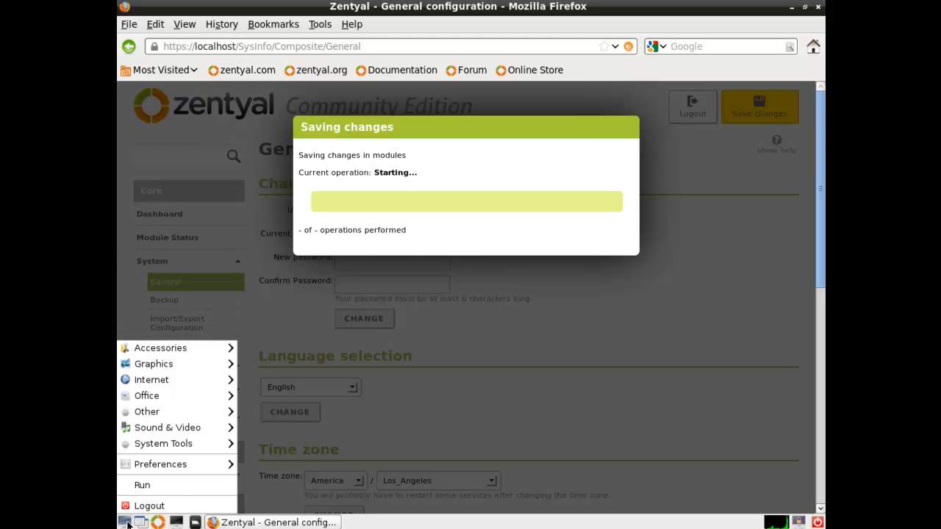
{"action": "mouse_move", "coordinate": [151, 379]}
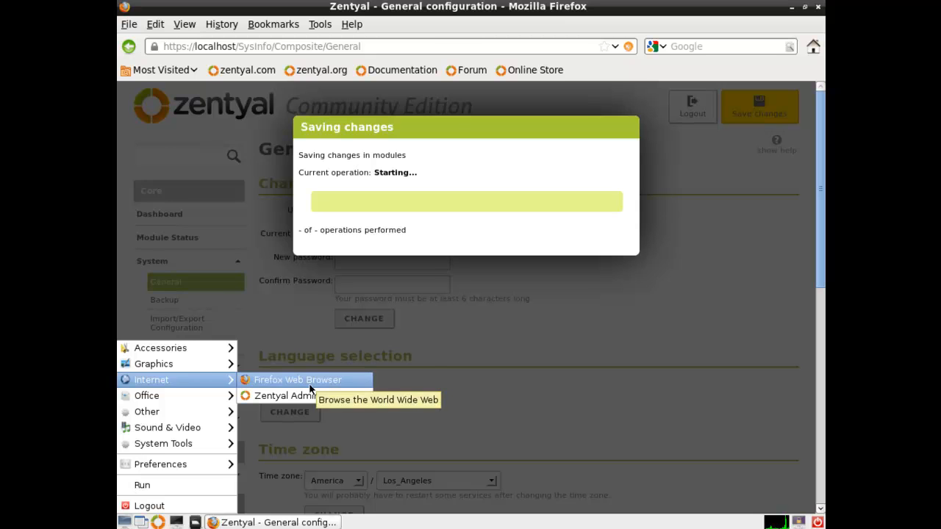
{"action": "left_click", "coordinate": [297, 379]}
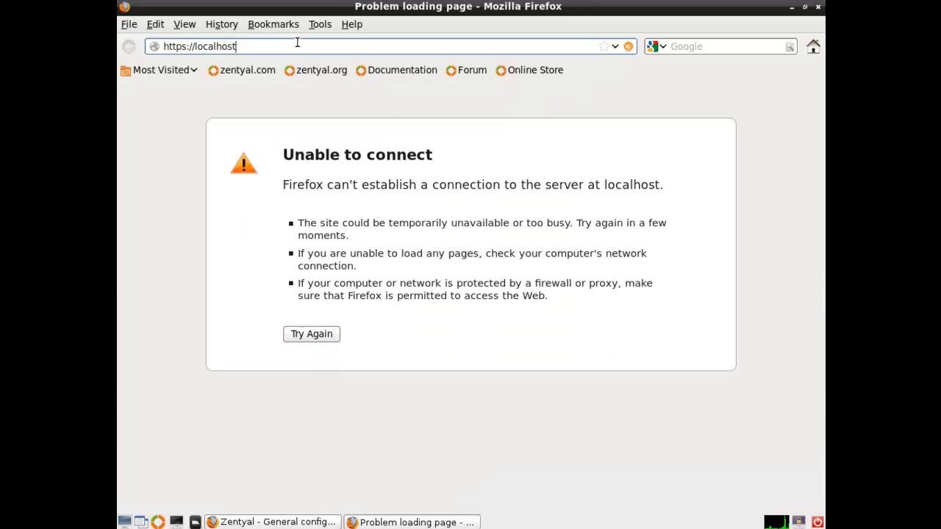
{"action": "type", "text": ":"}
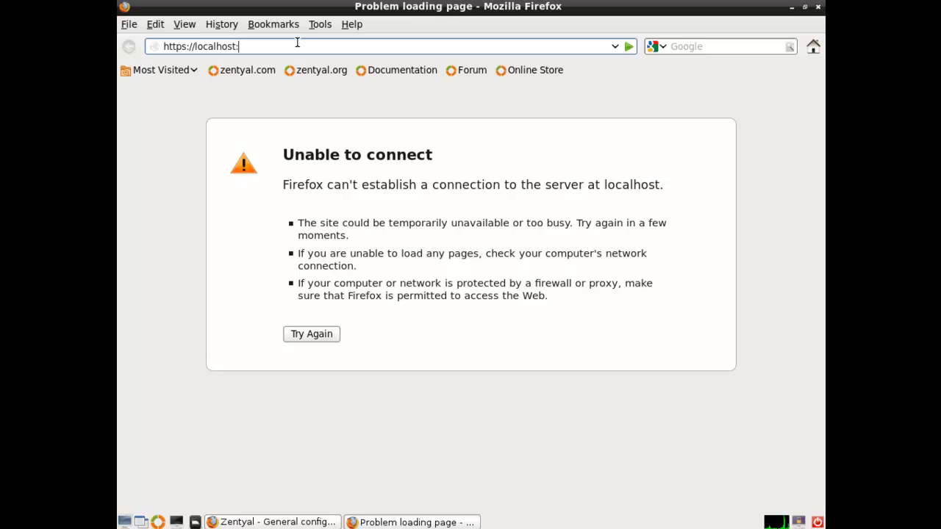
{"action": "type", "text": "444"}
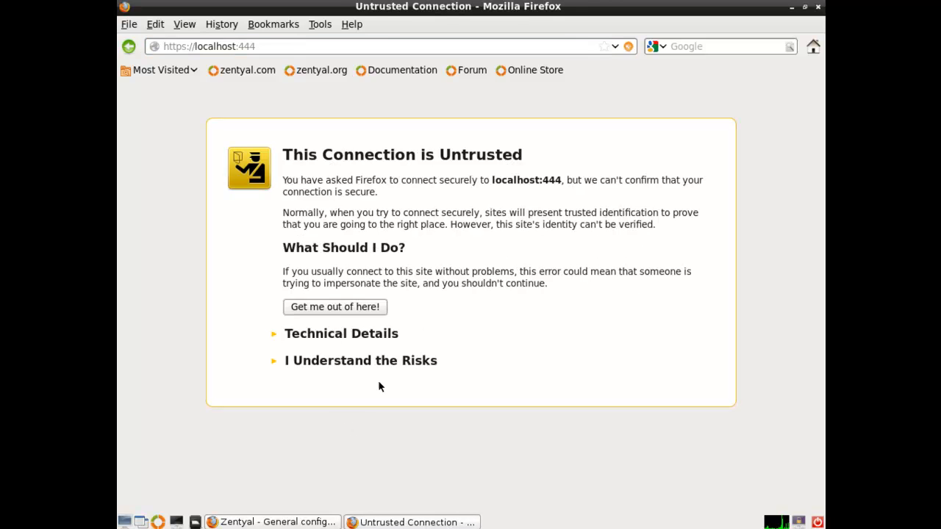
{"action": "left_click", "coordinate": [360, 360]}
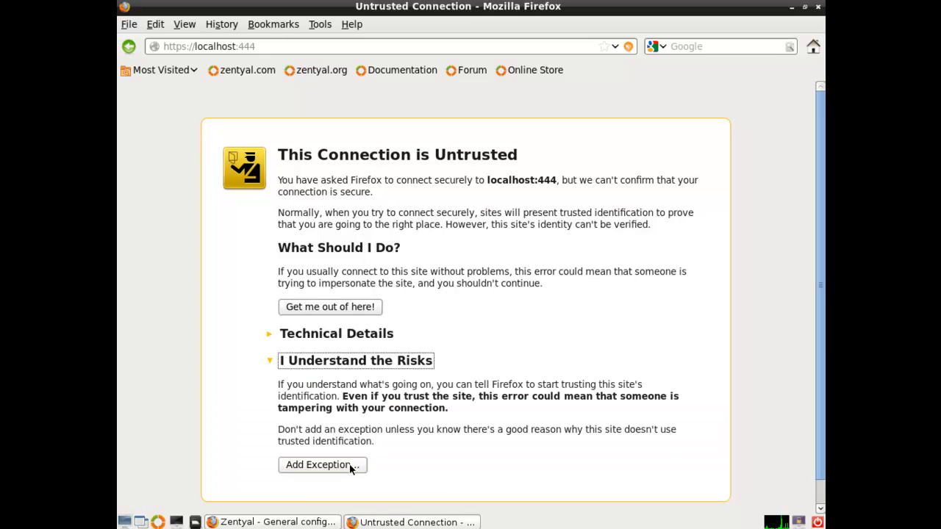
{"action": "left_click", "coordinate": [322, 464]}
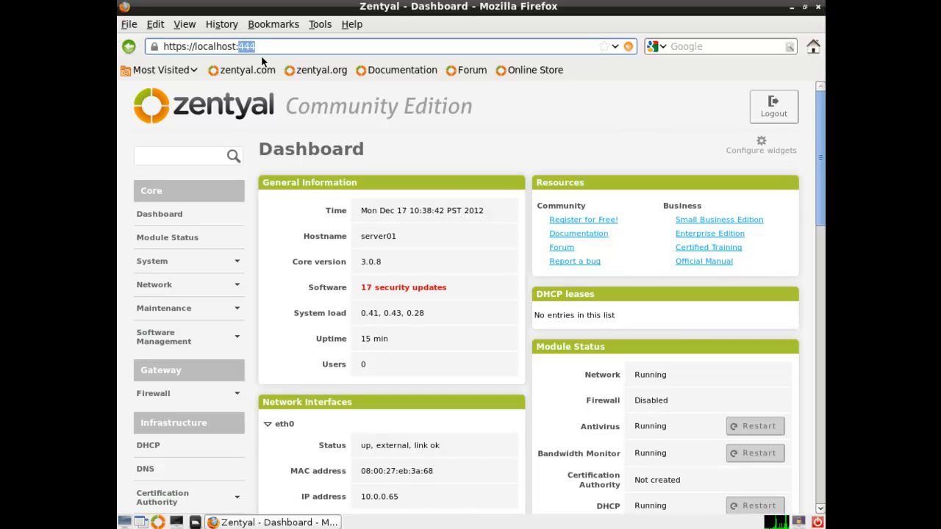
Go to the Certification Authority > General page
{"action": "scroll", "scroll_direction": "down", "scroll_amount": 3}
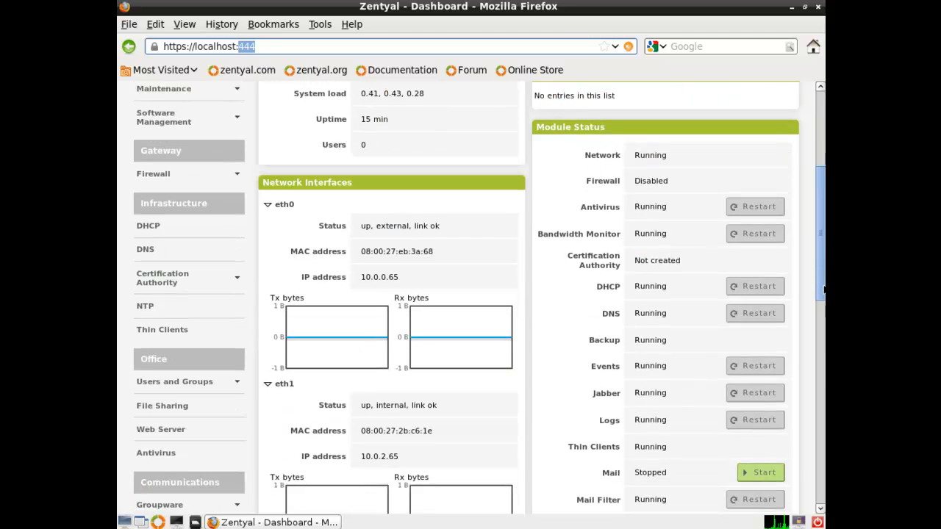
{"action": "scroll", "scroll_direction": "down", "scroll_amount": 3}
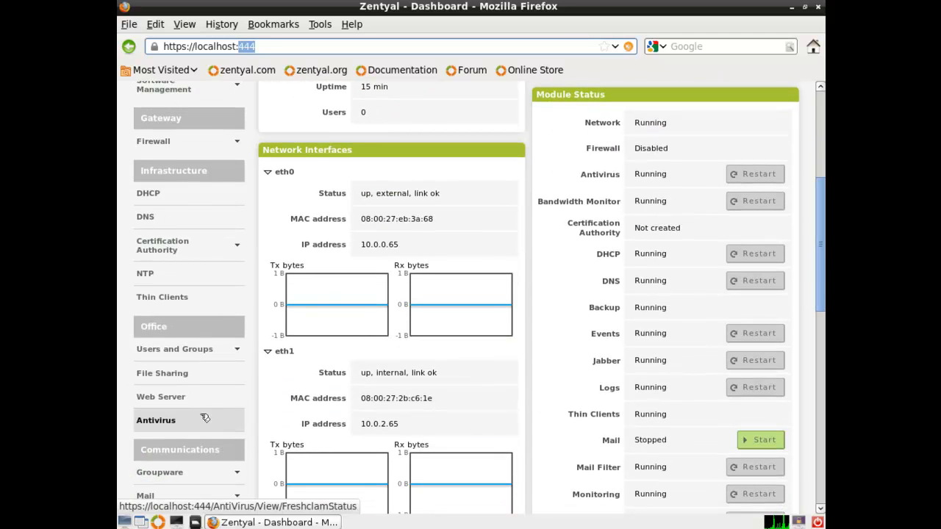
{"action": "left_click", "coordinate": [162, 244]}
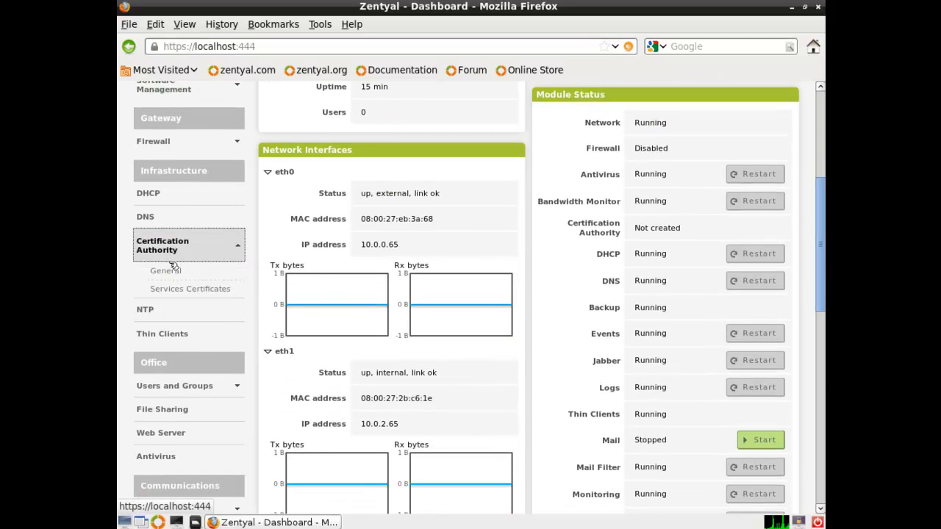
{"action": "left_click", "coordinate": [164, 271]}
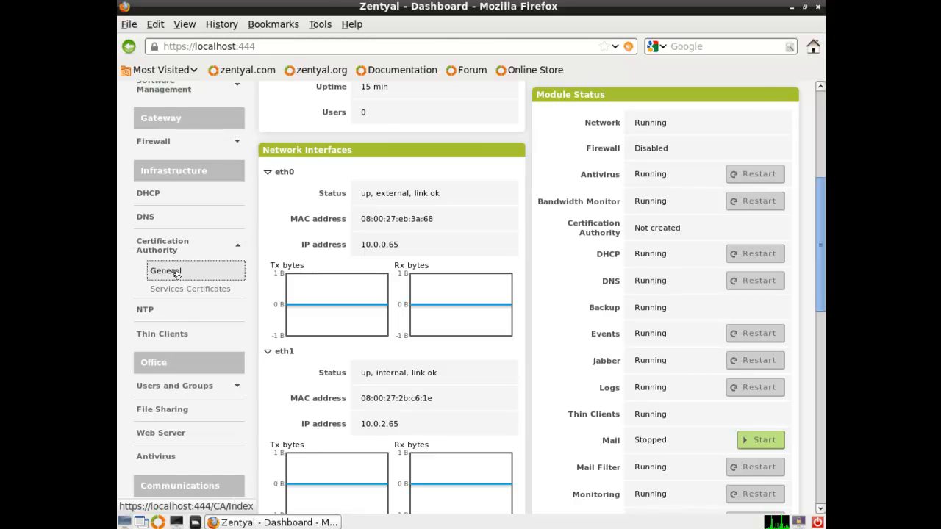
{"action": "left_click", "coordinate": [165, 271]}
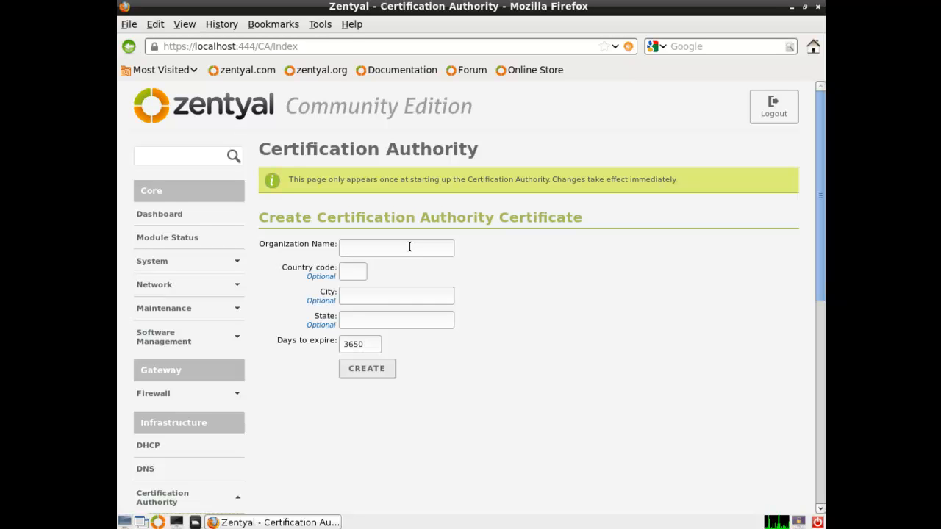
Create the CA certificate with Organization Name ourtest.lan
{"action": "left_click", "coordinate": [397, 247]}
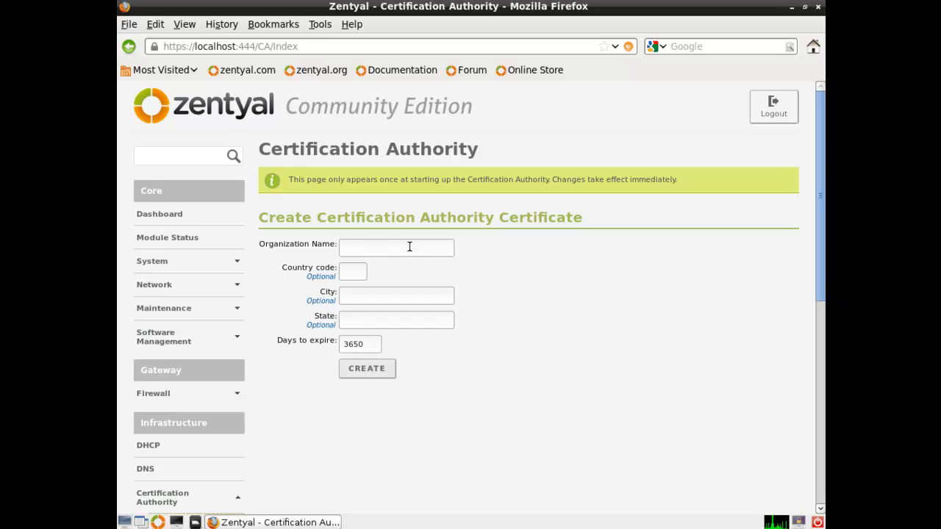
{"action": "left_click", "coordinate": [396, 247]}
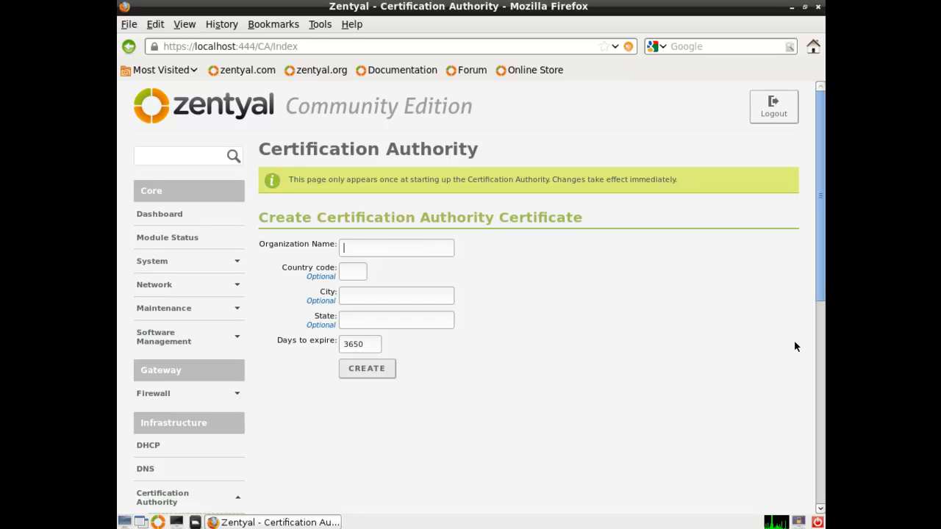
{"action": "mouse_move", "coordinate": [669, 433]}
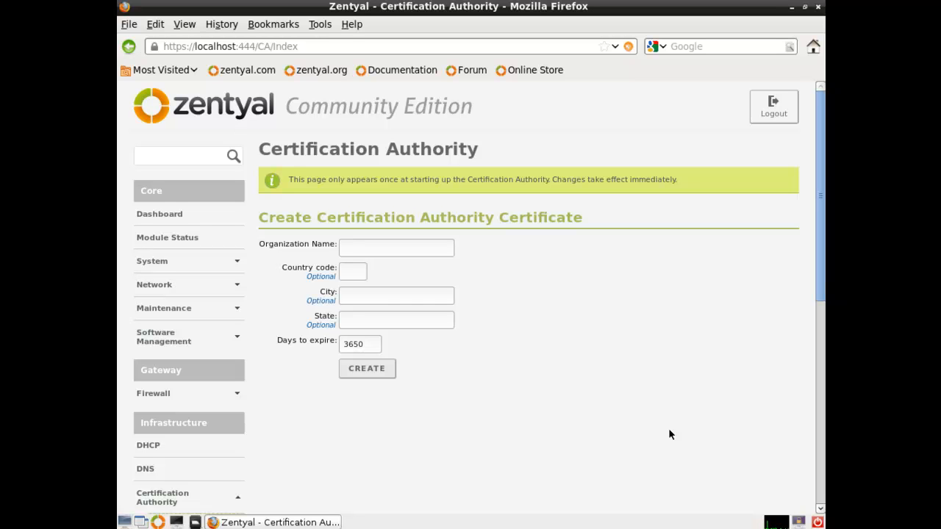
{"action": "left_click", "coordinate": [395, 247]}
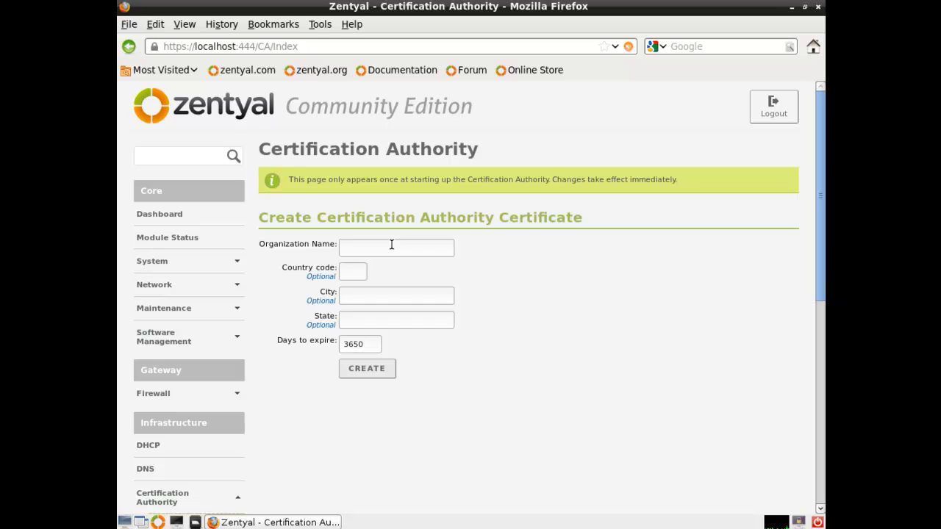
{"action": "type", "text": "ou"}
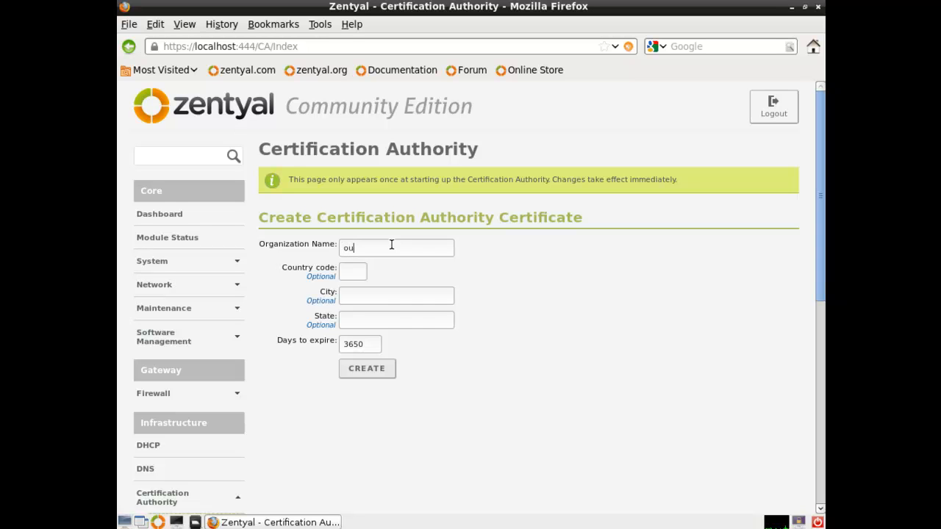
{"action": "type", "text": "rtest.lan"}
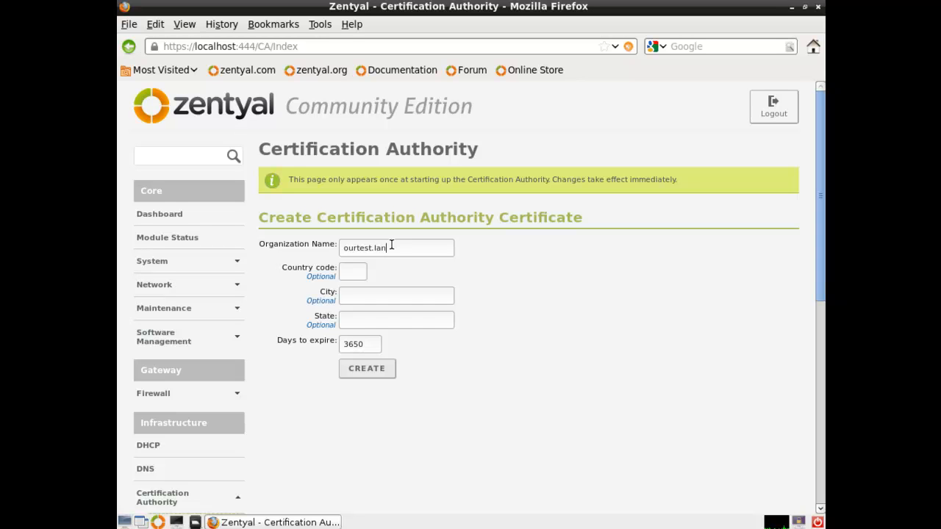
{"action": "left_click", "coordinate": [352, 271]}
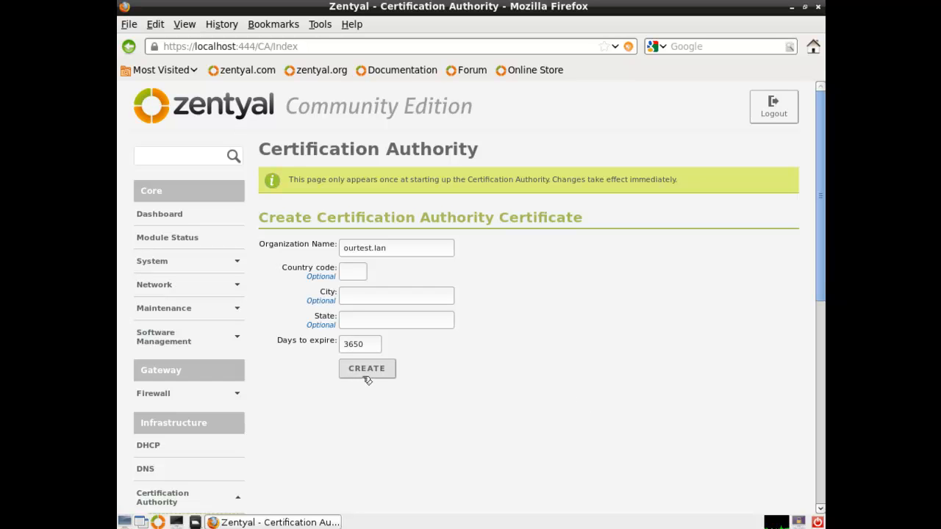
{"action": "left_click", "coordinate": [367, 367]}
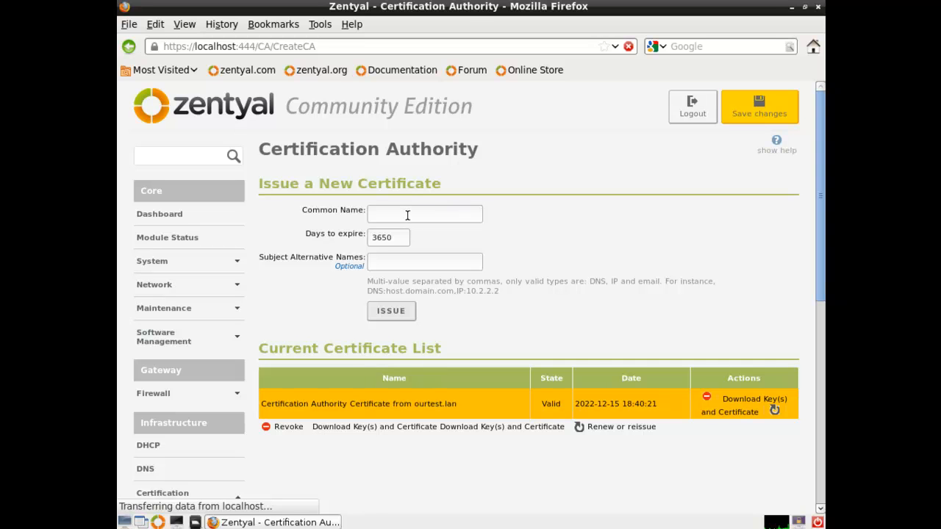
Issue a new certificate with Common Name ourtest.lan
{"action": "type", "text": "ourtest.lan"}
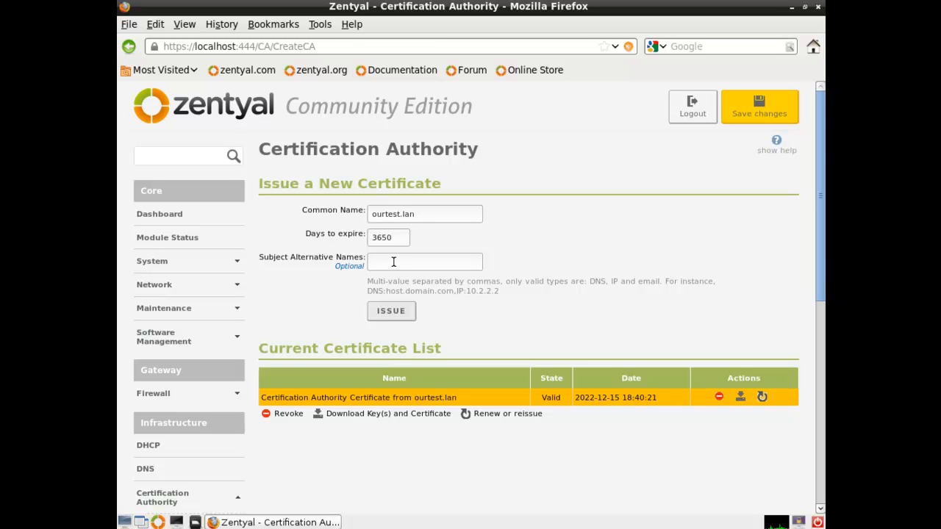
{"action": "mouse_move", "coordinate": [503, 296]}
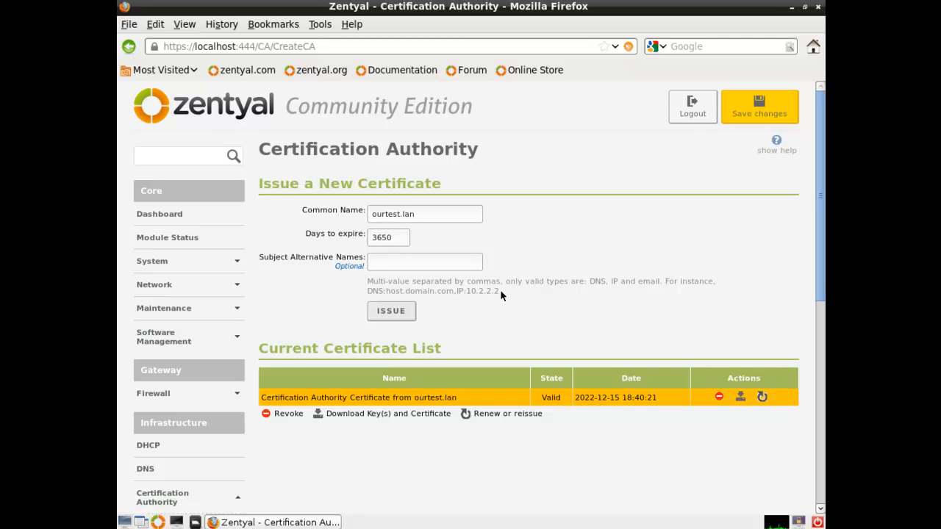
{"action": "left_click_drag", "start_coordinate": [364, 280], "coordinate": [500, 291]}
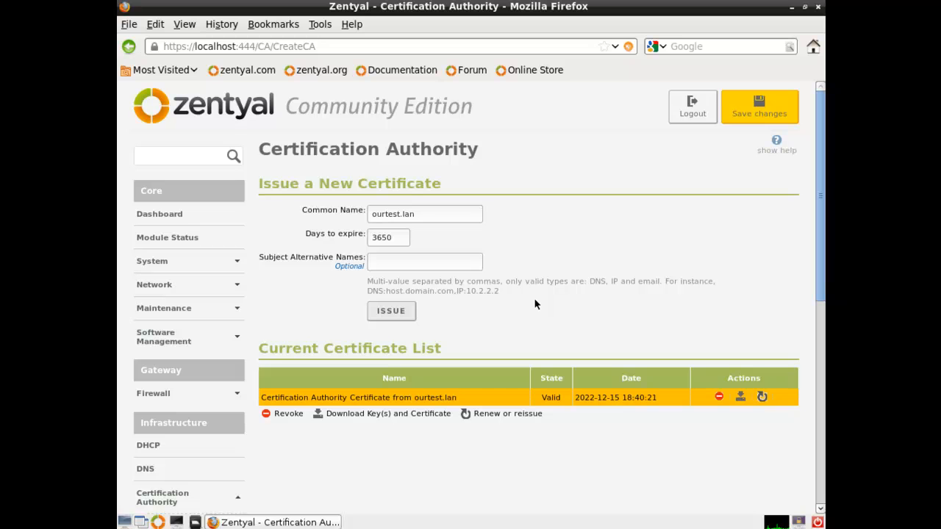
{"action": "mouse_move", "coordinate": [507, 311]}
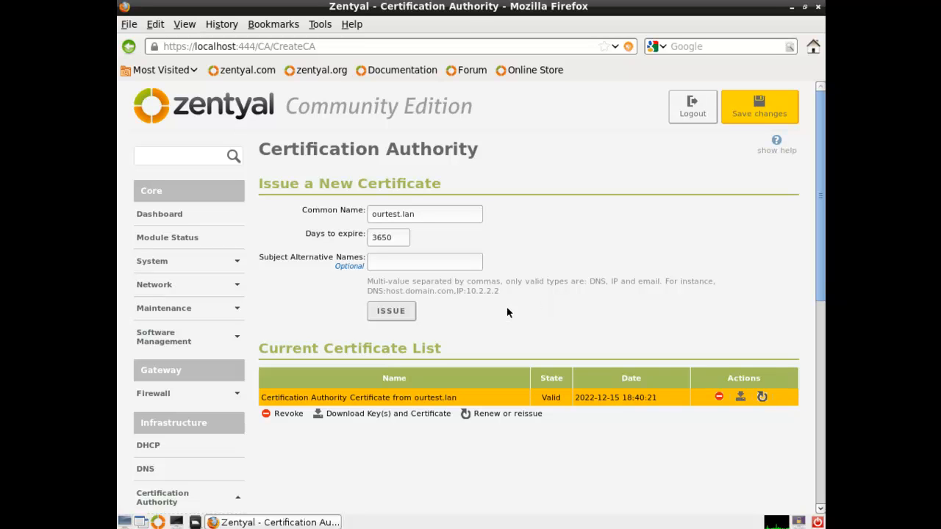
{"action": "left_click", "coordinate": [391, 310]}
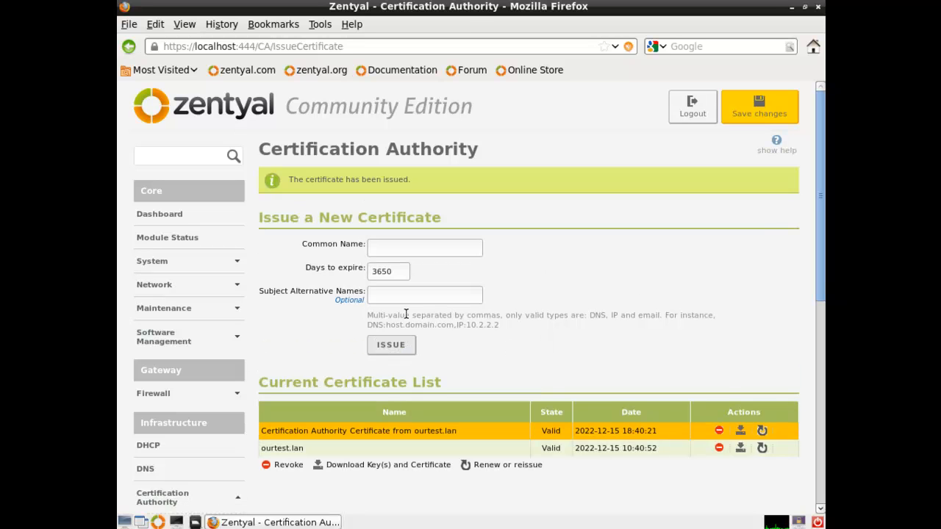
Save the pending configuration changes and dismiss the confirmation
{"action": "left_click", "coordinate": [758, 106]}
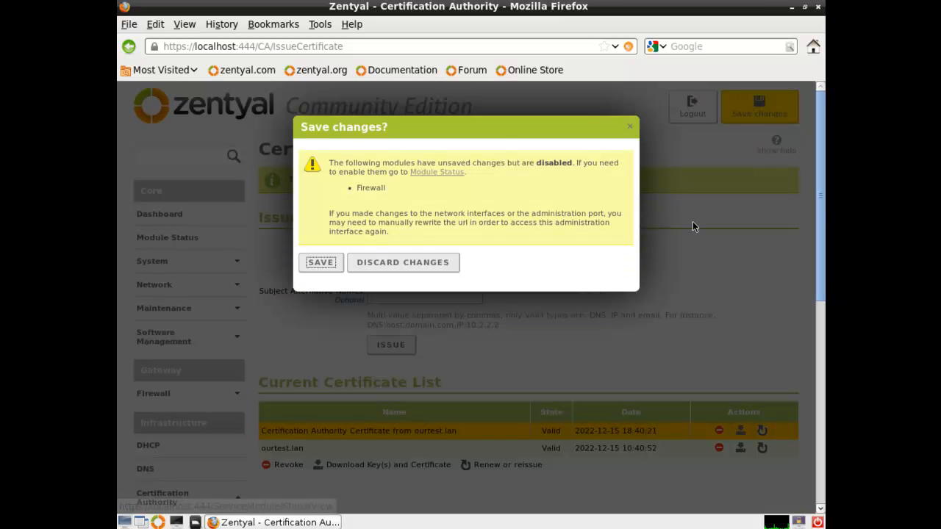
{"action": "left_click", "coordinate": [321, 262]}
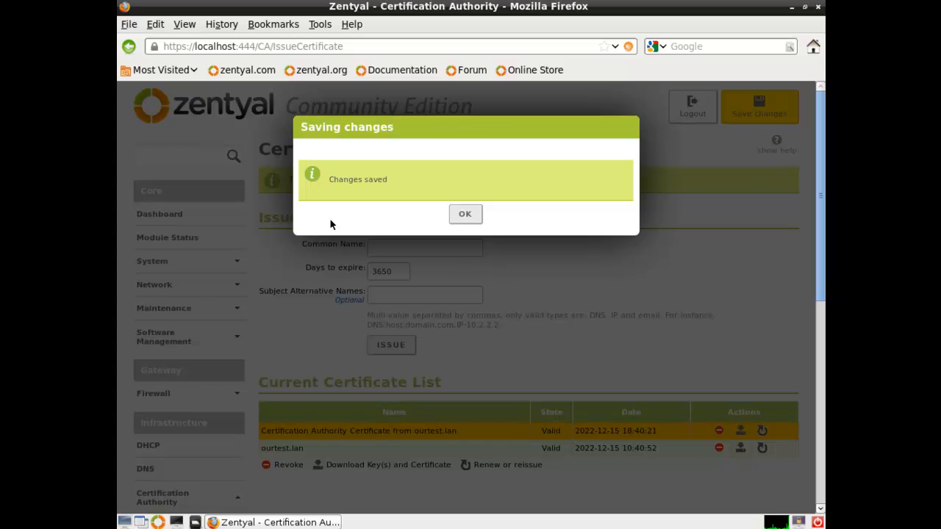
{"action": "left_click", "coordinate": [465, 215]}
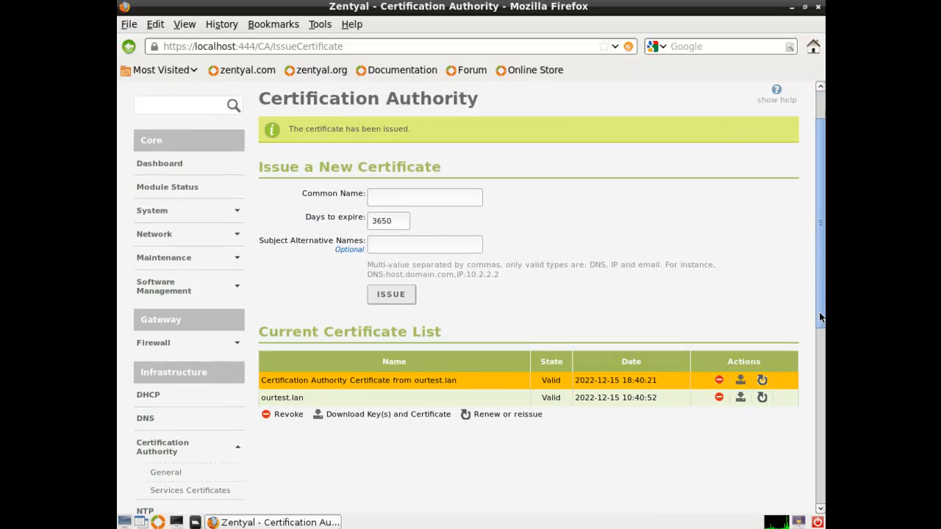
In Services Certificates, enable the certificate for every service and save the changes
{"action": "scroll", "scroll_direction": "down", "scroll_amount": 3}
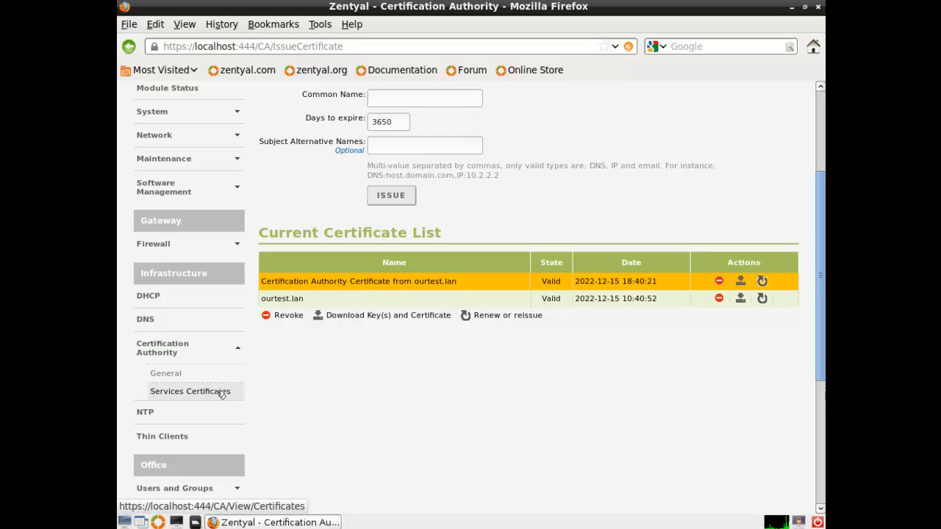
{"action": "left_click", "coordinate": [190, 391]}
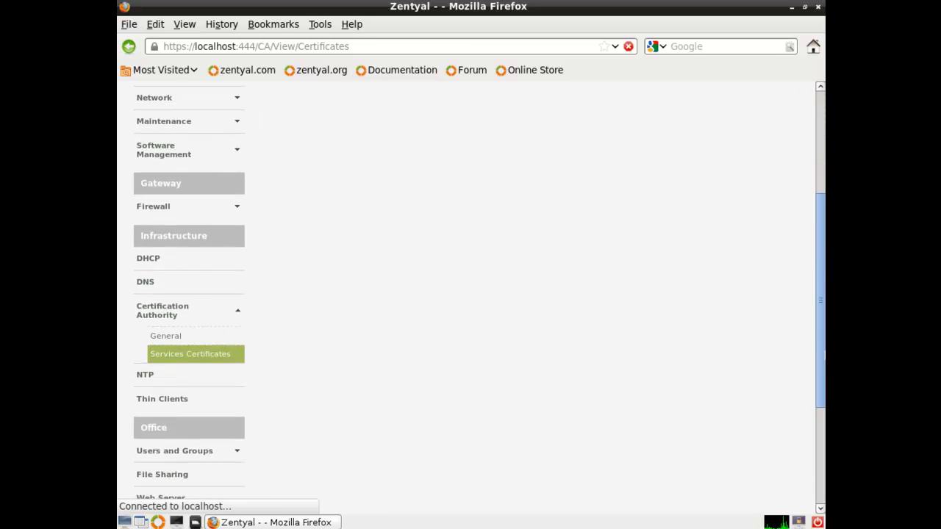
{"action": "left_click", "coordinate": [189, 353]}
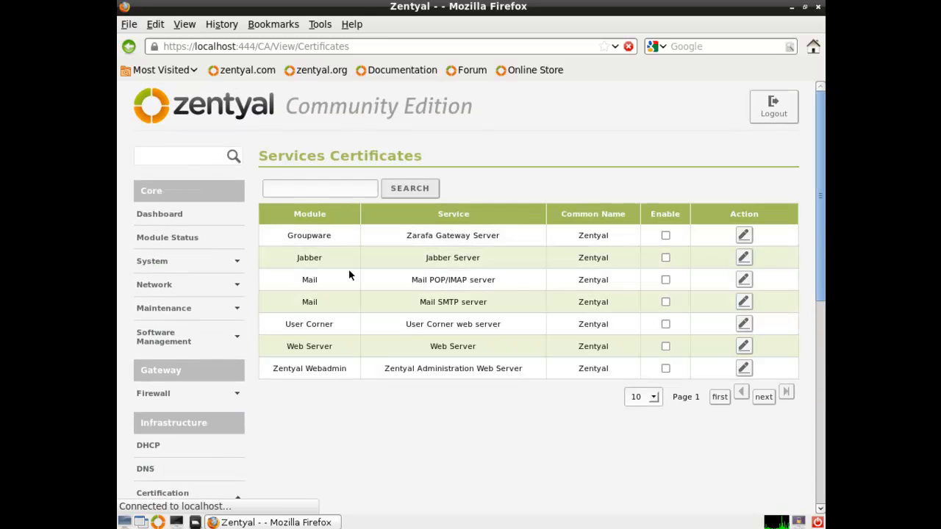
{"action": "mouse_move", "coordinate": [394, 335]}
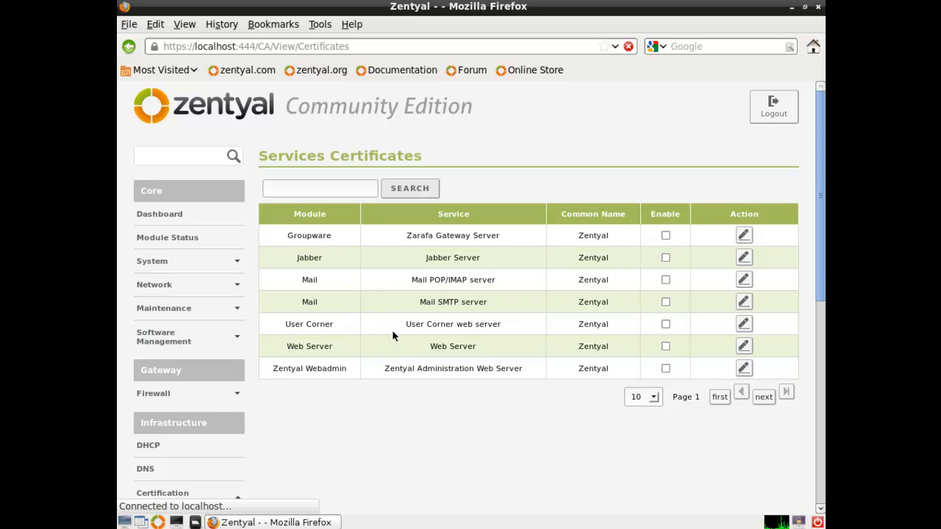
{"action": "mouse_move", "coordinate": [576, 338]}
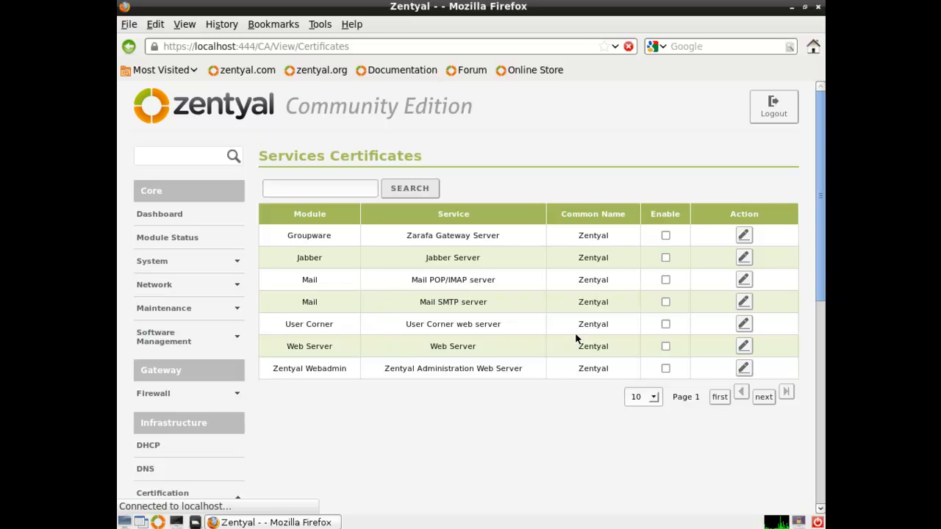
{"action": "left_click", "coordinate": [664, 236]}
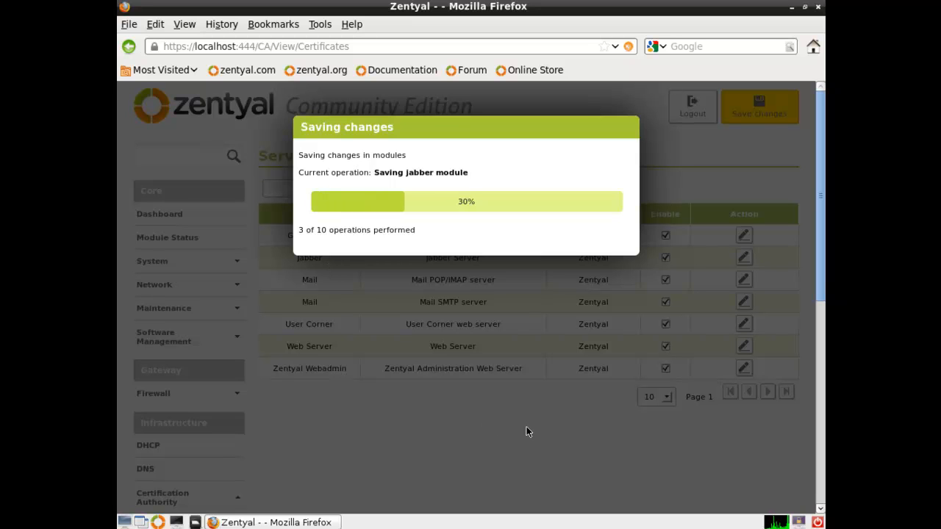
{"action": "mouse_move", "coordinate": [262, 103]}
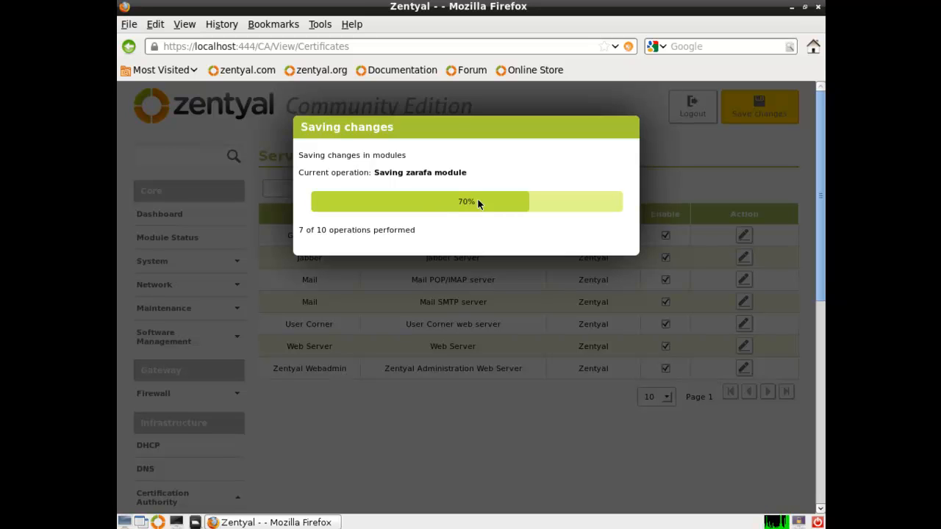
{"action": "mouse_move", "coordinate": [483, 408]}
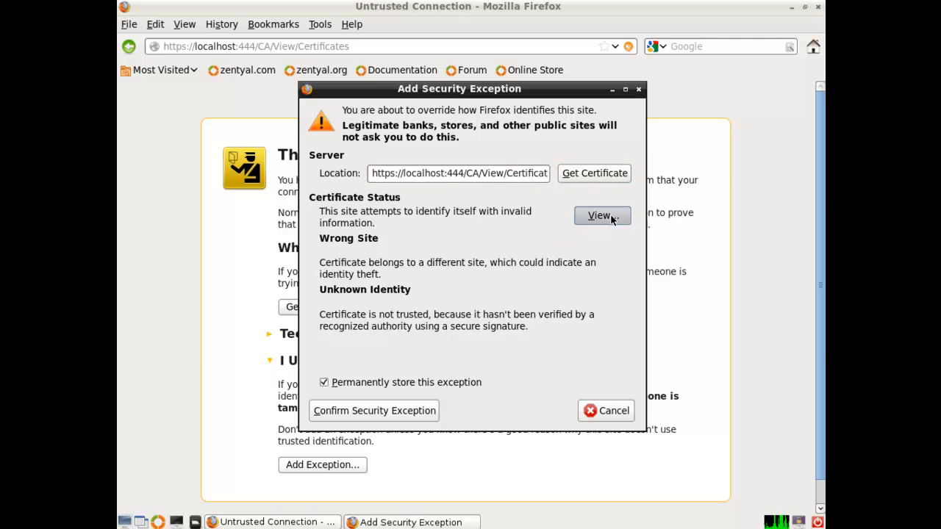
Inspect the server certificate and confirm the security exception for the Zentyal site
{"action": "left_click", "coordinate": [601, 214]}
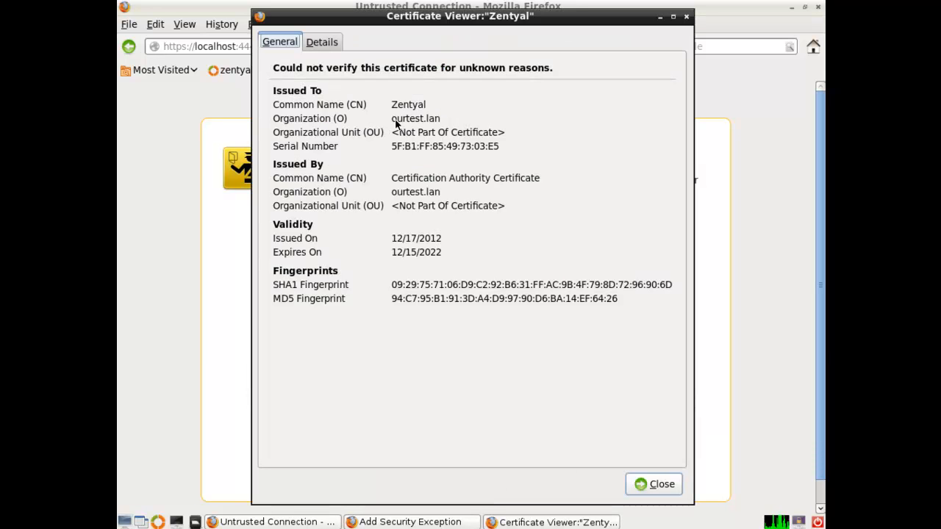
{"action": "left_click", "coordinate": [653, 484]}
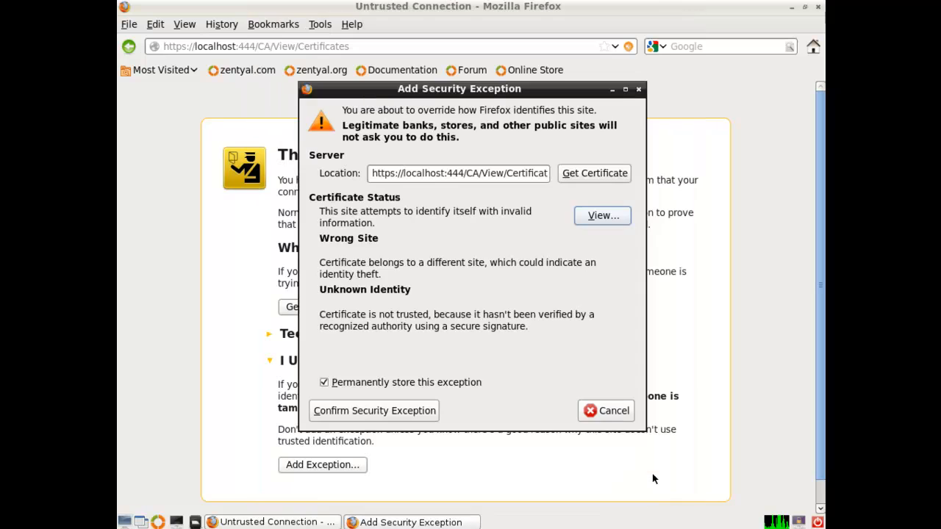
{"action": "left_click", "coordinate": [605, 410]}
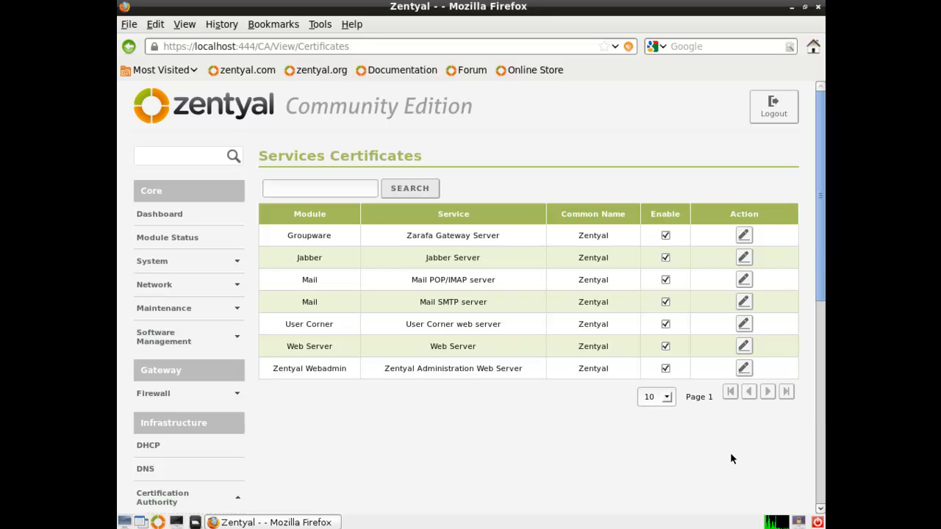
Enable the Web Server's SSL listening port 443 and apply the change
{"action": "scroll", "scroll_direction": "down", "scroll_amount": 3}
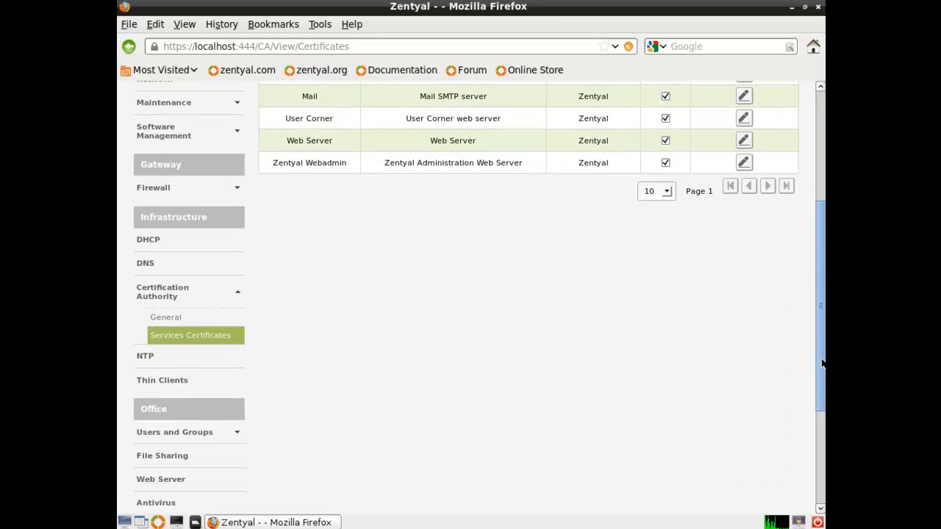
{"action": "scroll", "scroll_direction": "down", "scroll_amount": 3}
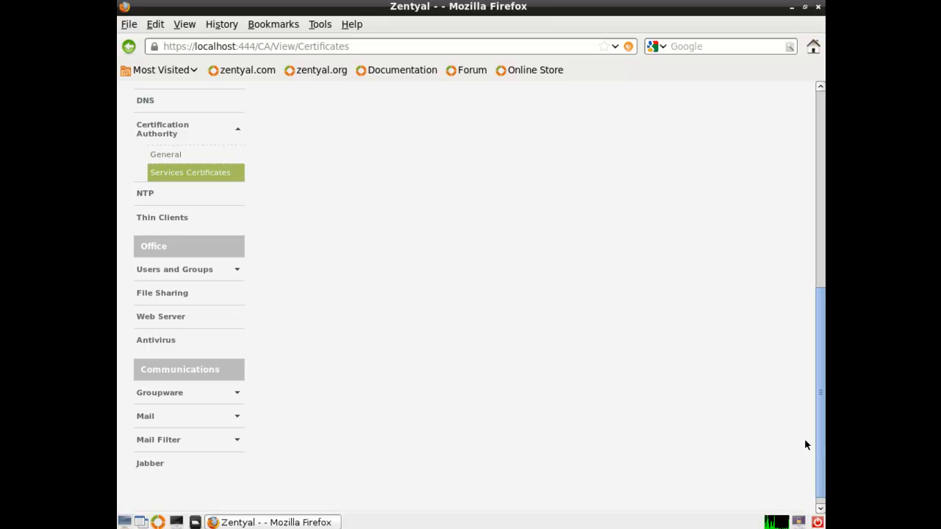
{"action": "left_click", "coordinate": [160, 316]}
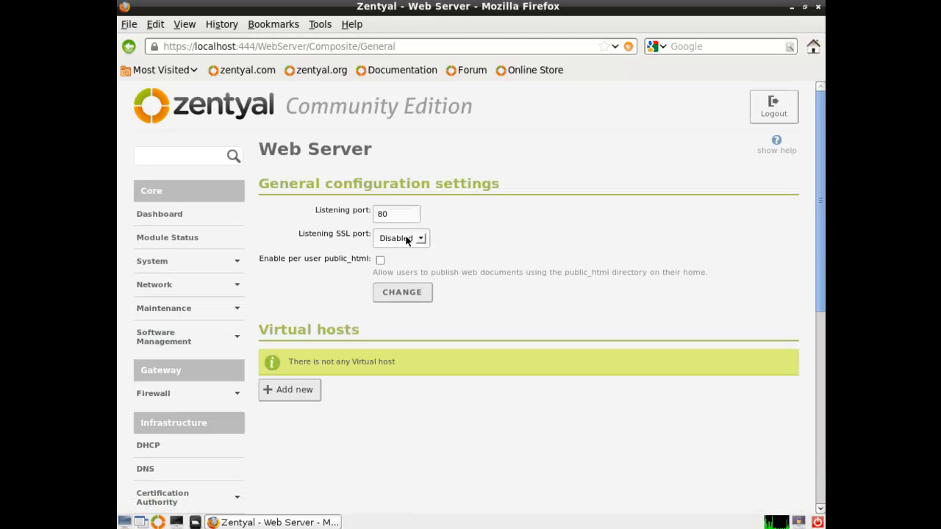
{"action": "left_click", "coordinate": [400, 238]}
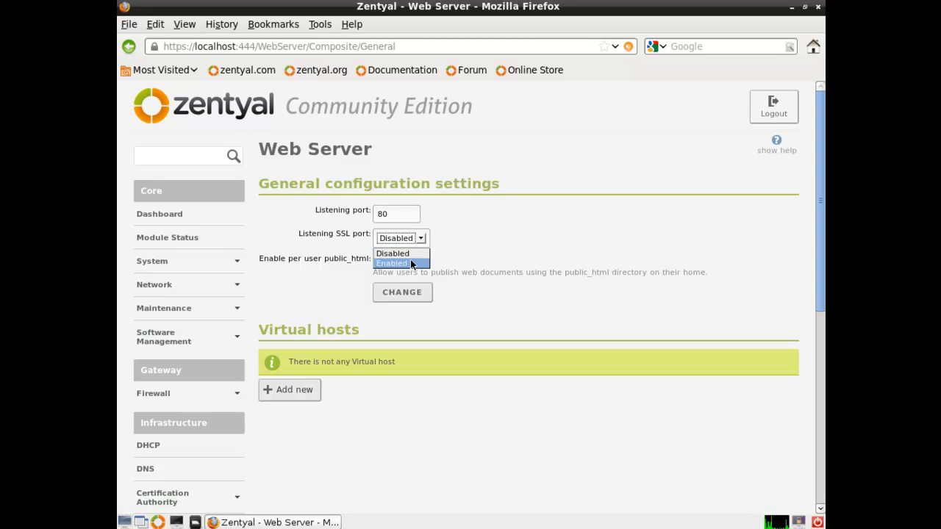
{"action": "left_click", "coordinate": [391, 263]}
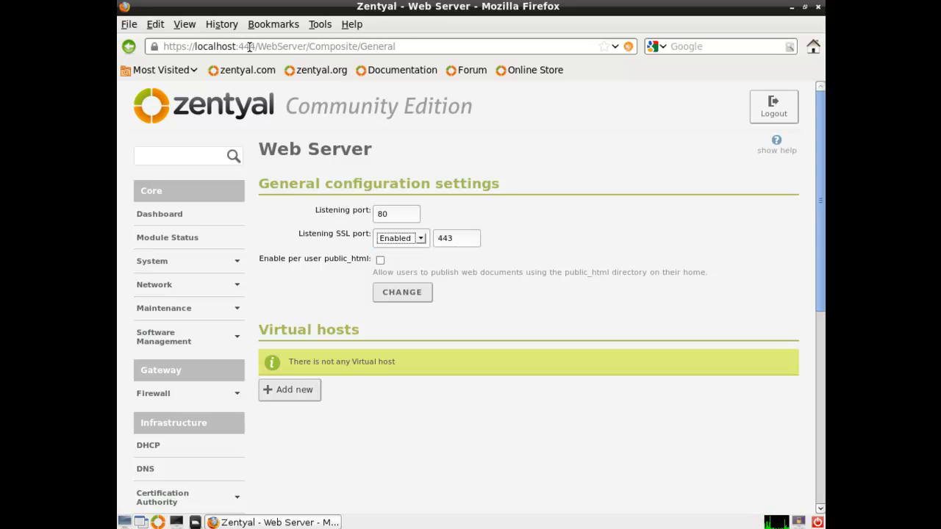
{"action": "mouse_move", "coordinate": [482, 225]}
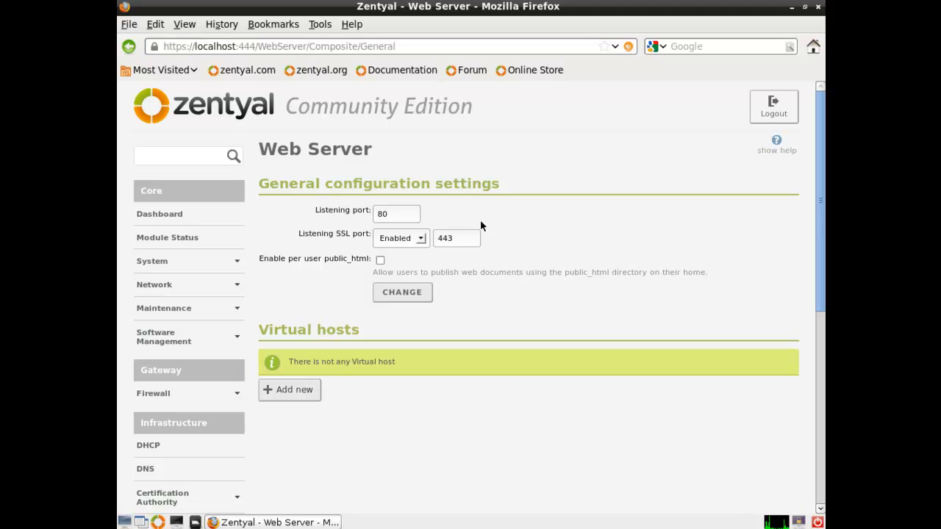
{"action": "mouse_move", "coordinate": [465, 261]}
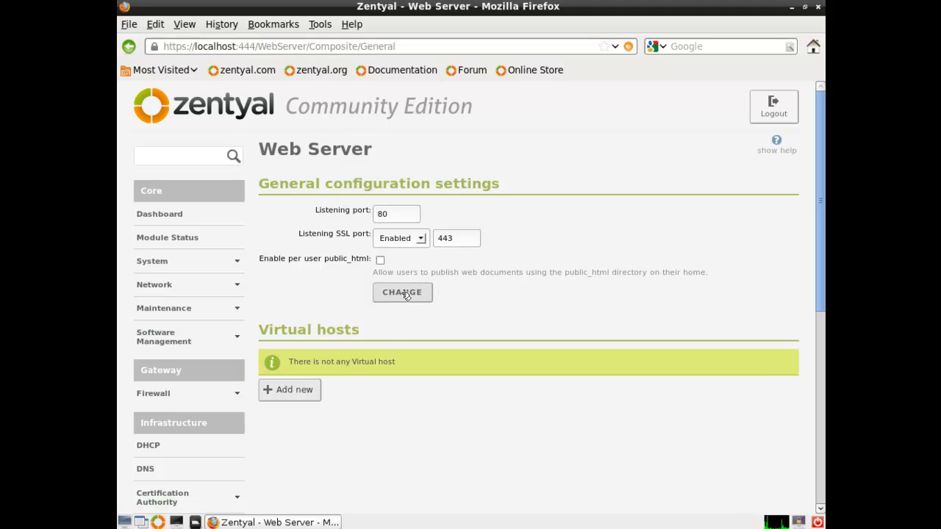
{"action": "left_click", "coordinate": [403, 291]}
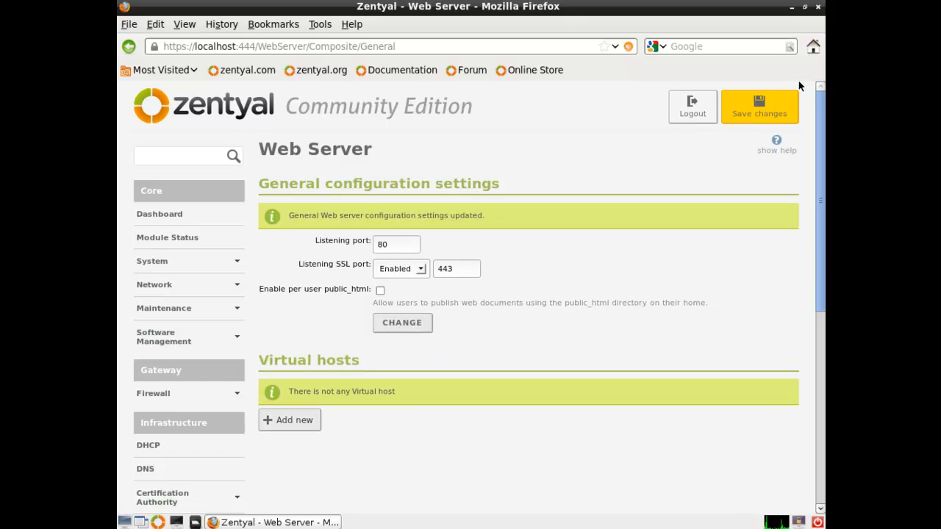
Save the pending configuration changes and dismiss the saved notice
{"action": "left_click", "coordinate": [759, 106]}
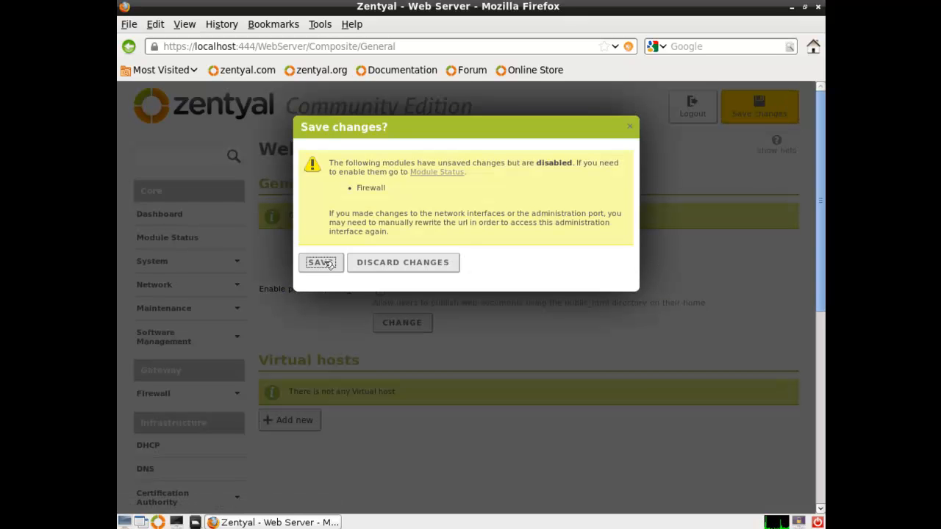
{"action": "left_click", "coordinate": [320, 262]}
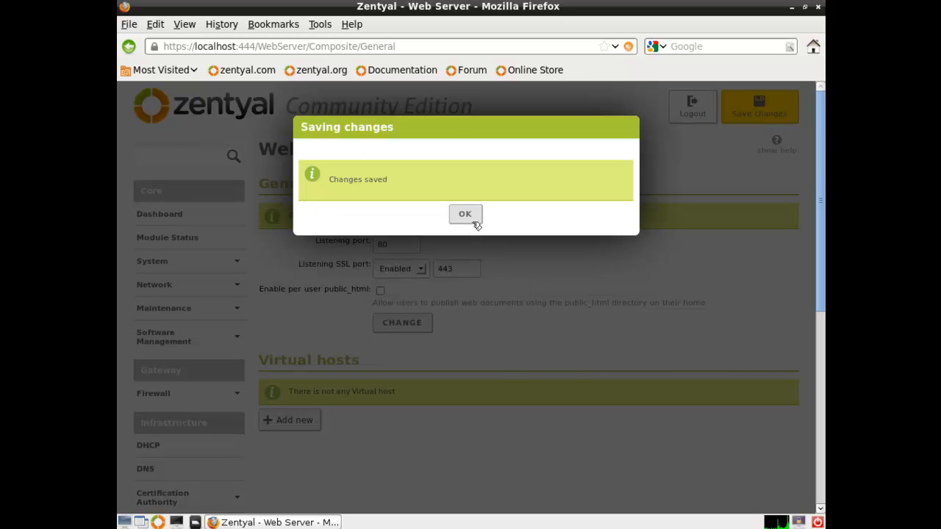
{"action": "left_click", "coordinate": [465, 215]}
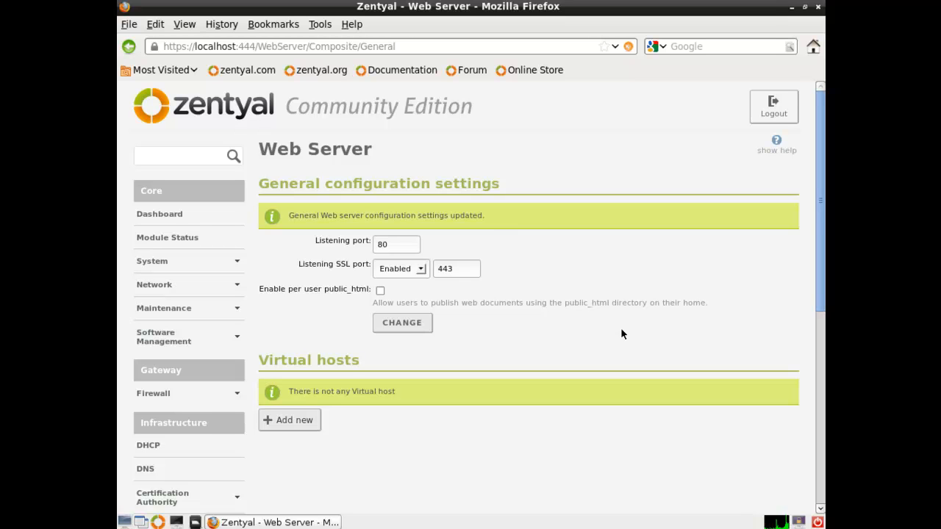